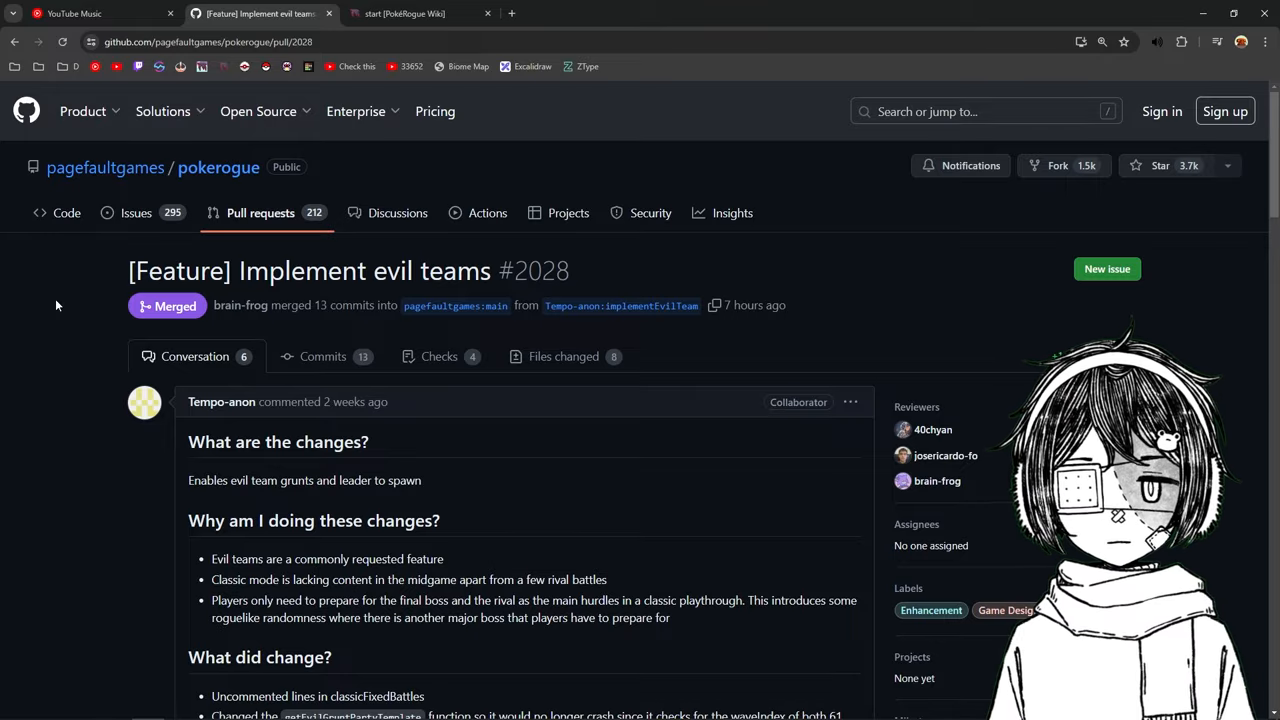
- Open the '[Feature] Added pokemon renaming' pull request from the repository's pull request list
scroll("down", 3)
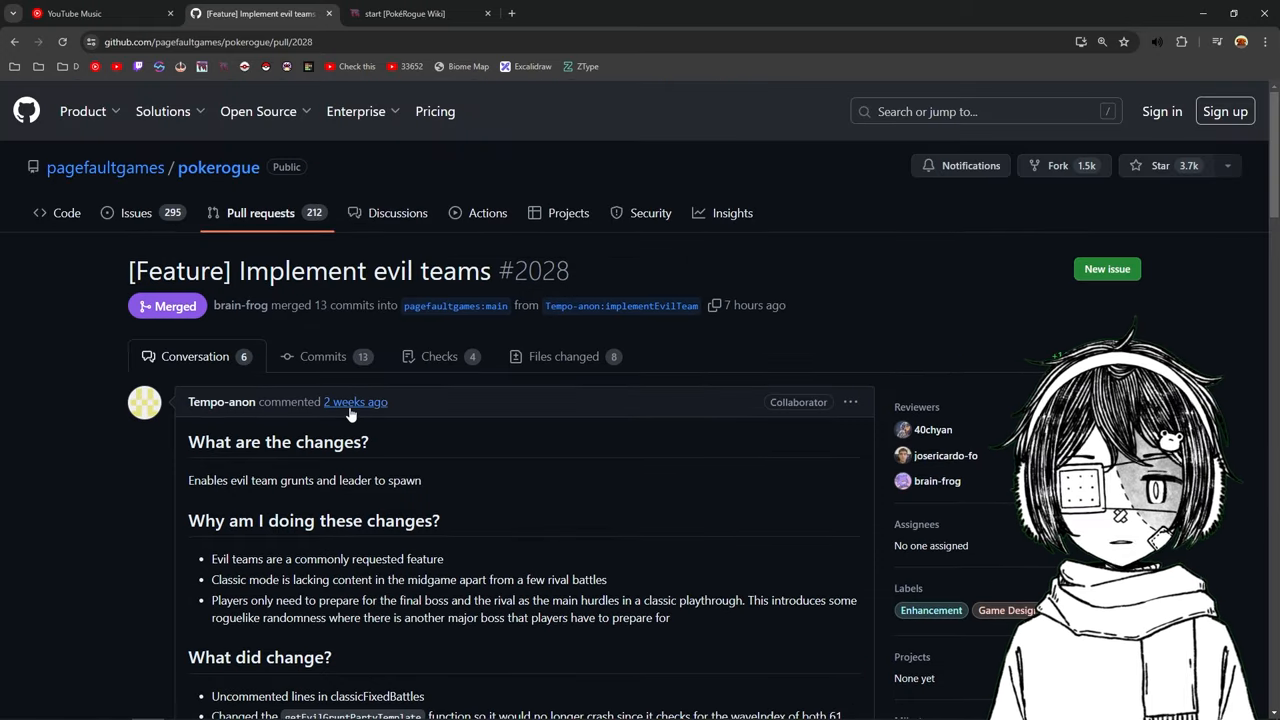
mouse_move(267, 220)
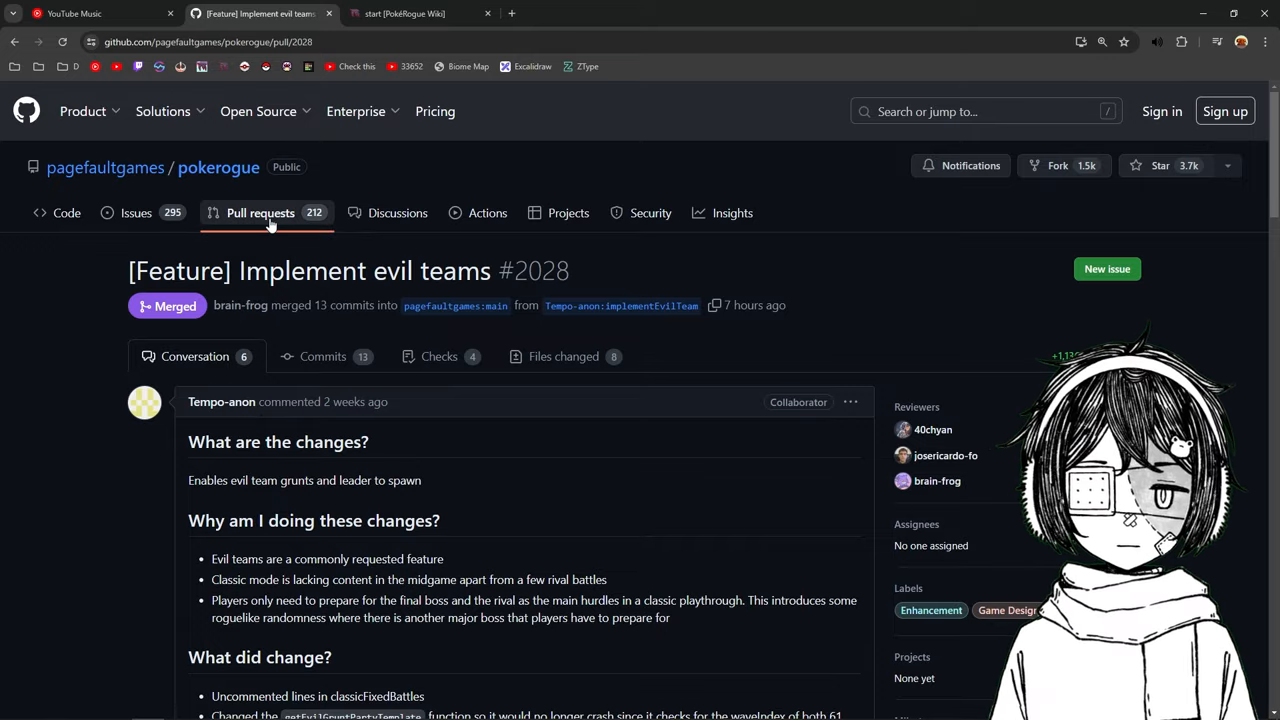
left_click(260, 212)
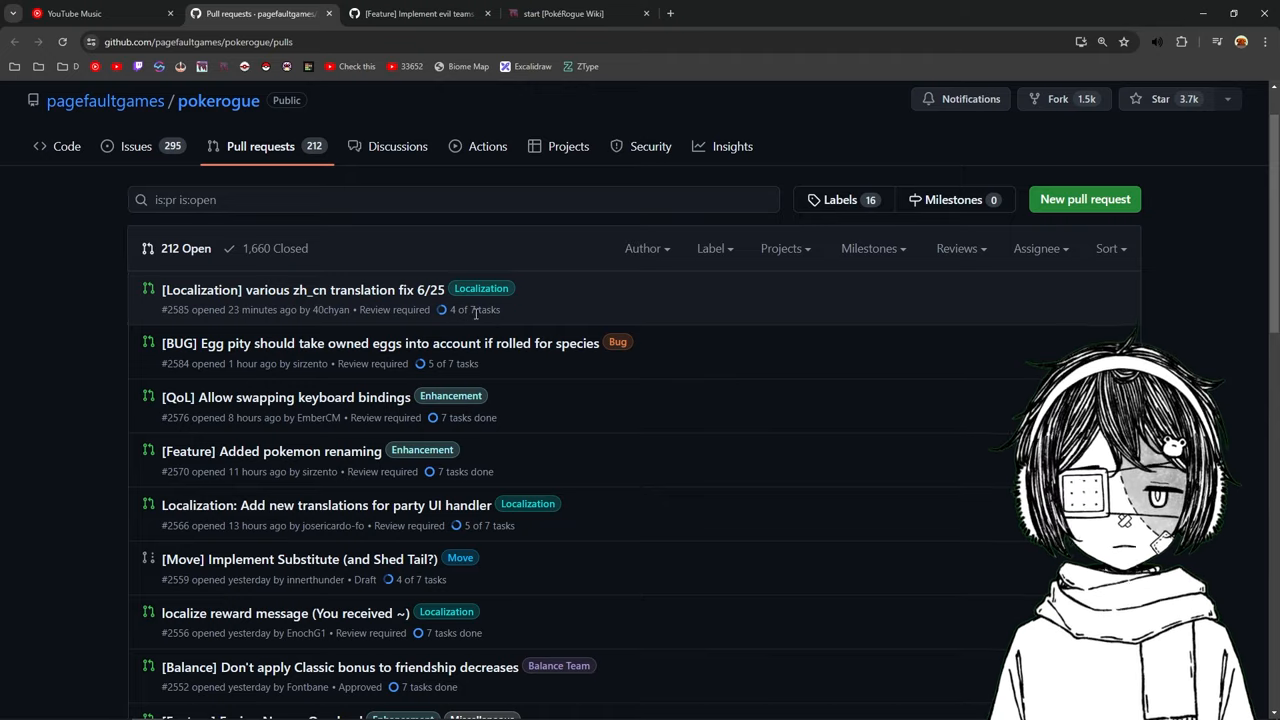
mouse_move(53, 454)
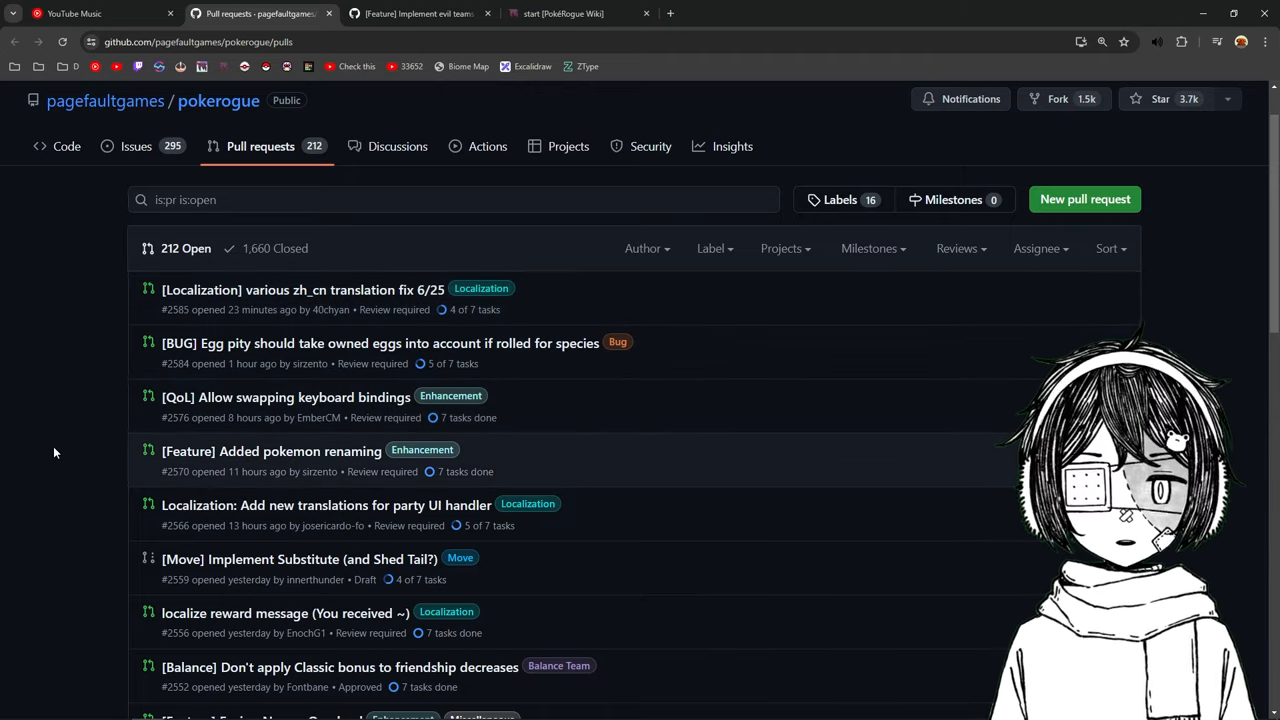
mouse_move(286, 460)
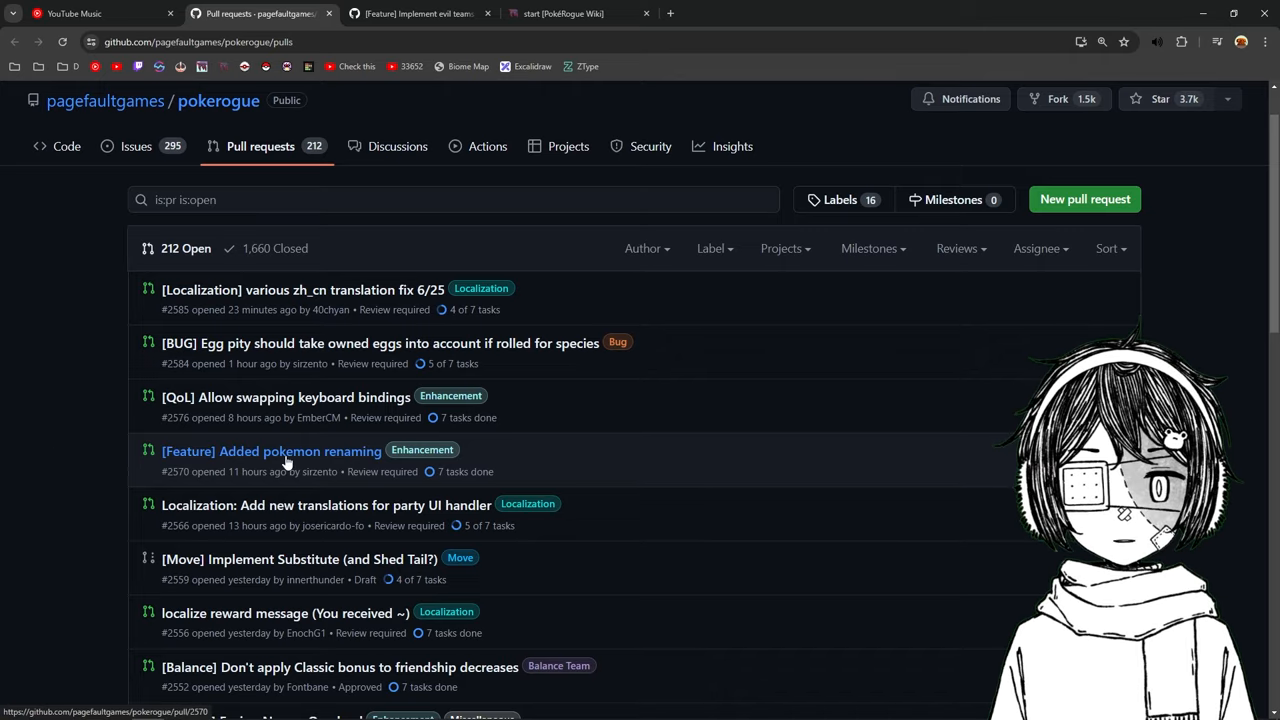
mouse_move(271, 451)
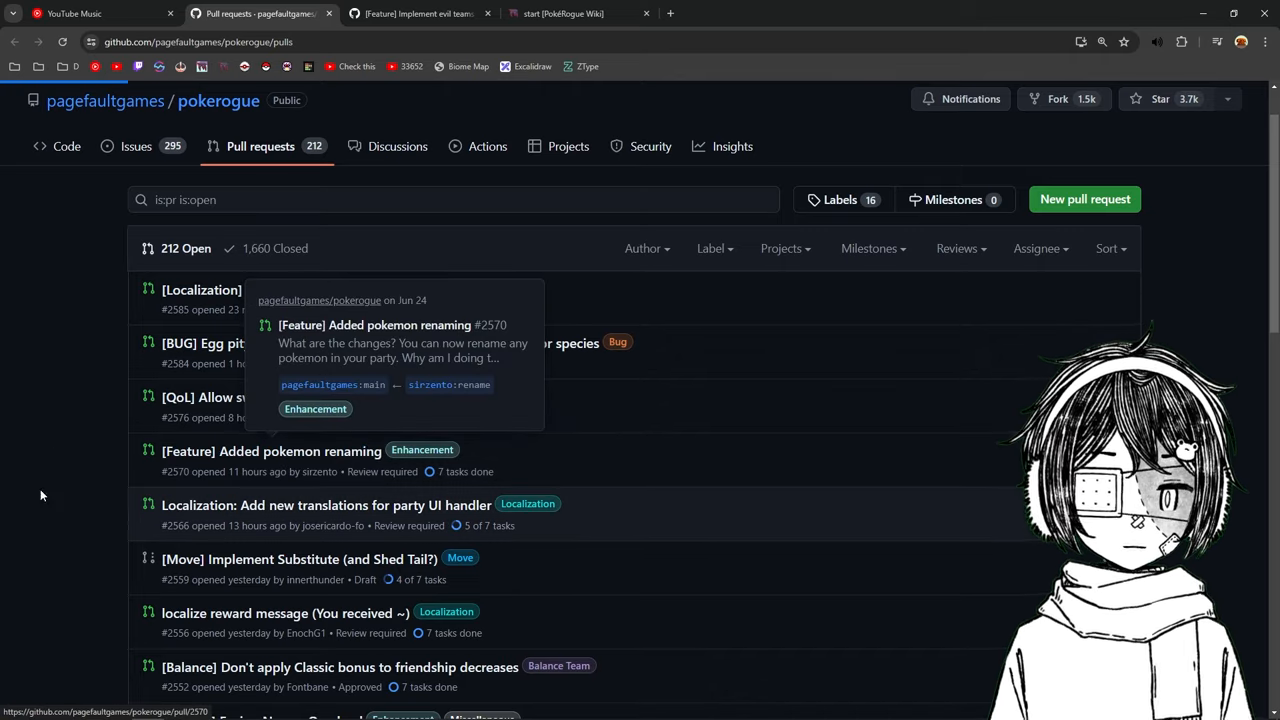
left_click(270, 451)
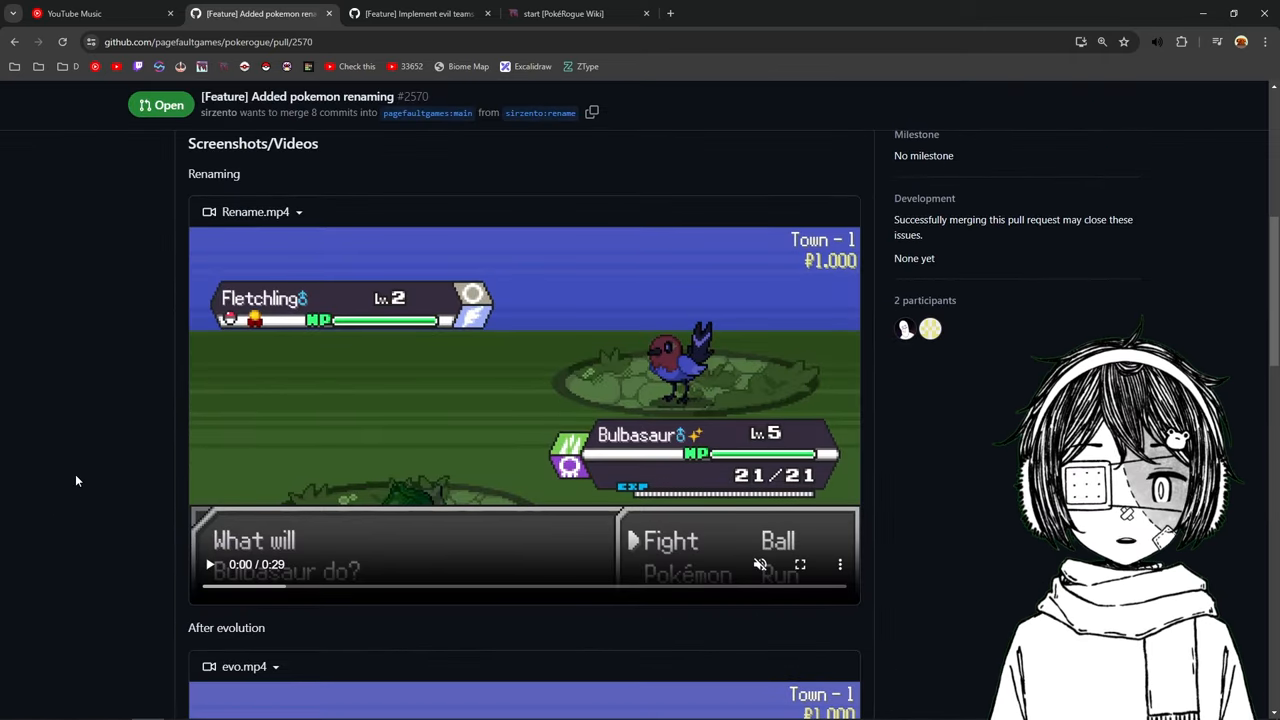
- Play the Rename.mp4 demo video and scroll down to the commit history
left_click(210, 564)
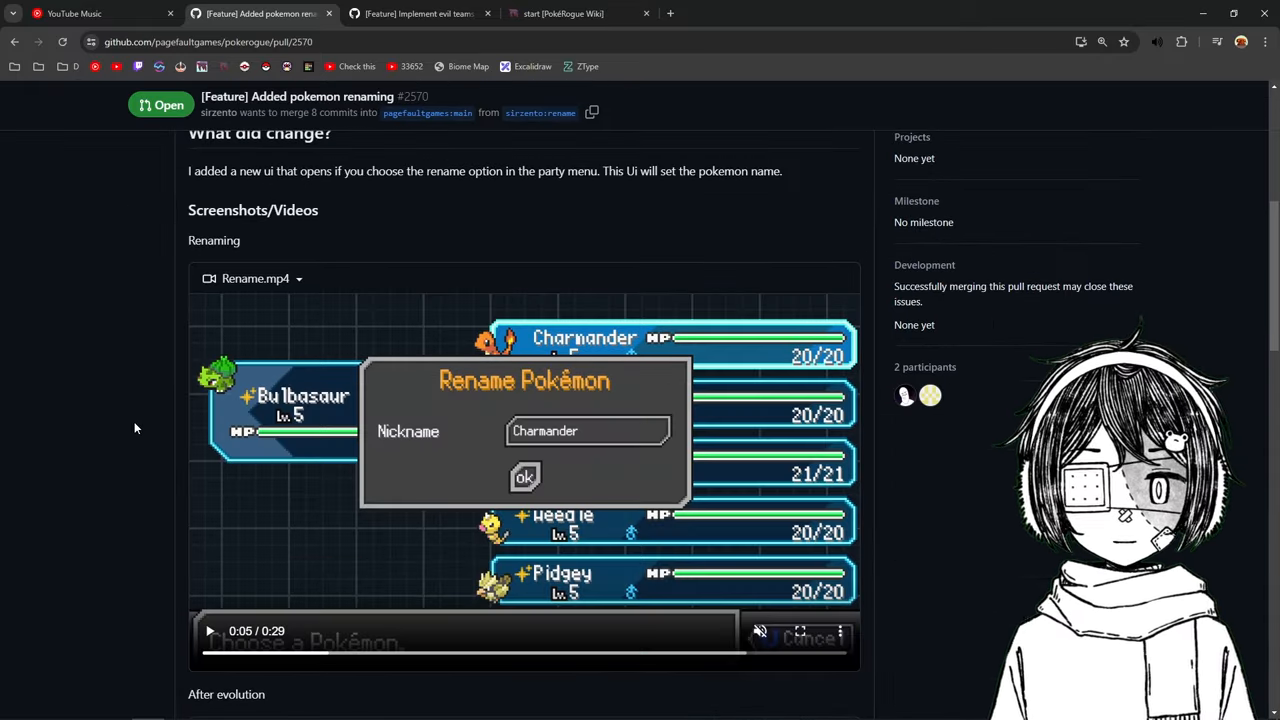
scroll("down", 3)
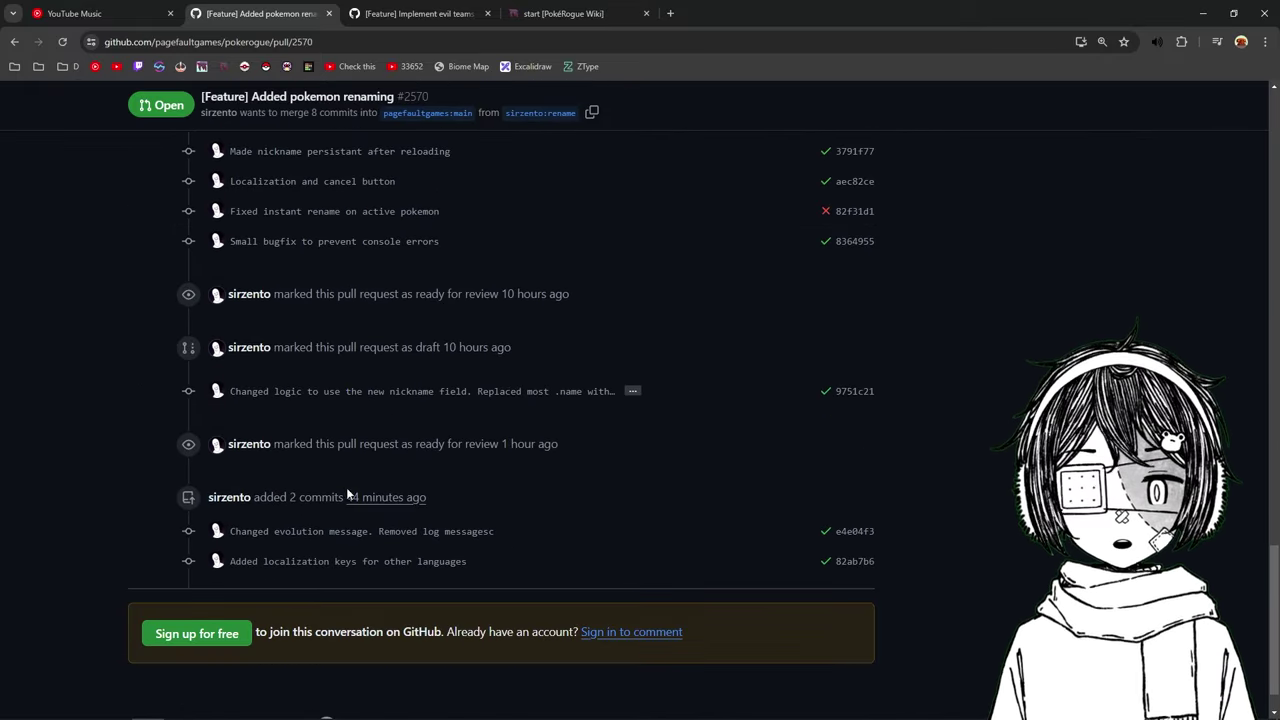
mouse_move(235, 504)
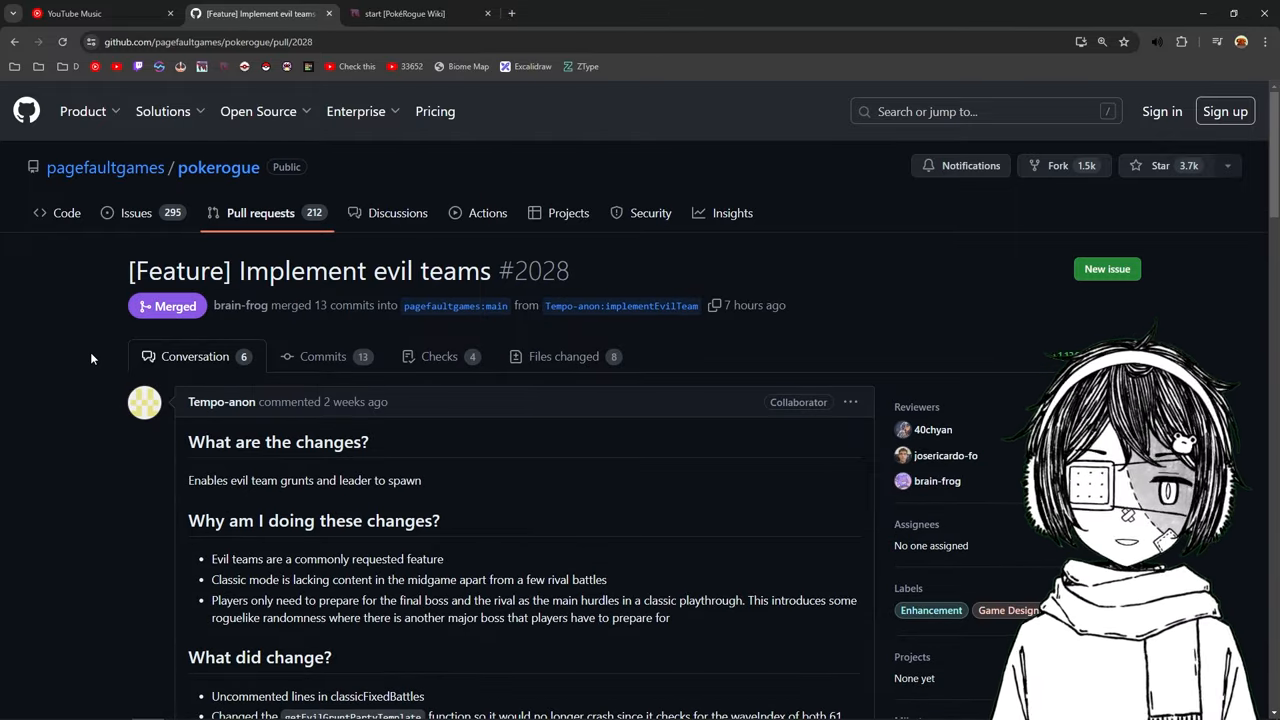
- Scroll through PR #2028's description and review comments, then close it to reach the PokéRogue Wiki
scroll("down", 3)
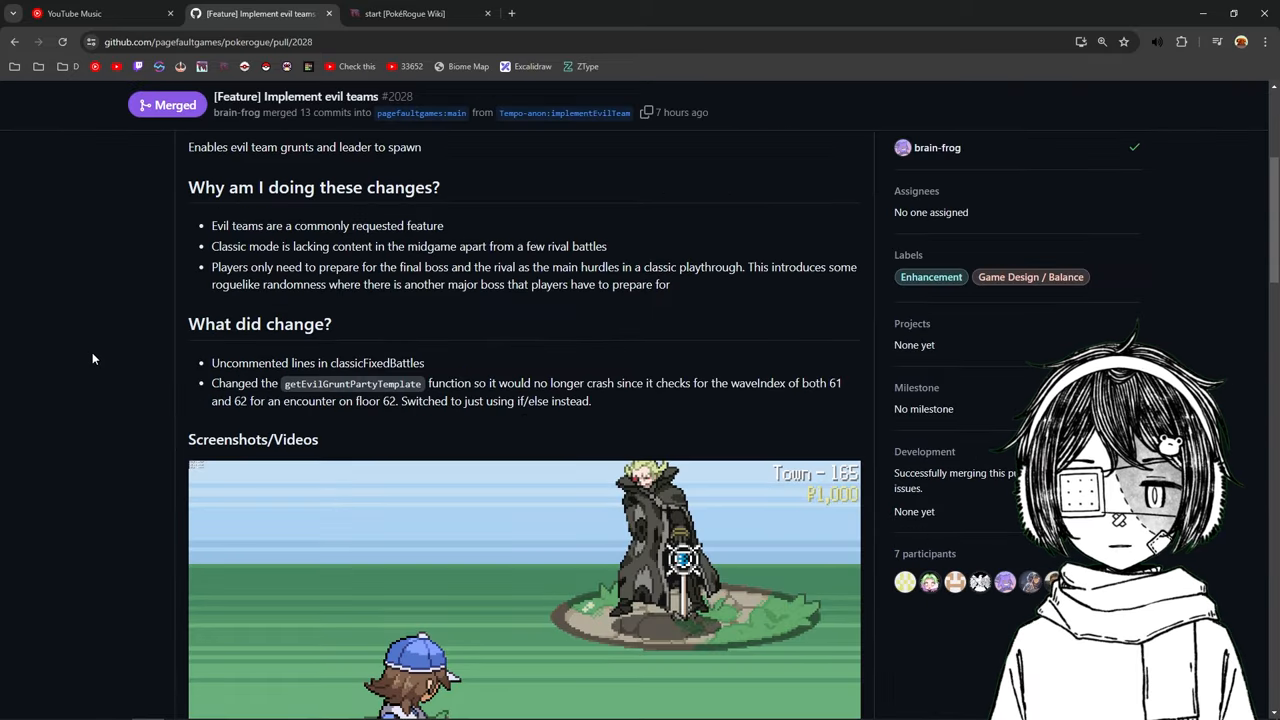
scroll("down", 3)
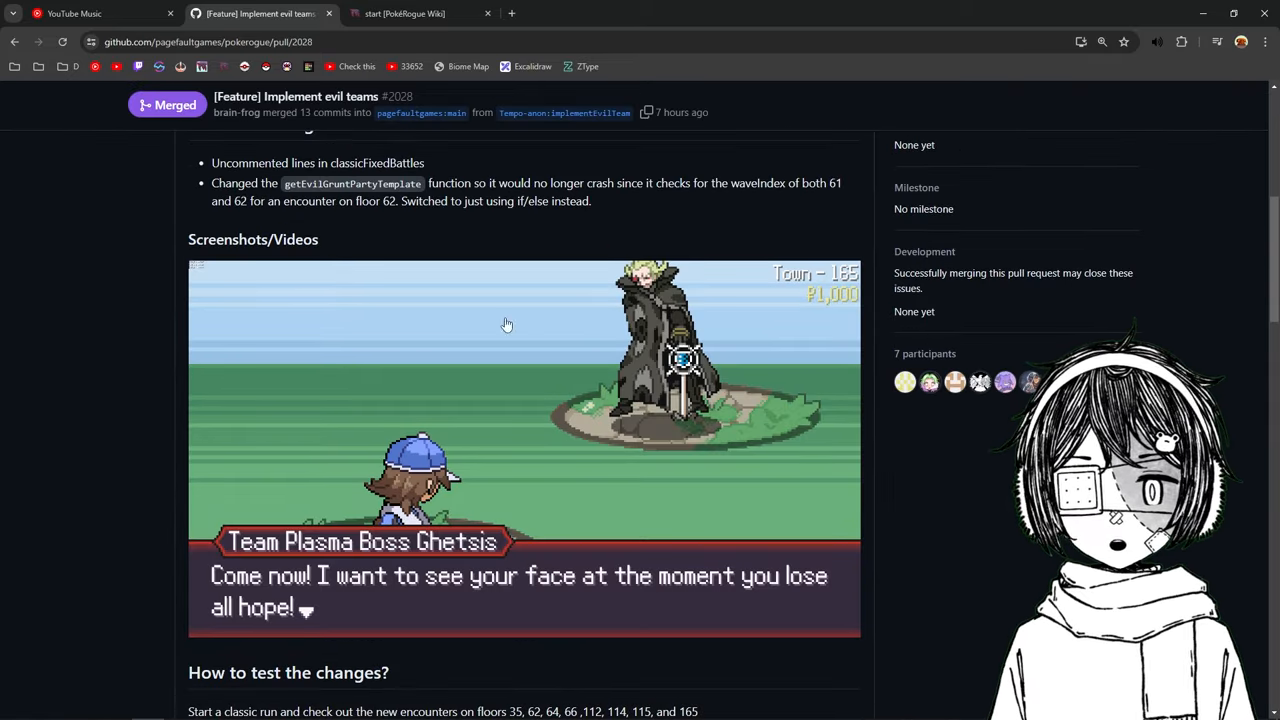
scroll("down", 3)
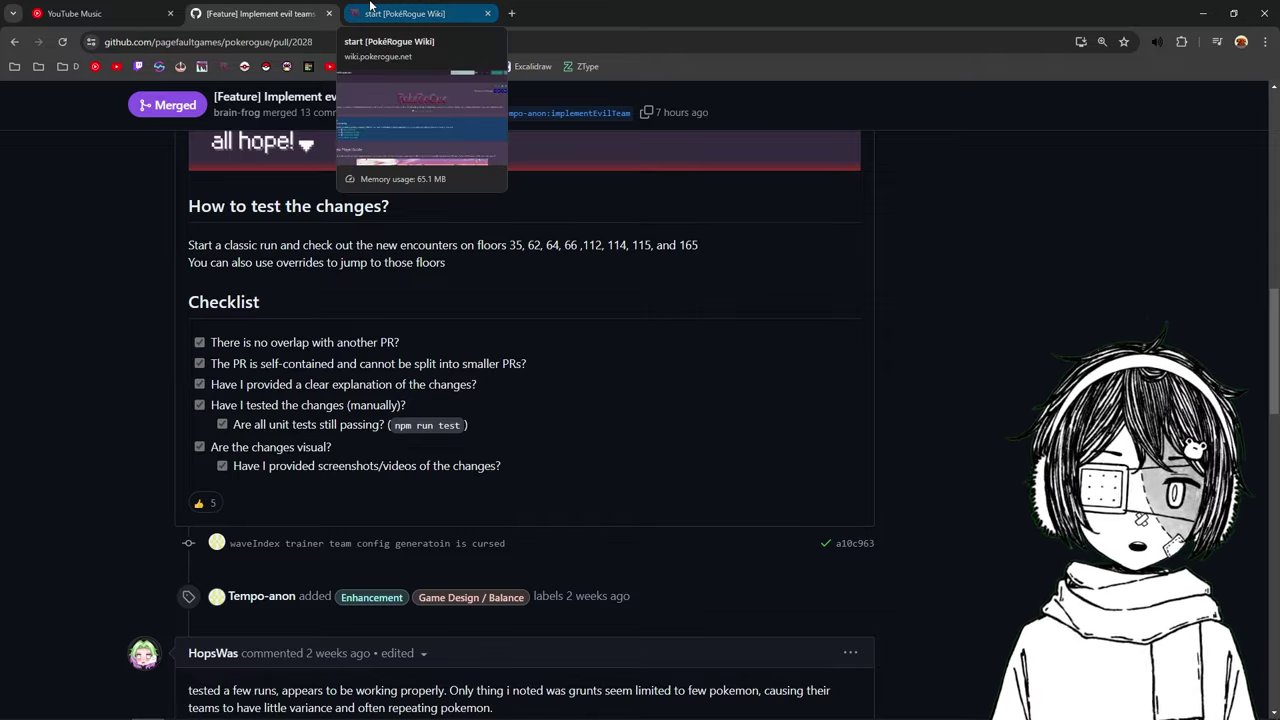
scroll("down", 3)
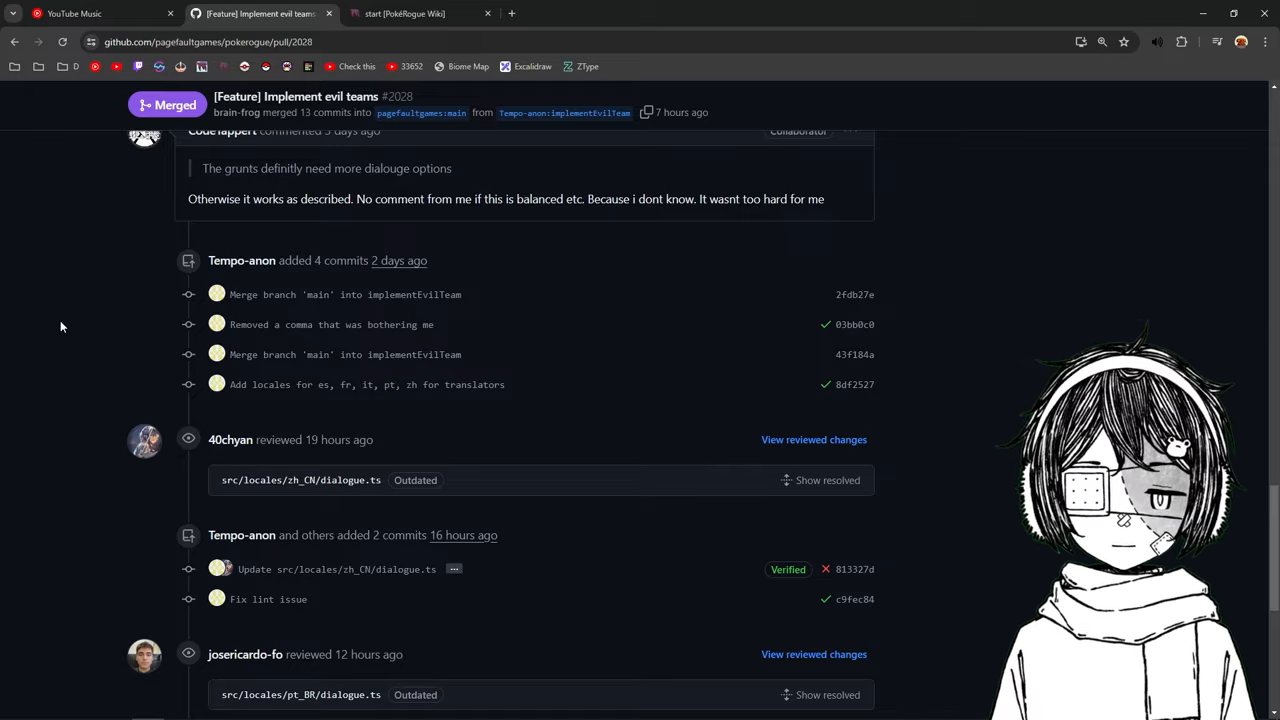
scroll("down", 3)
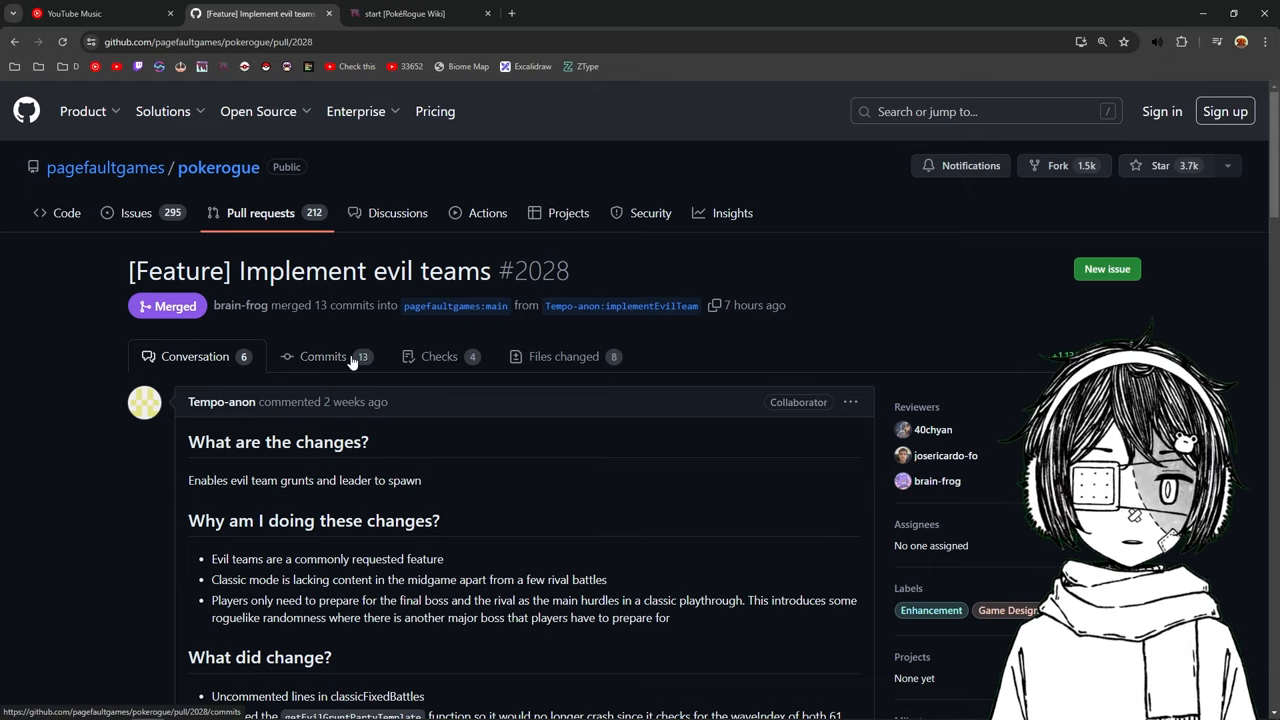
left_click(322, 356)
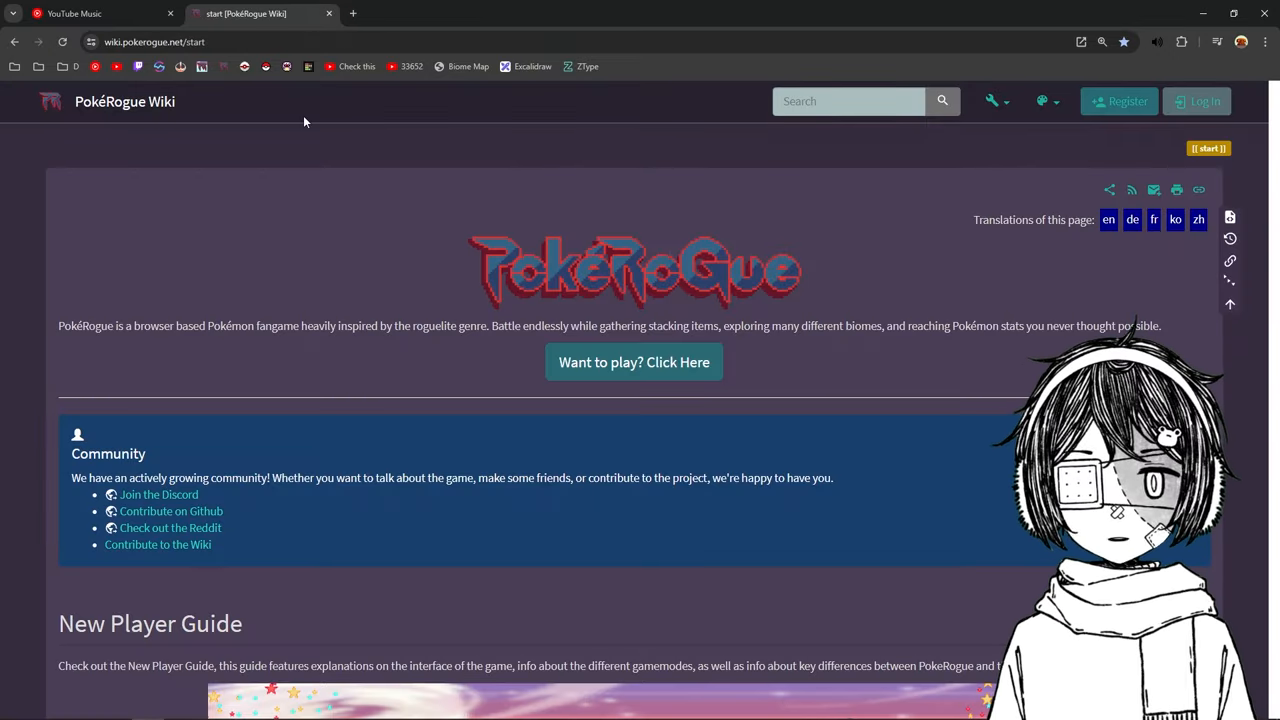
- Open the Trainers page from Gameplay and jump to Trainer Categories in its contents
scroll("down", 3)
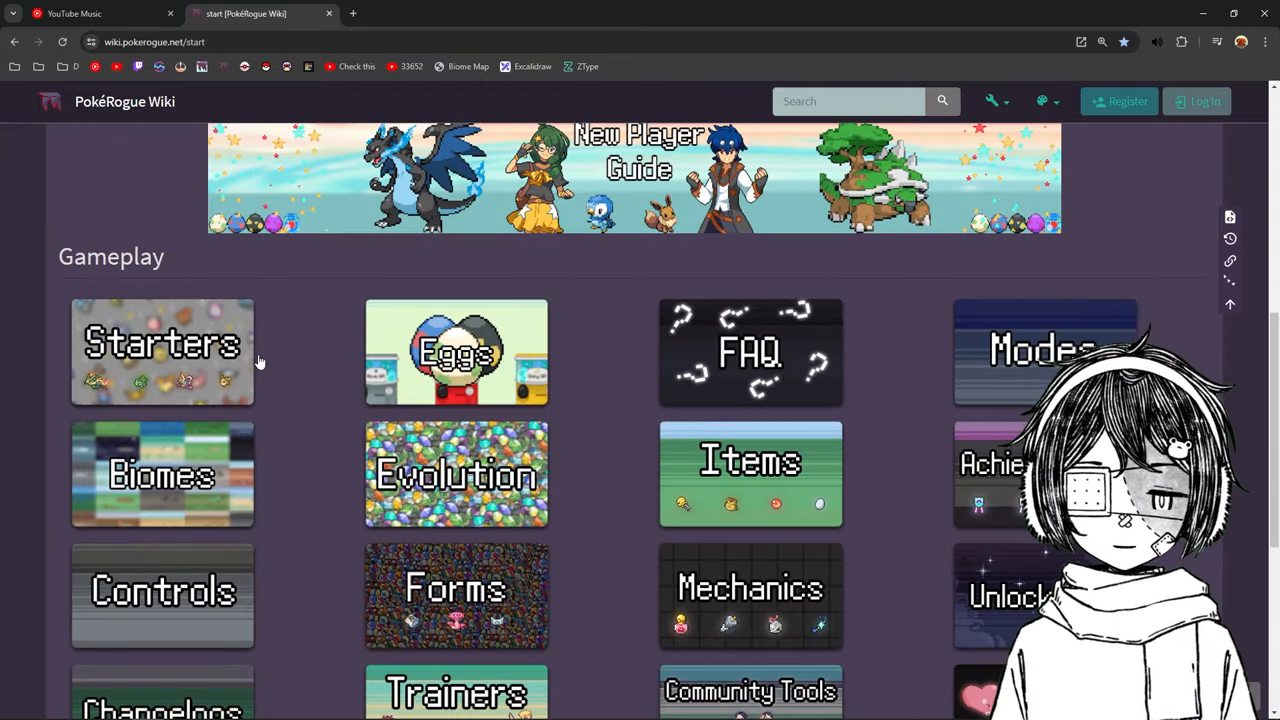
scroll("down", 3)
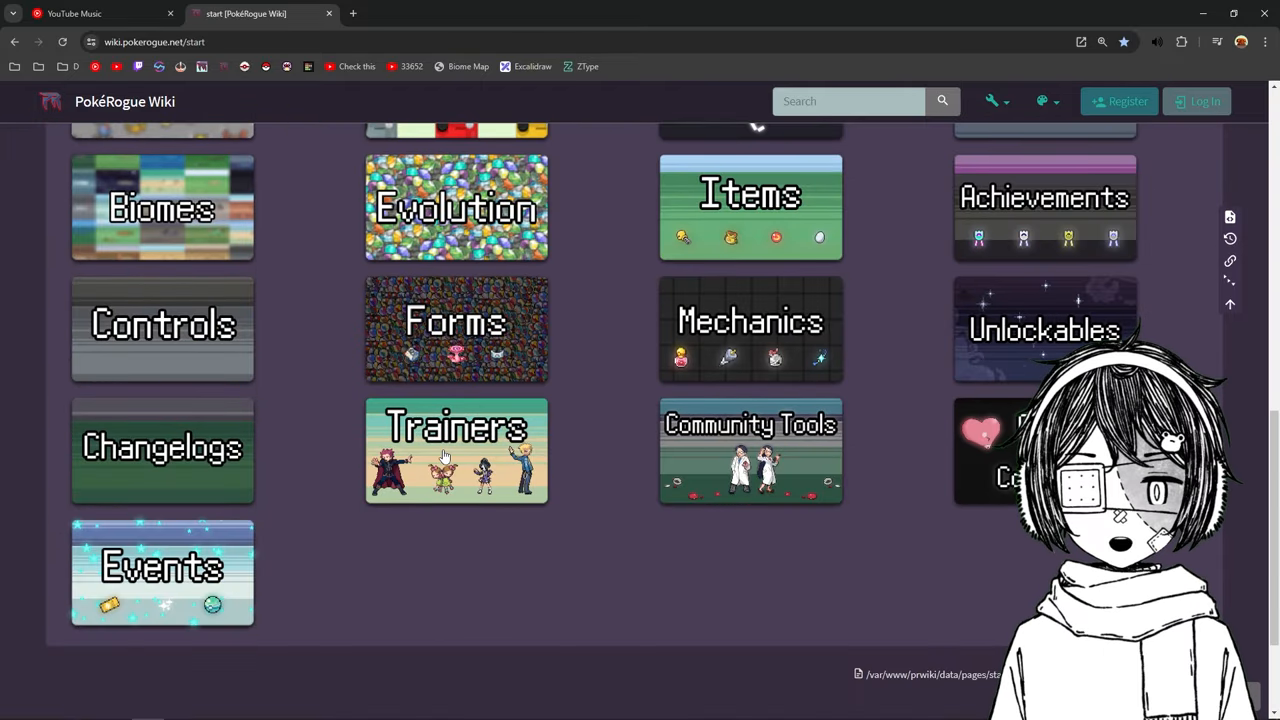
left_click(456, 451)
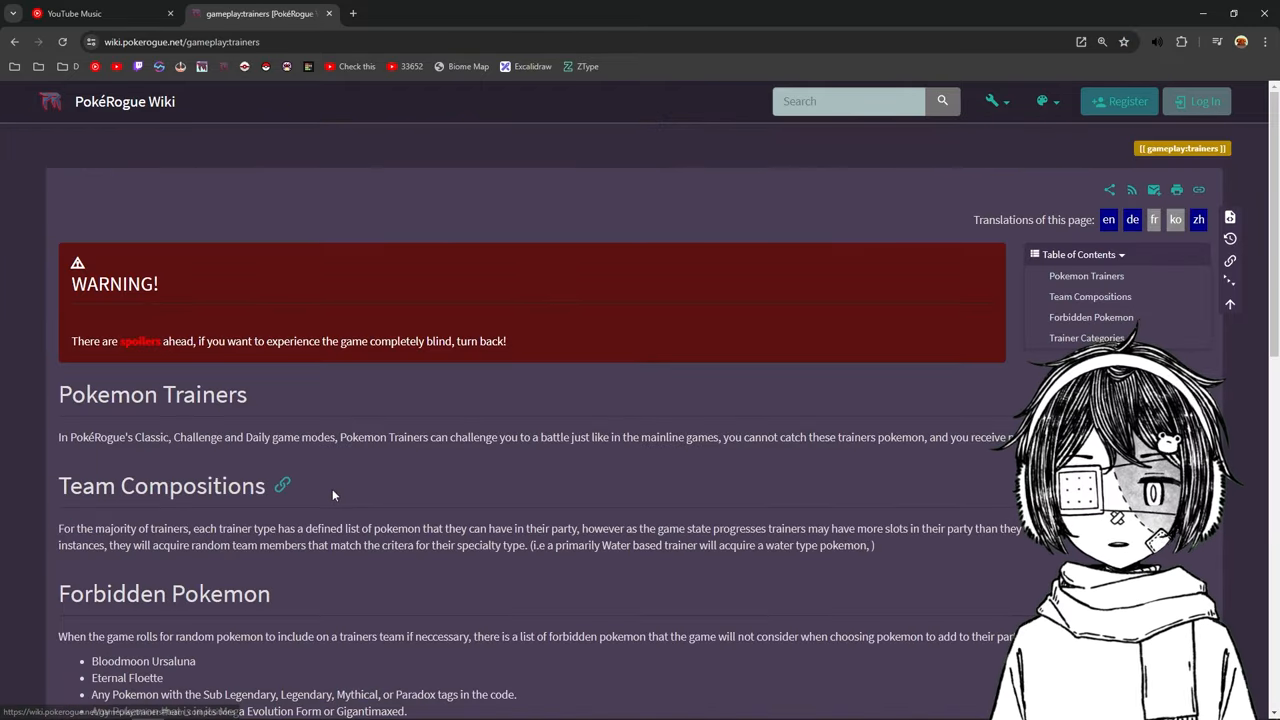
left_click(1086, 337)
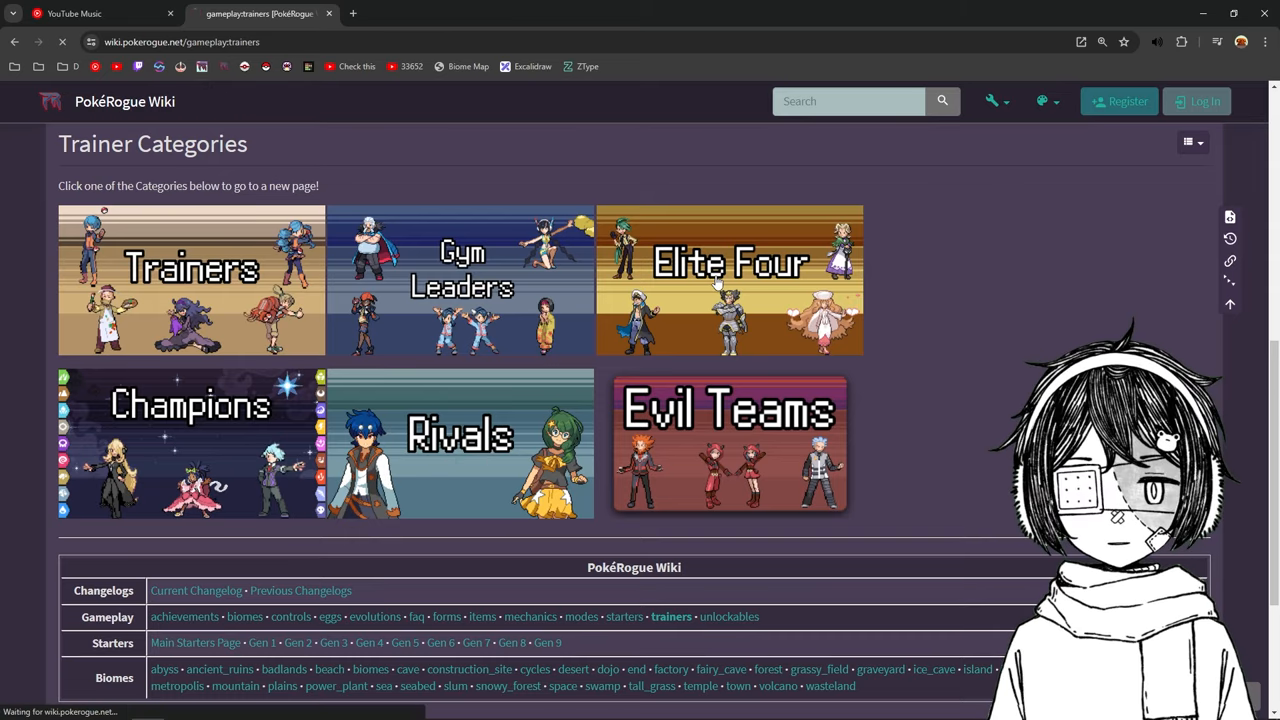
- Browse Will's and Koga's Elite Four teams, then return to Trainer Categories
left_click(729, 280)
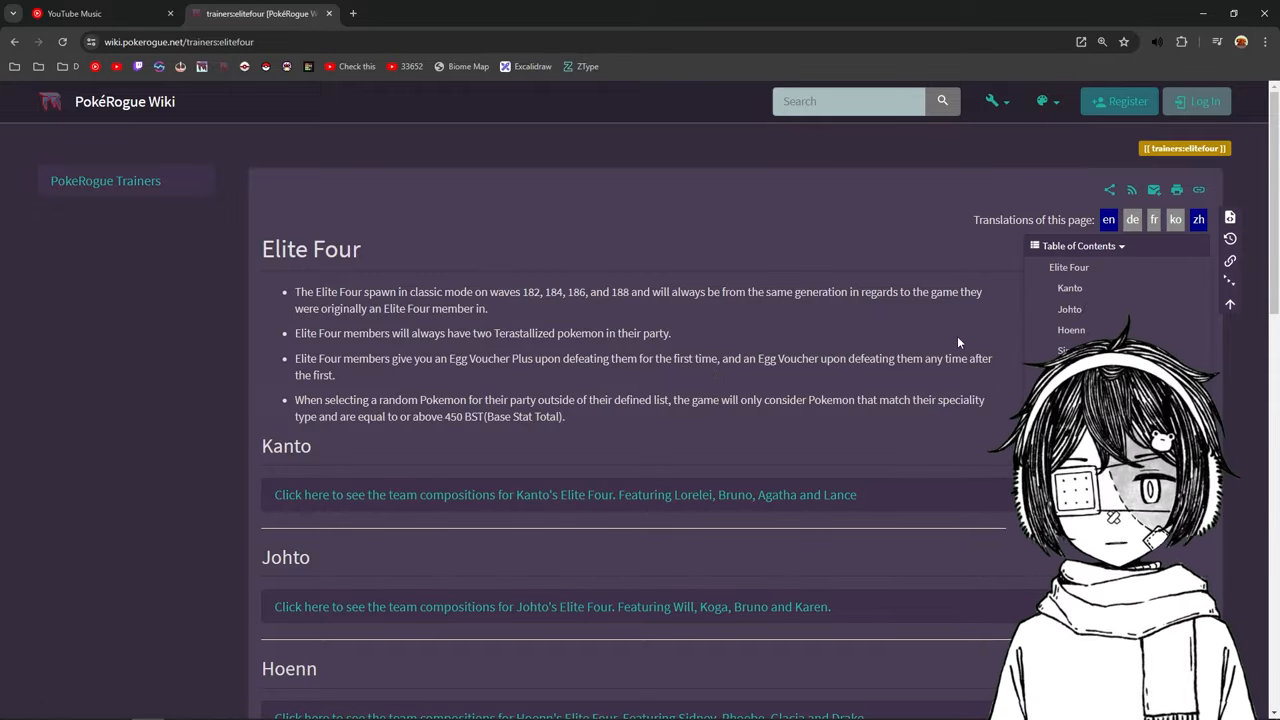
scroll("down", 3)
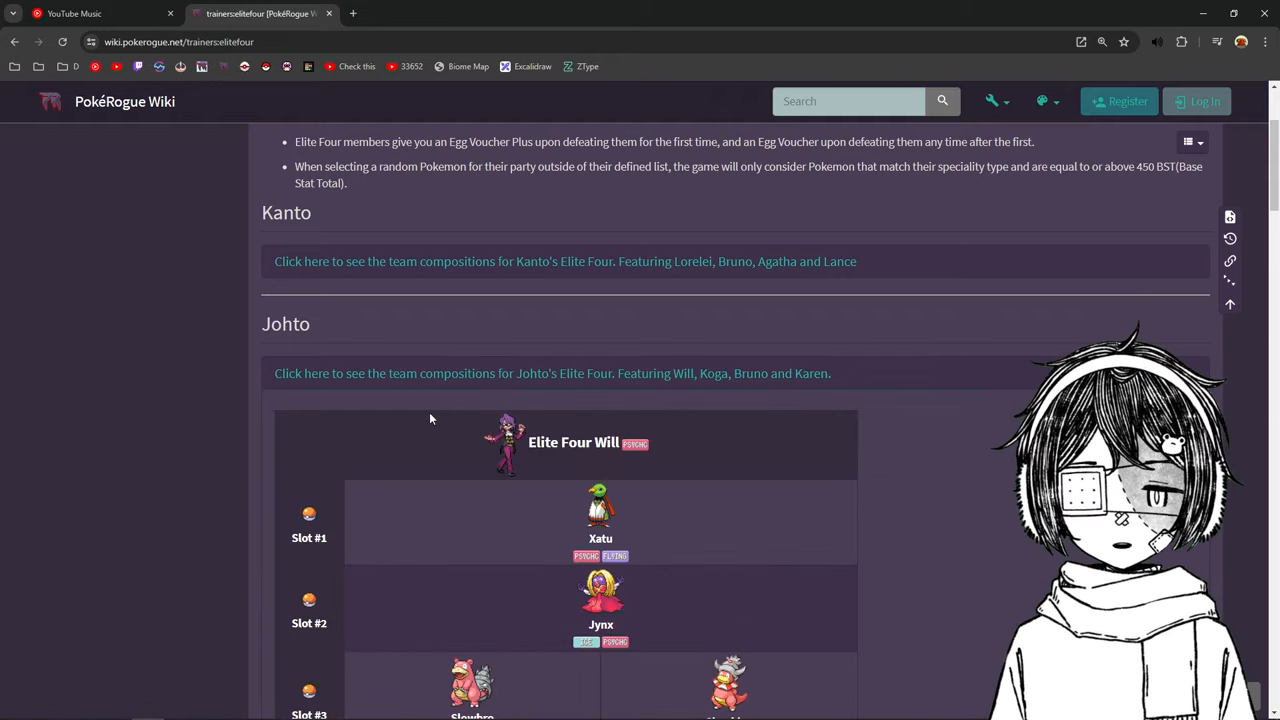
scroll("down", 3)
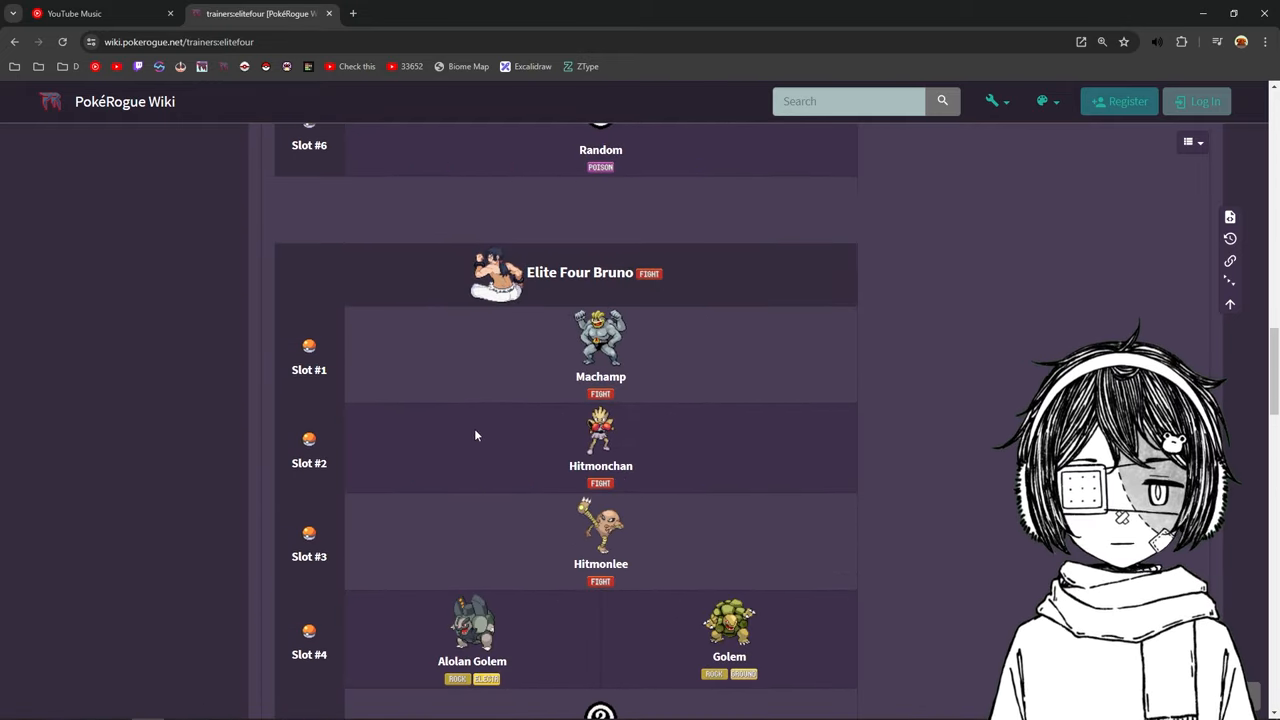
scroll("down", 3)
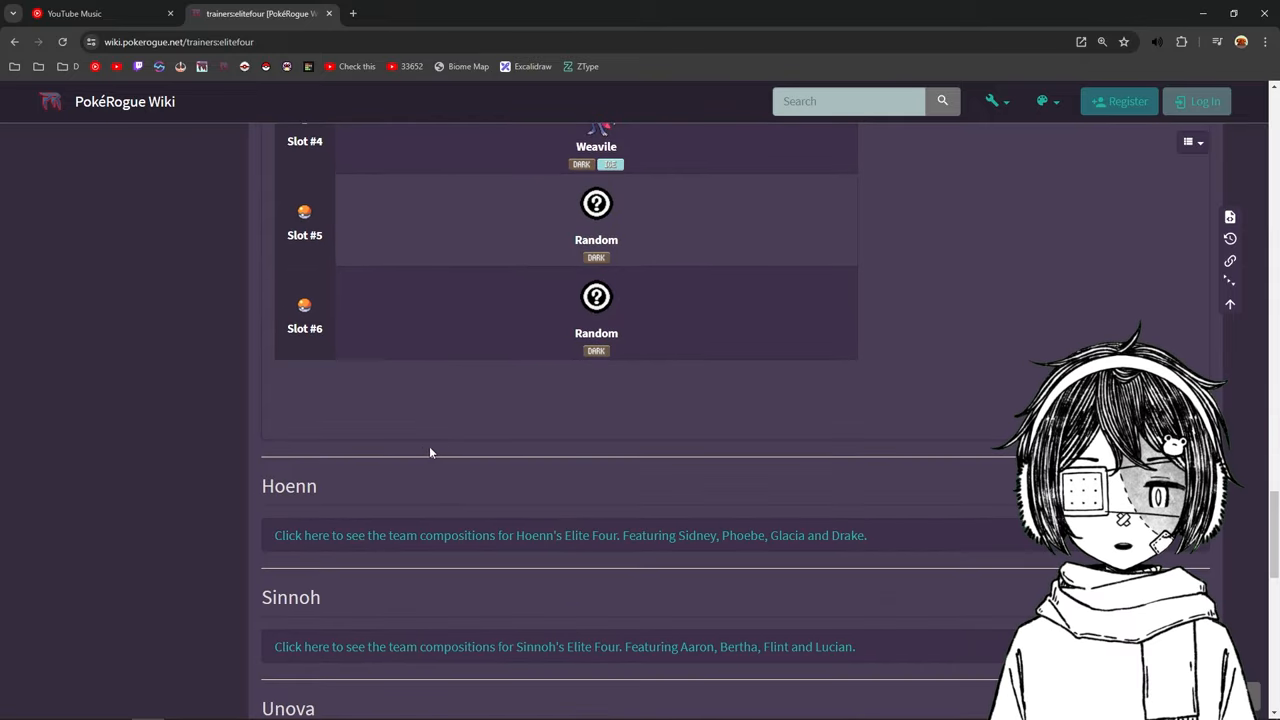
scroll("down", 3)
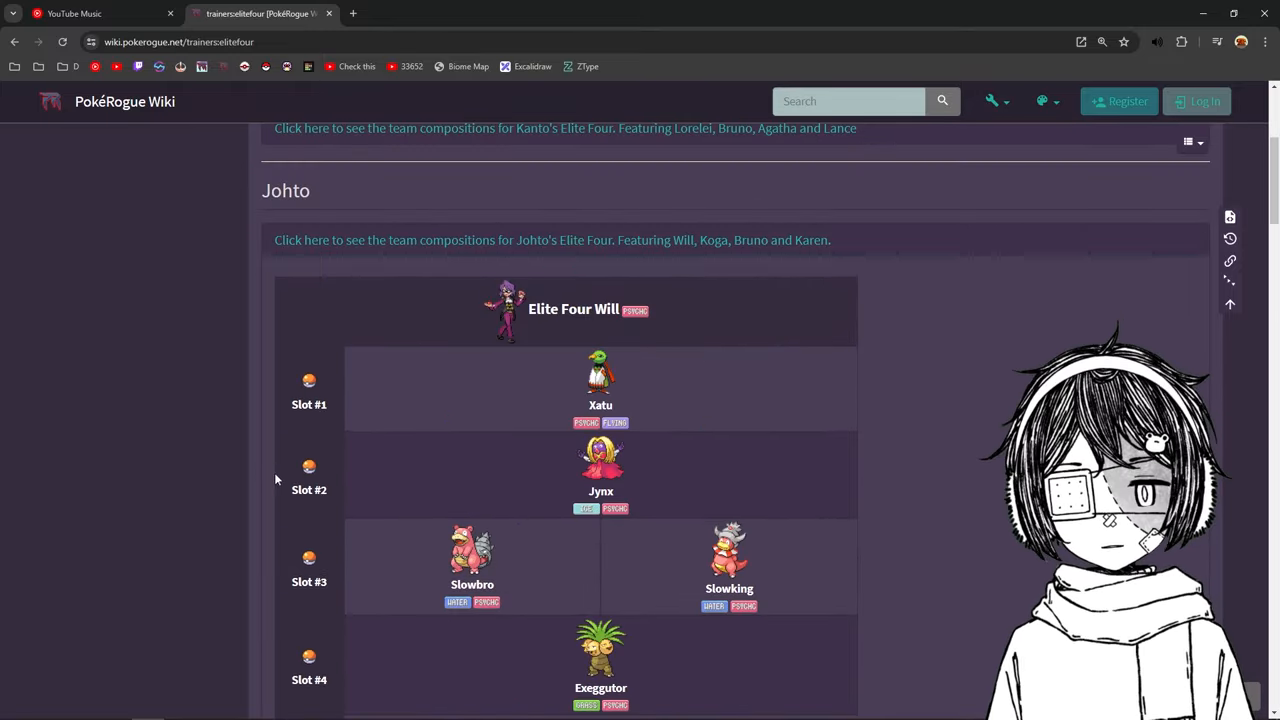
scroll("down", 3)
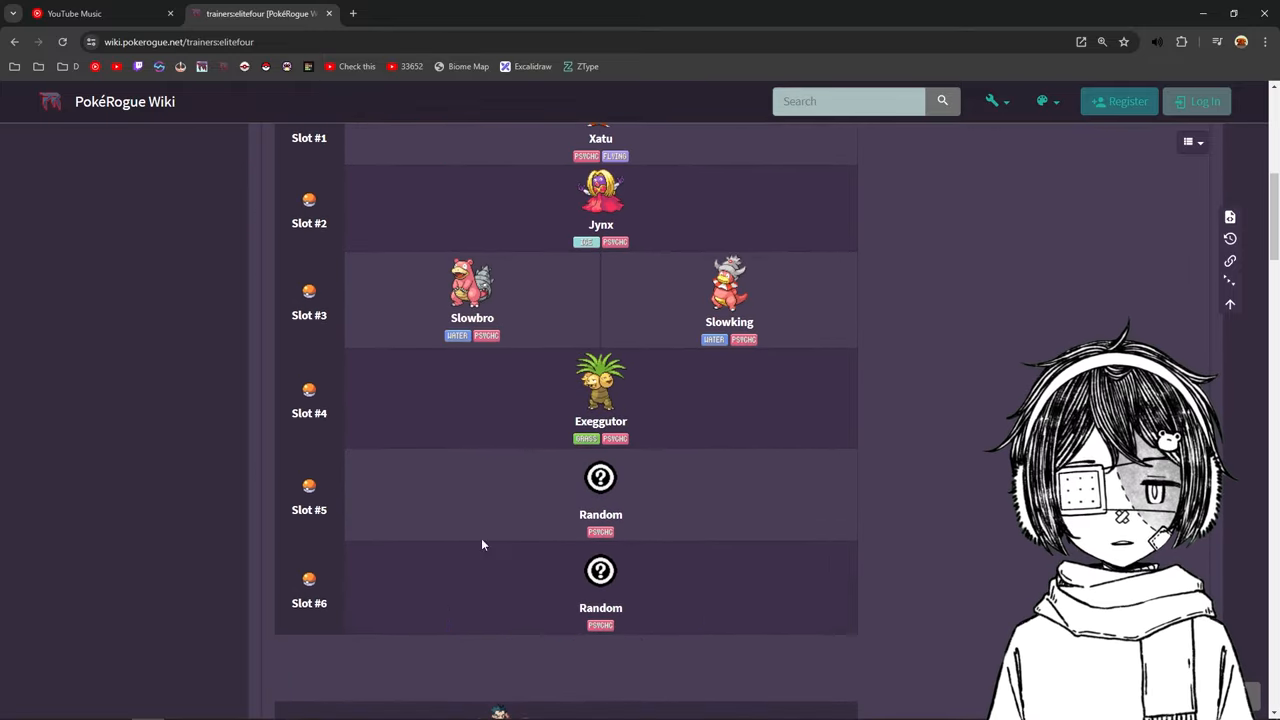
scroll("down", 3)
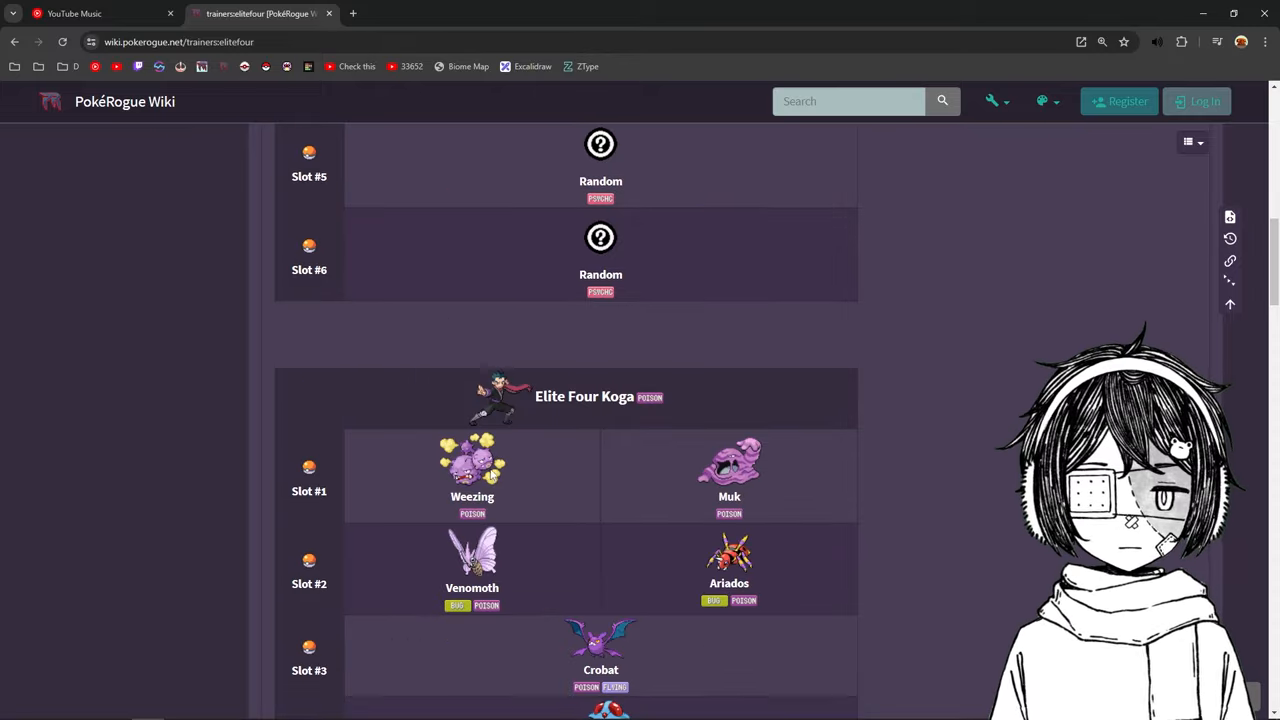
scroll("down", 3)
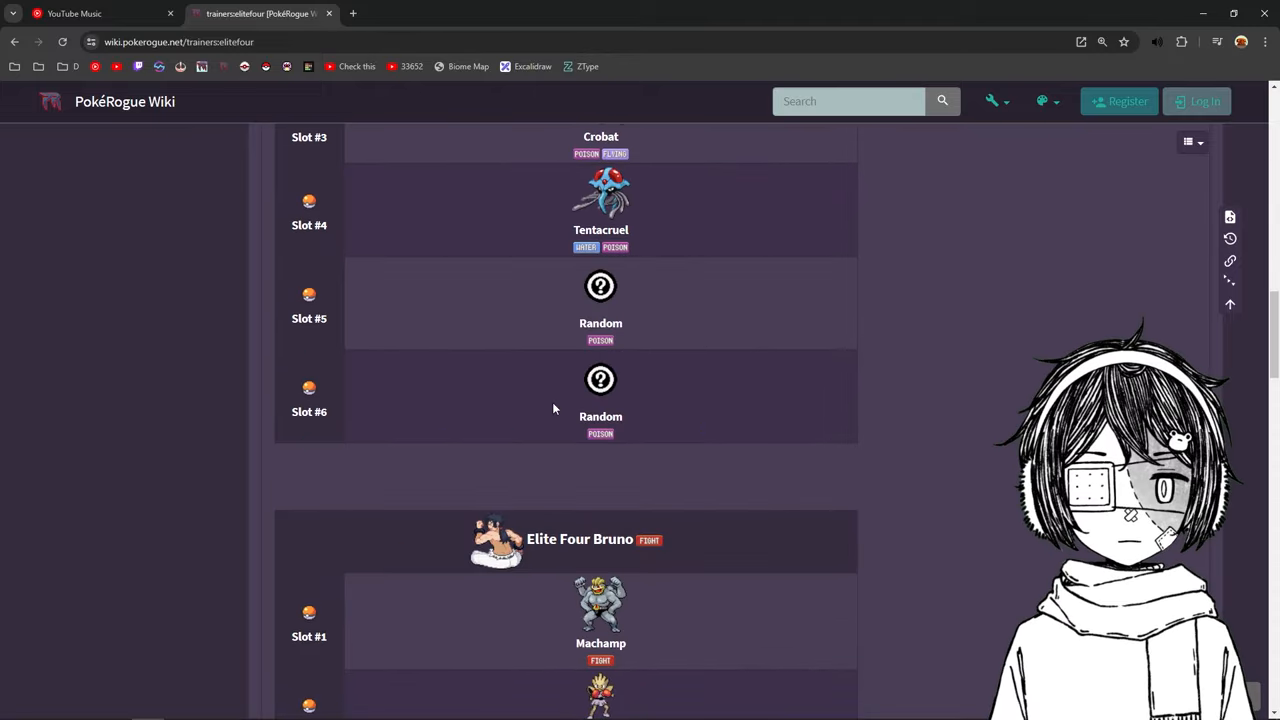
scroll("down", 3)
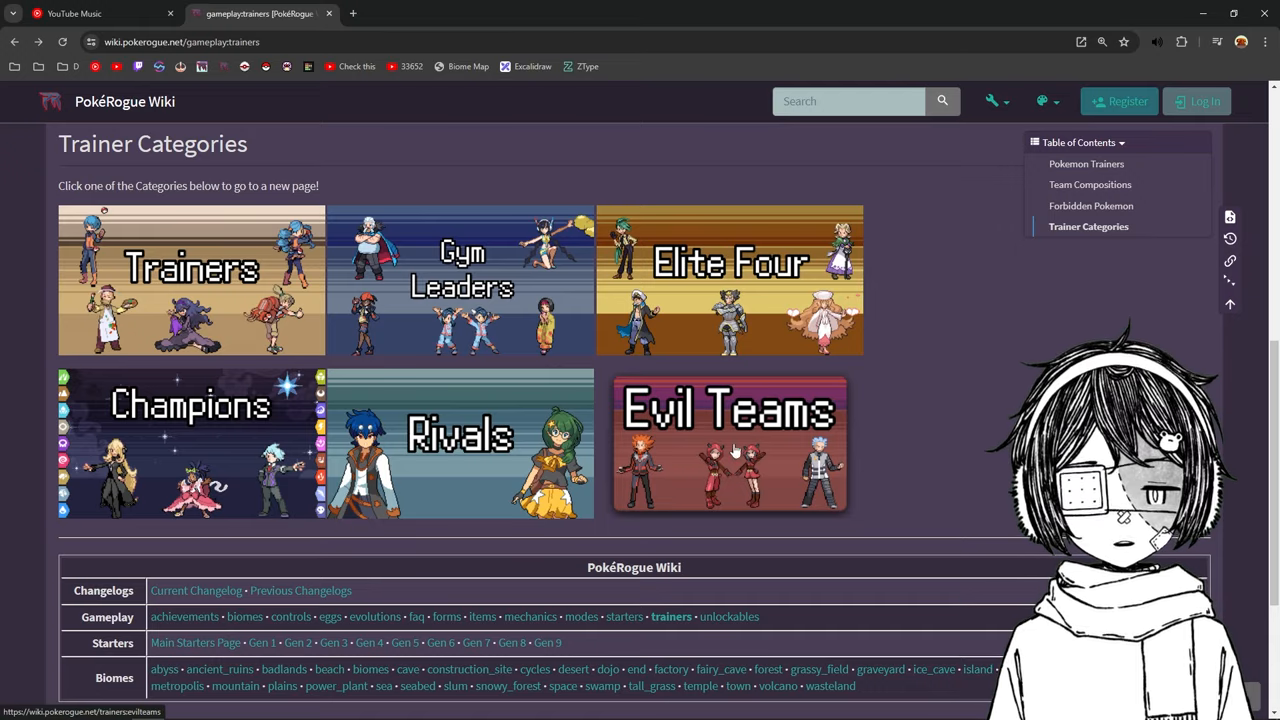
mouse_move(618, 471)
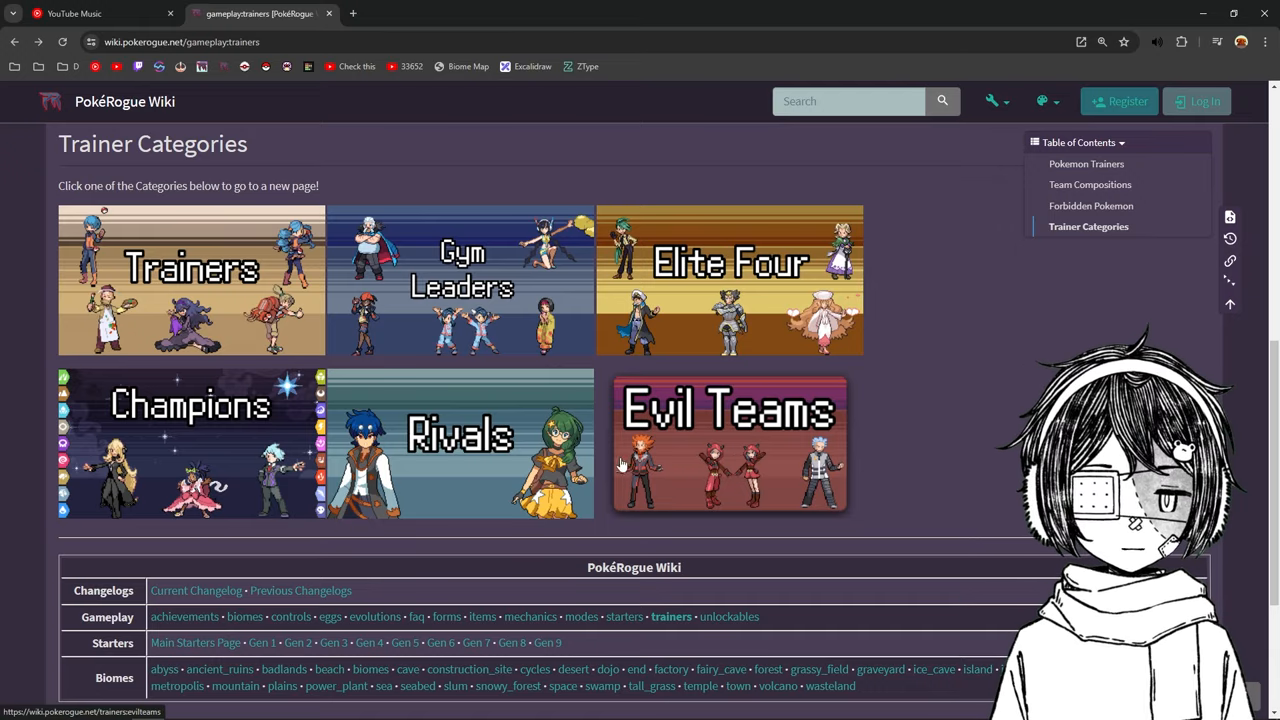
- Open the Evil Teams page and scroll over its contents
left_click(730, 445)
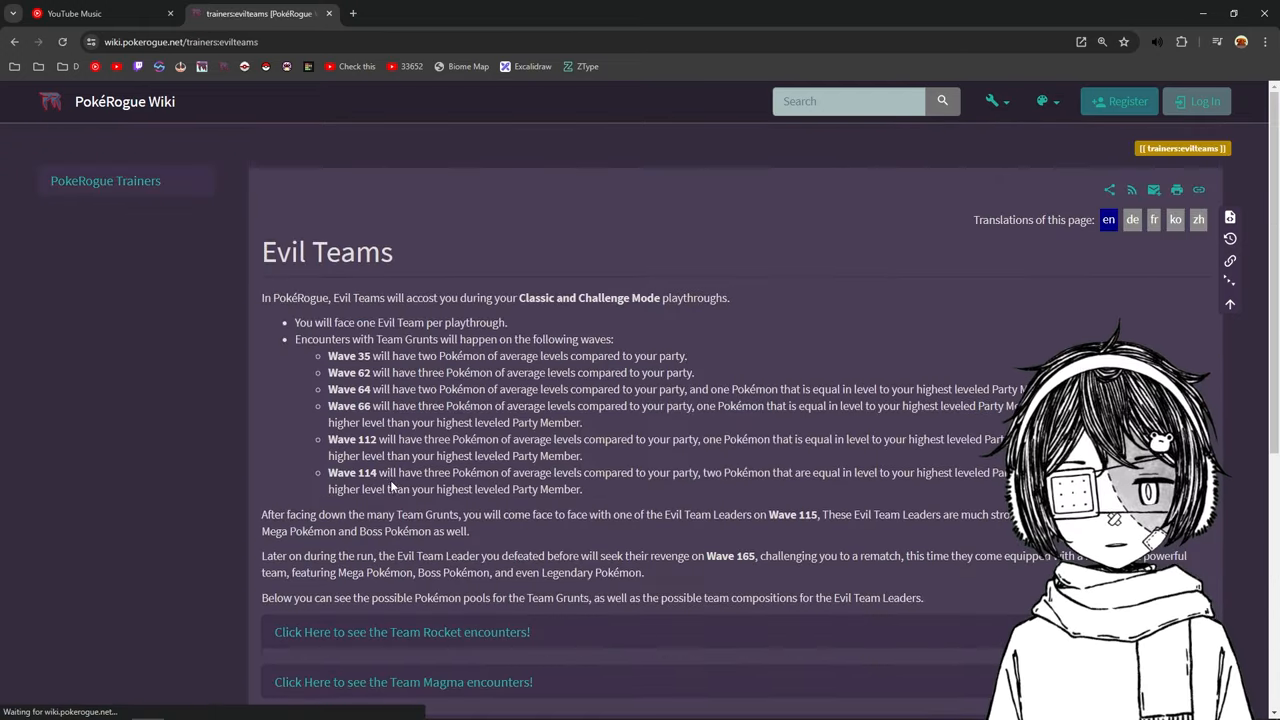
scroll("down", 3)
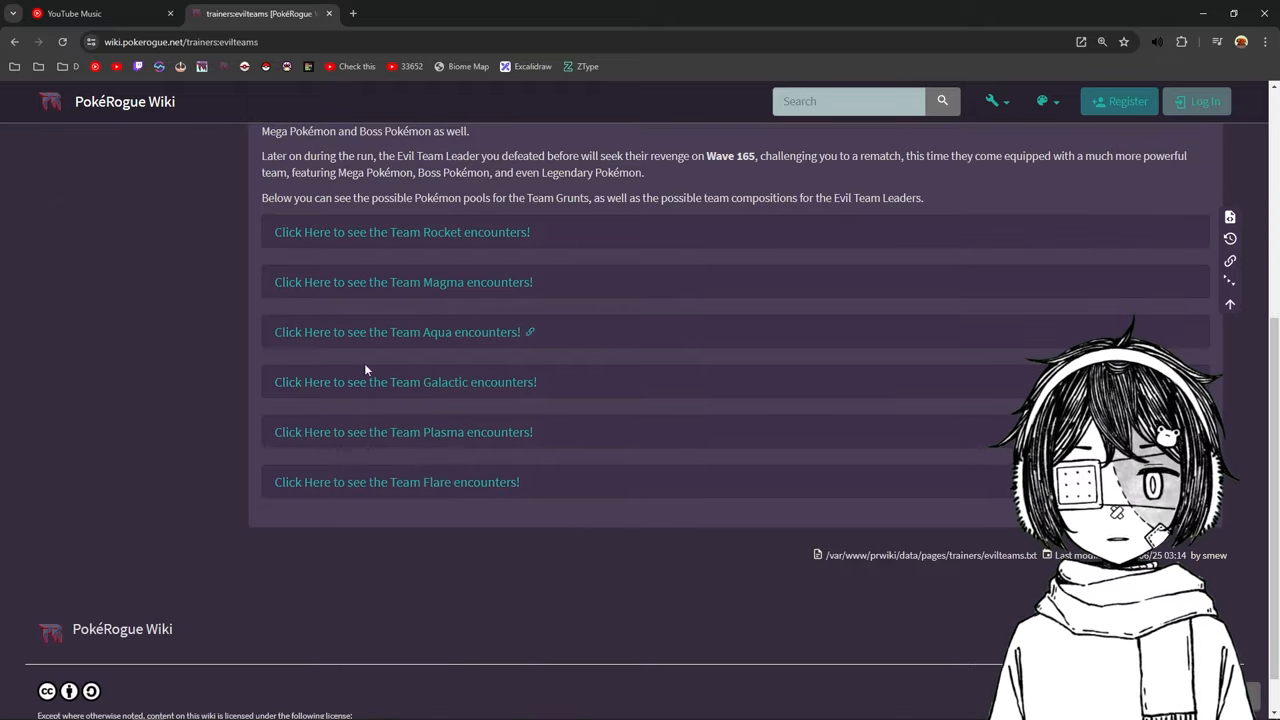
mouse_move(180, 314)
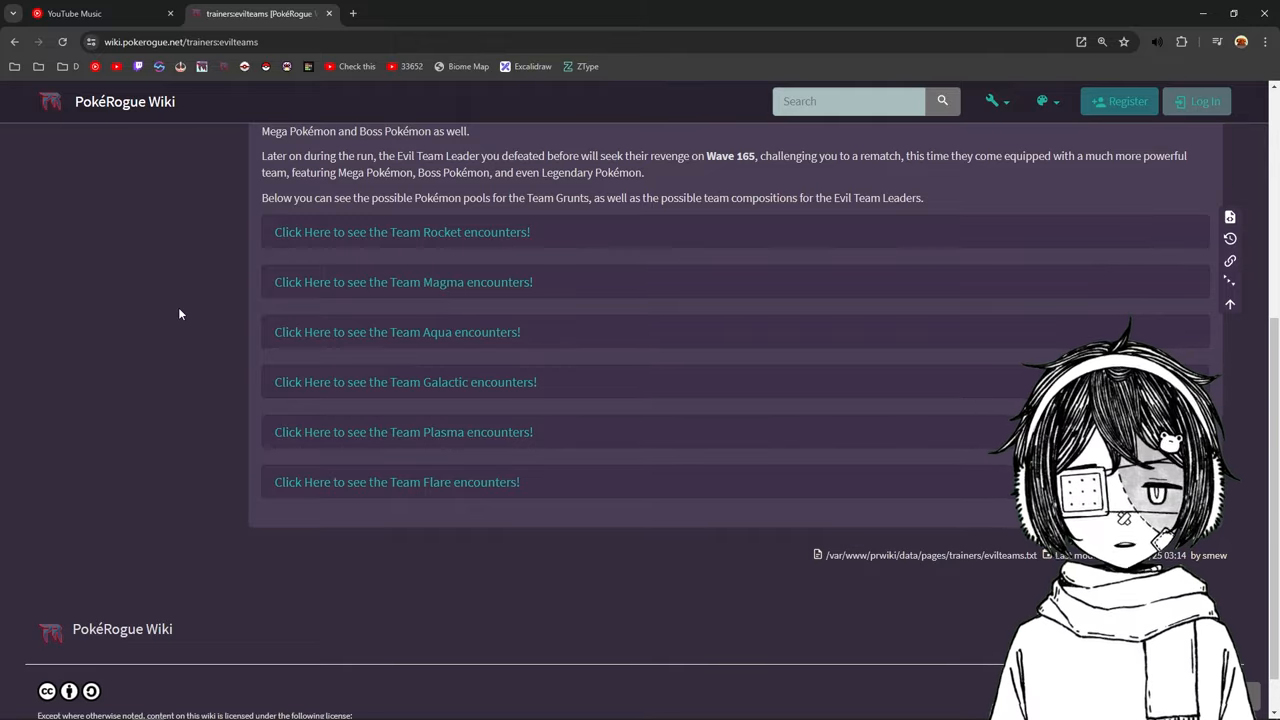
scroll("up", 3)
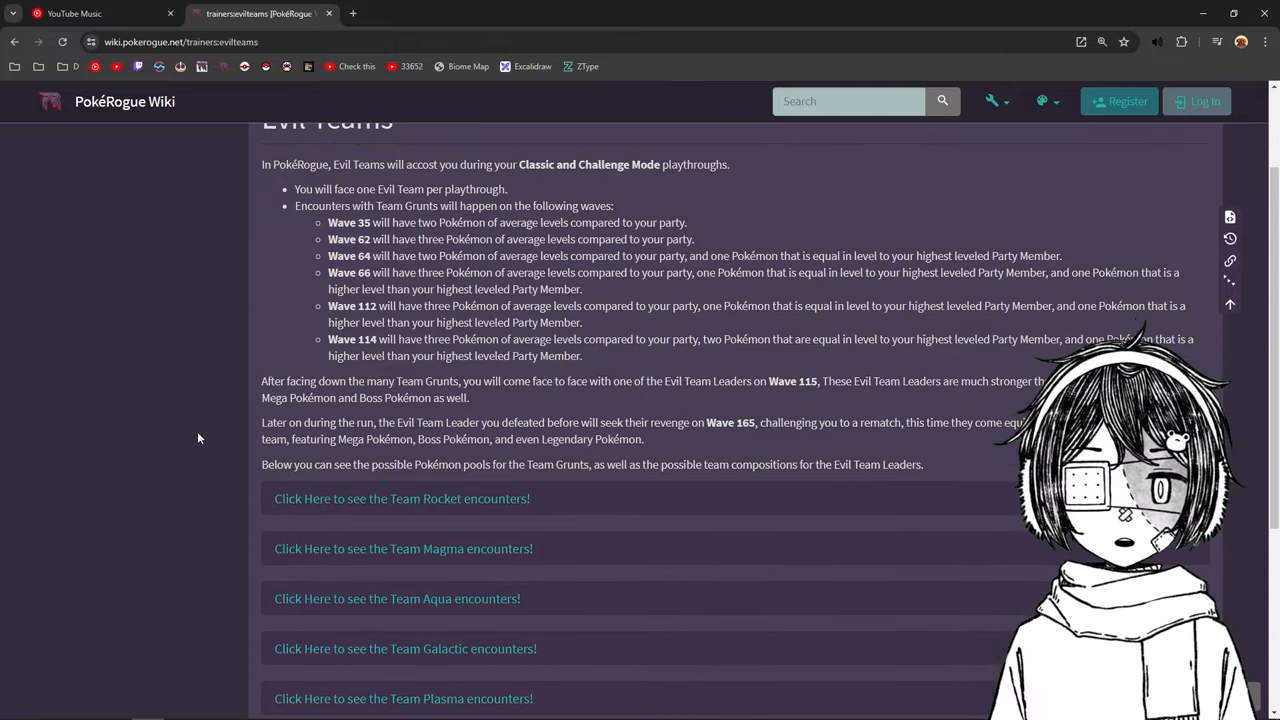
- Expand Team Rocket encounters, check Giovanni's team, then return to the Rocket Grunt pool
left_click(401, 498)
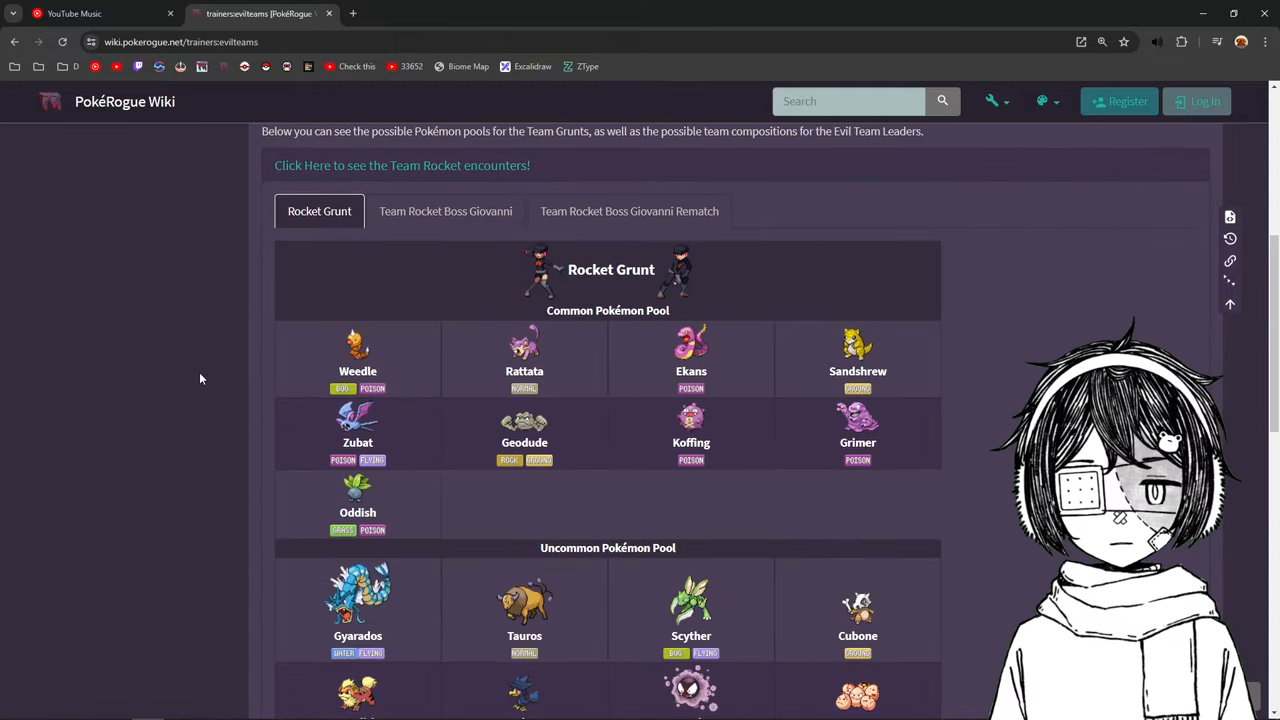
mouse_move(340, 214)
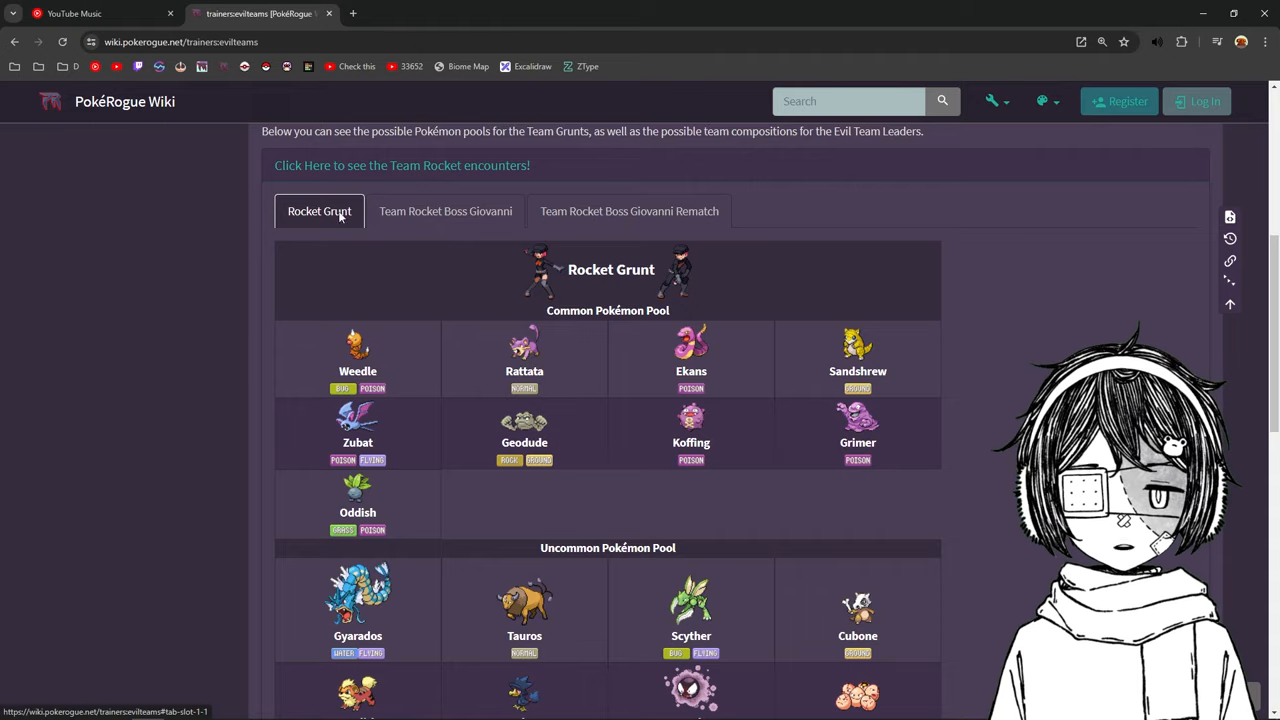
mouse_move(626, 517)
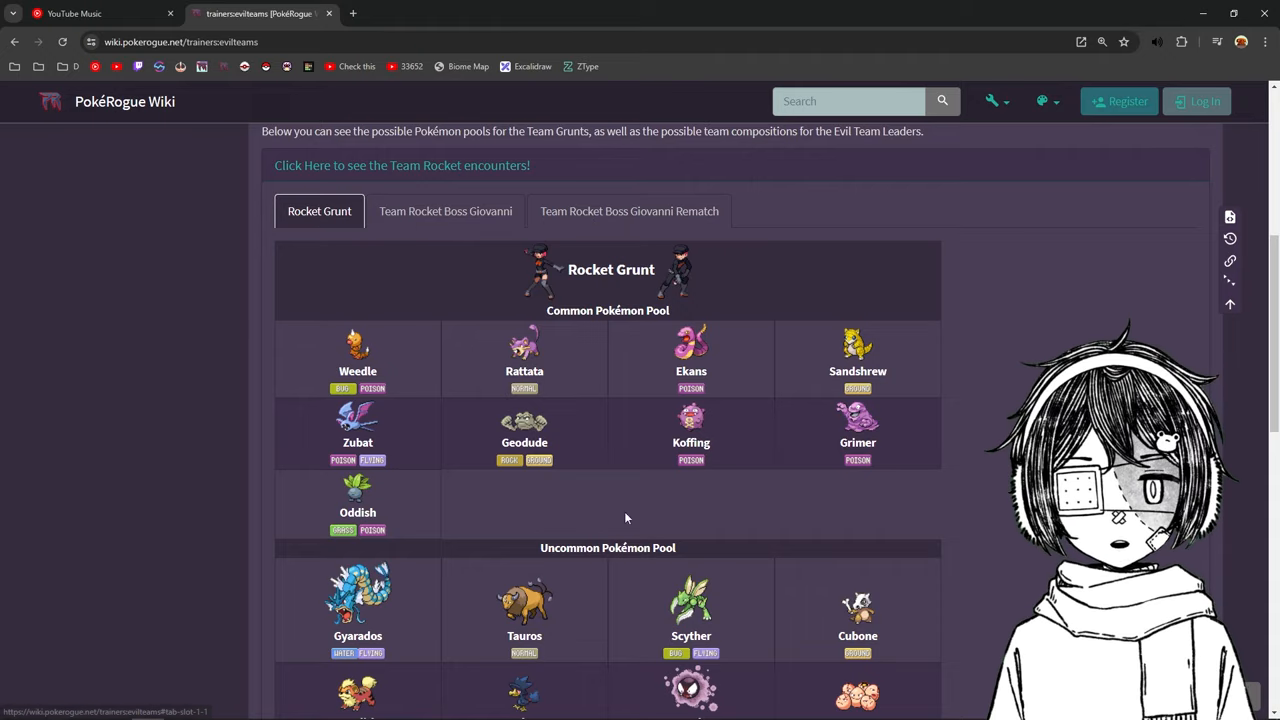
left_click(445, 211)
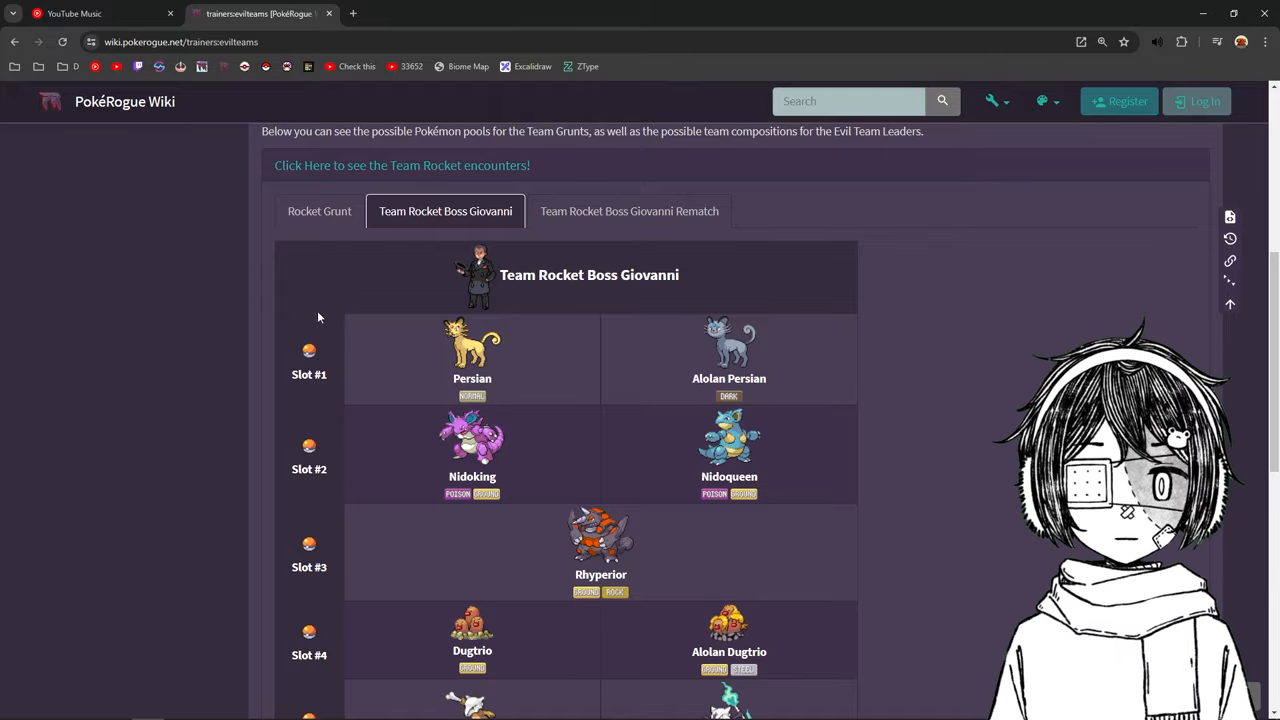
left_click(319, 211)
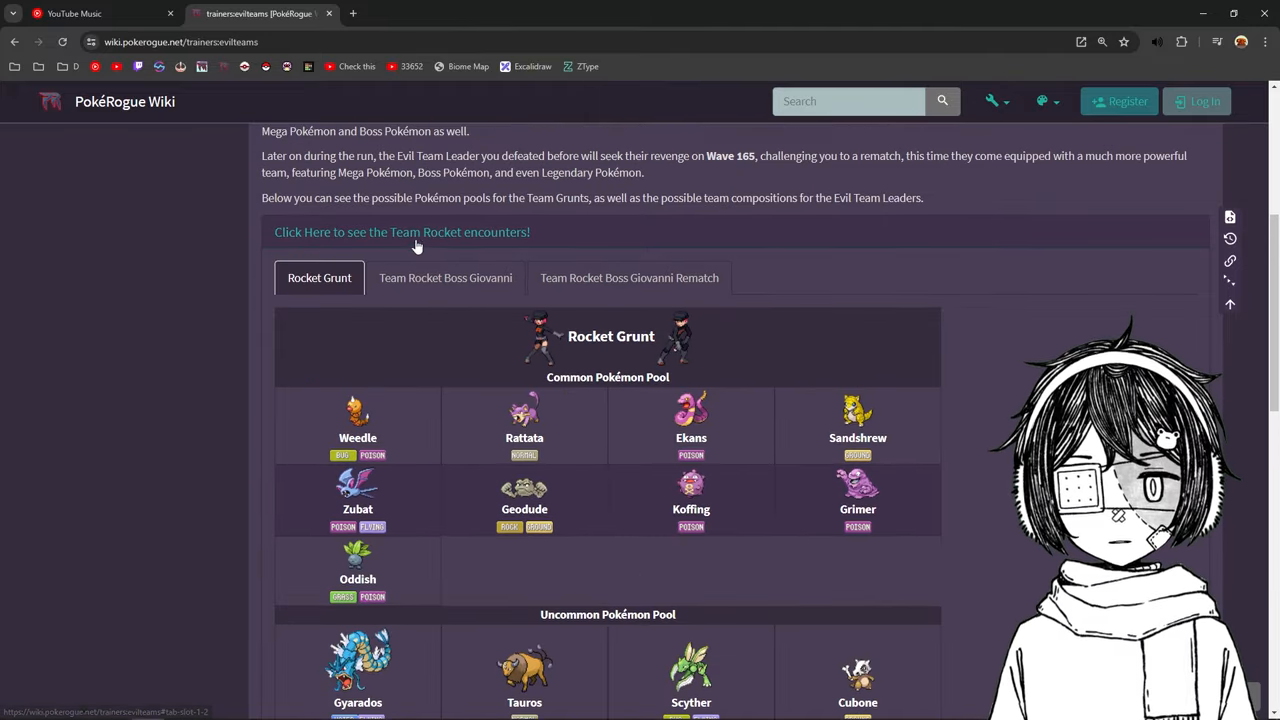
scroll("up", 3)
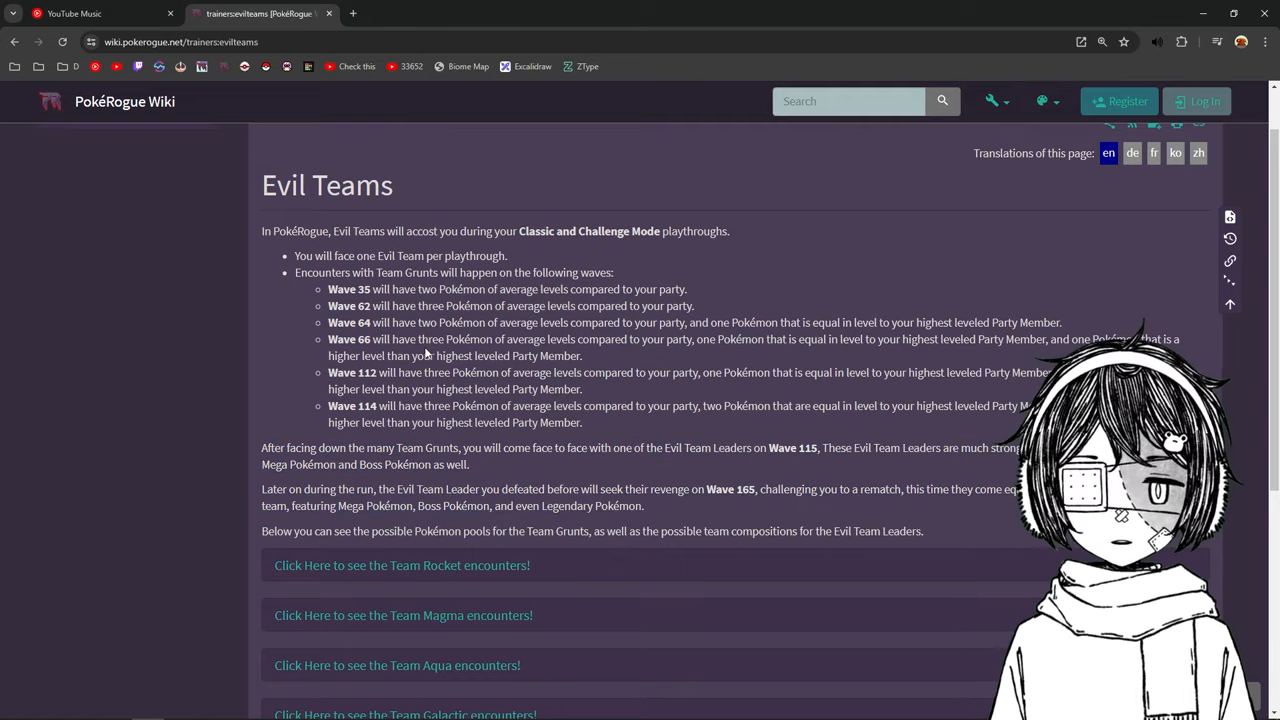
left_click_drag(327, 289, 475, 289)
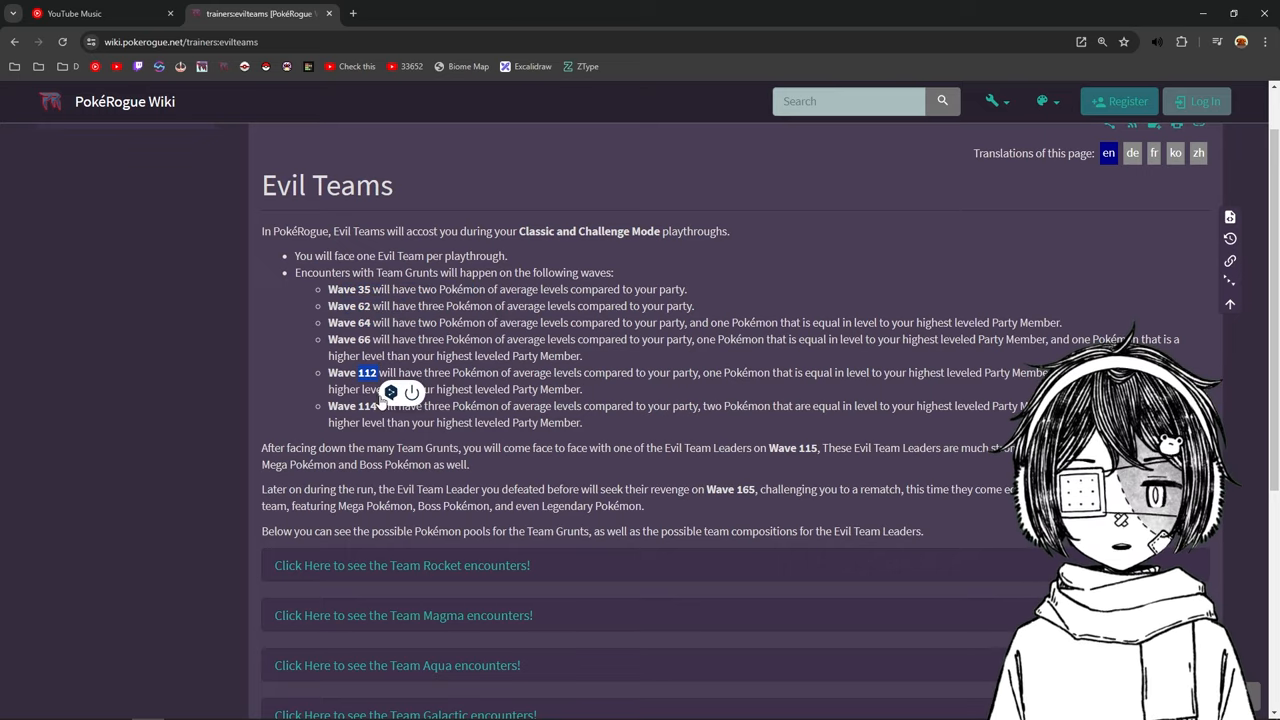
scroll("down", 3)
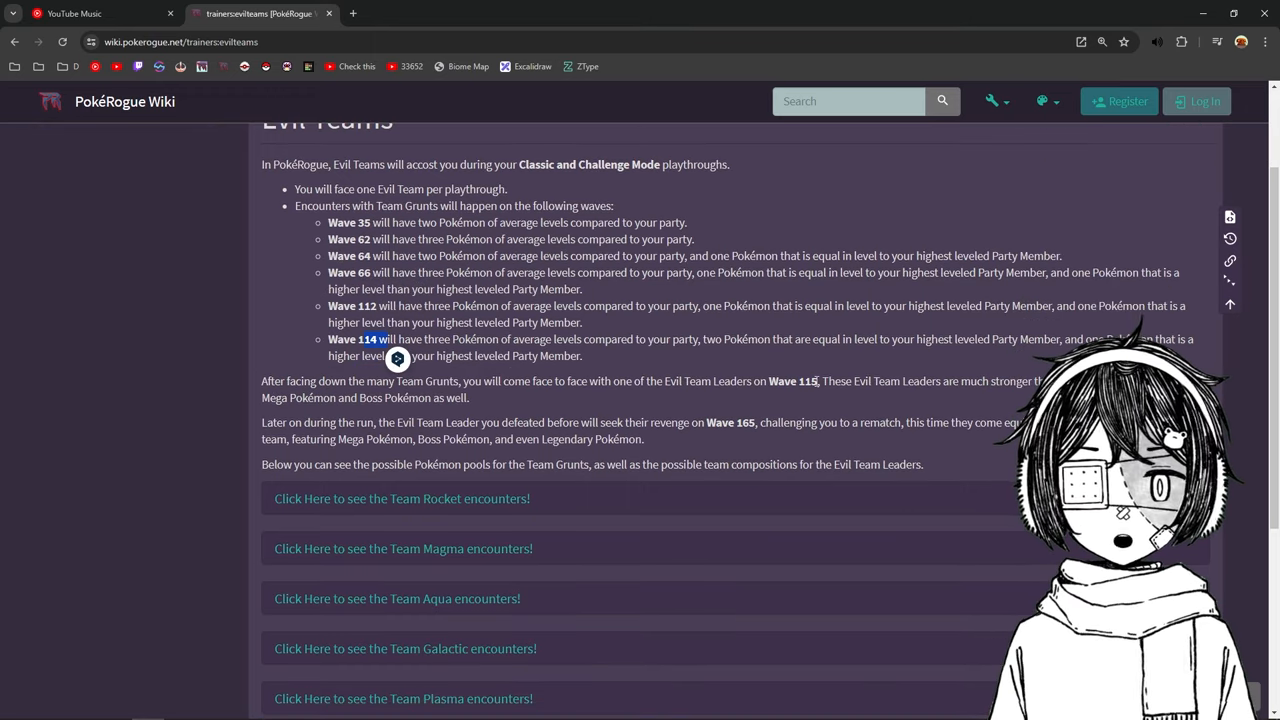
double_click(794, 381)
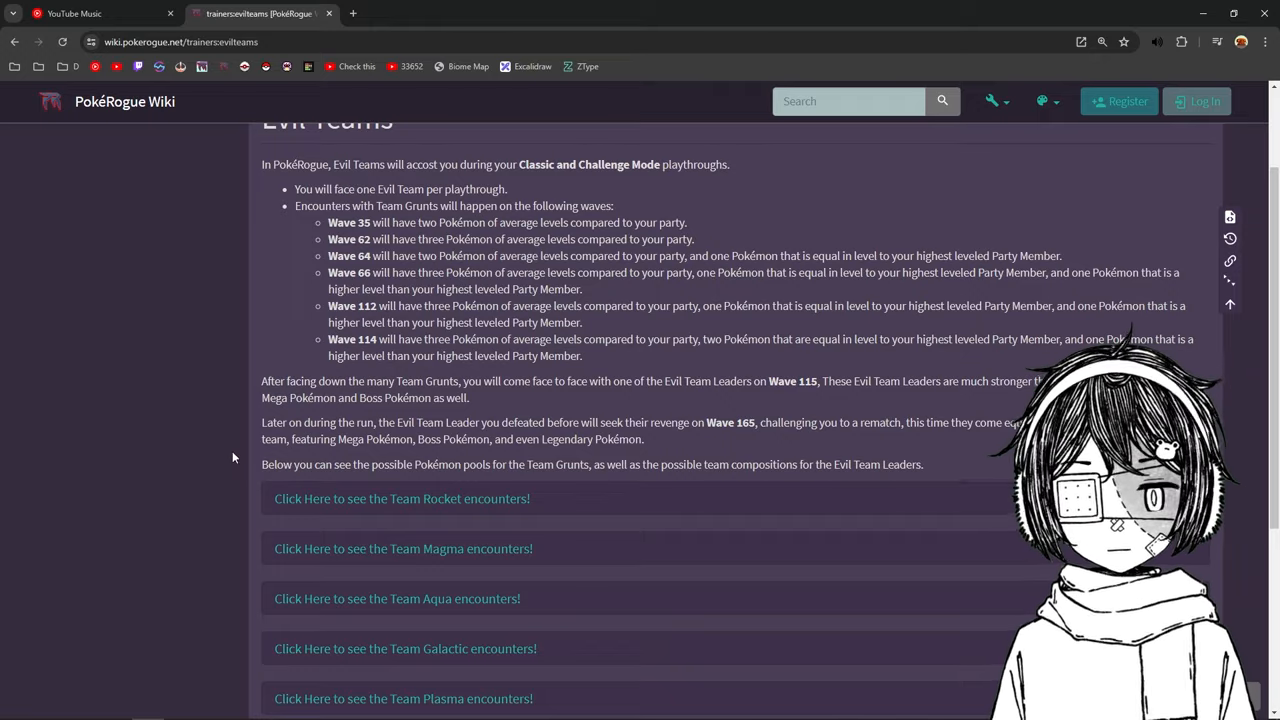
left_click(402, 499)
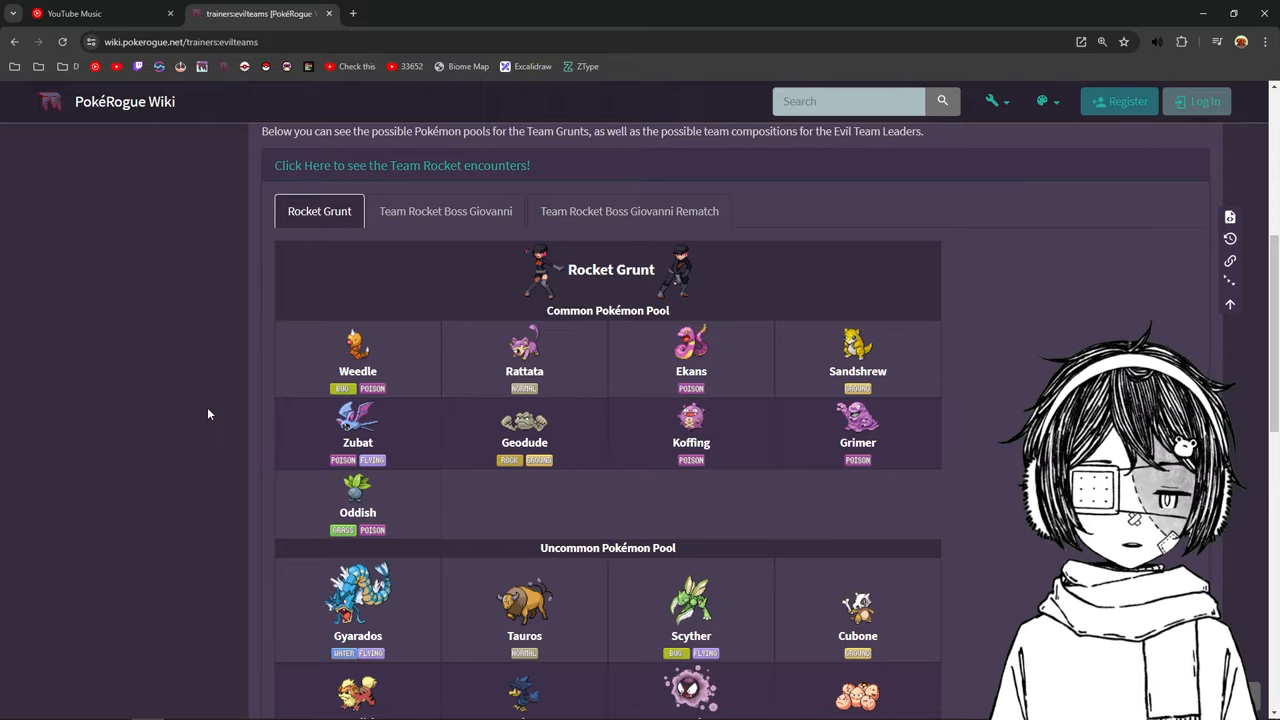
- Scroll through the Rocket Grunt common, uncommon and rare Pokémon pools
scroll("down", 3)
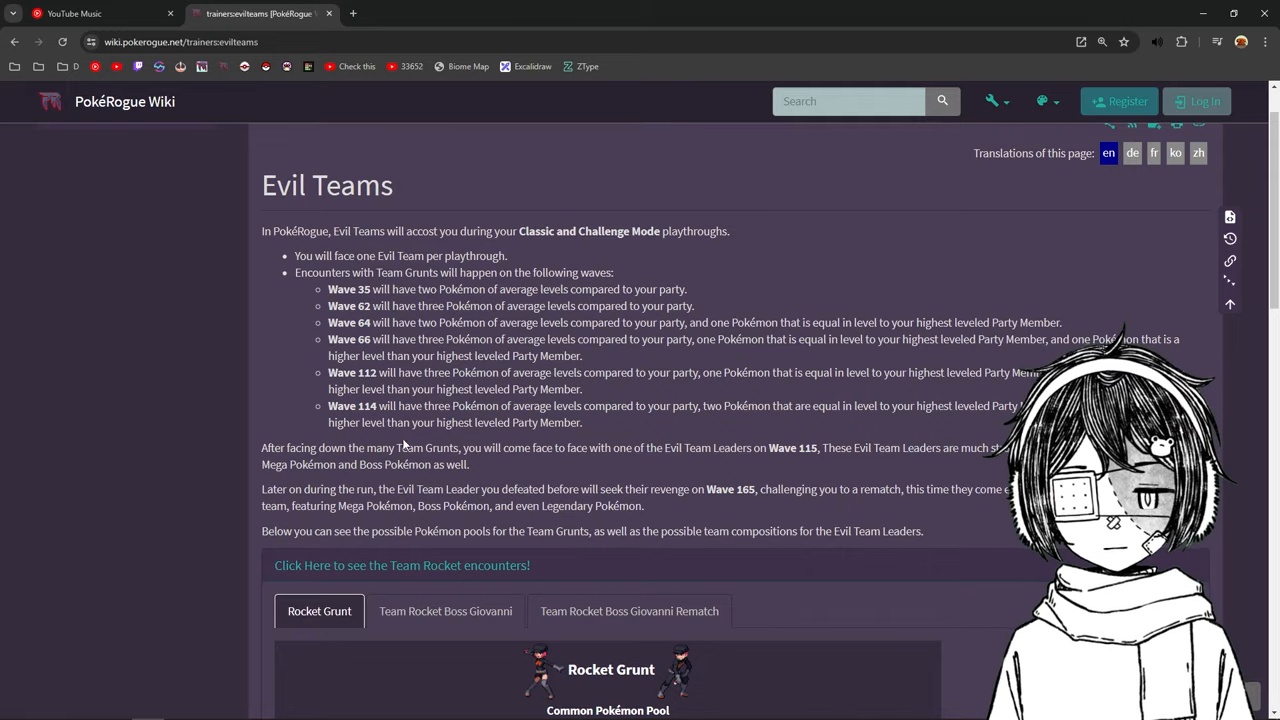
scroll("down", 3)
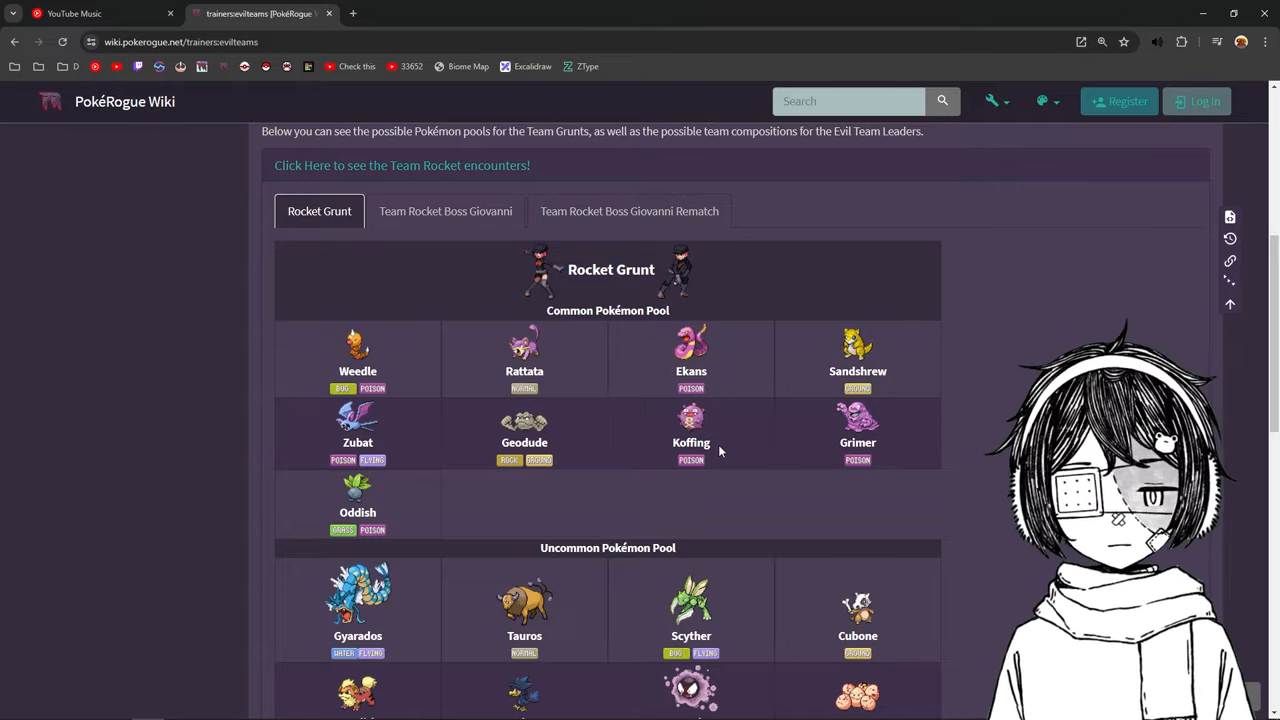
mouse_move(830, 448)
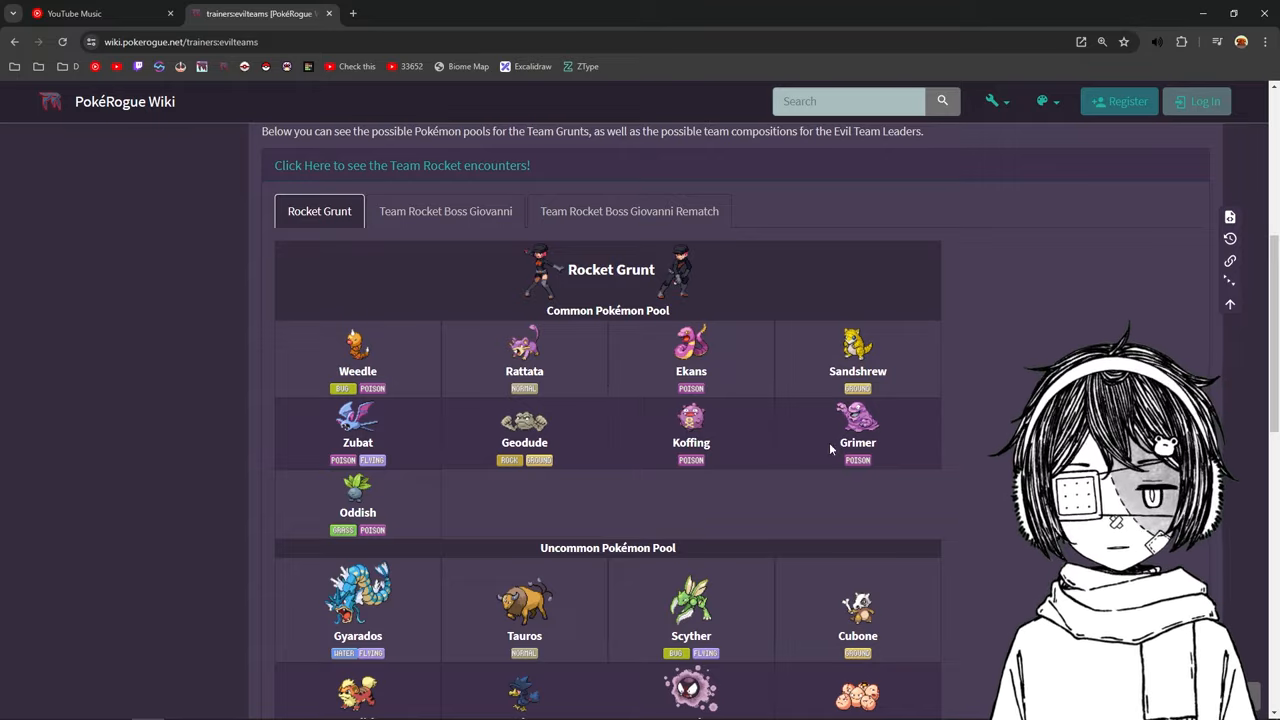
scroll("down", 3)
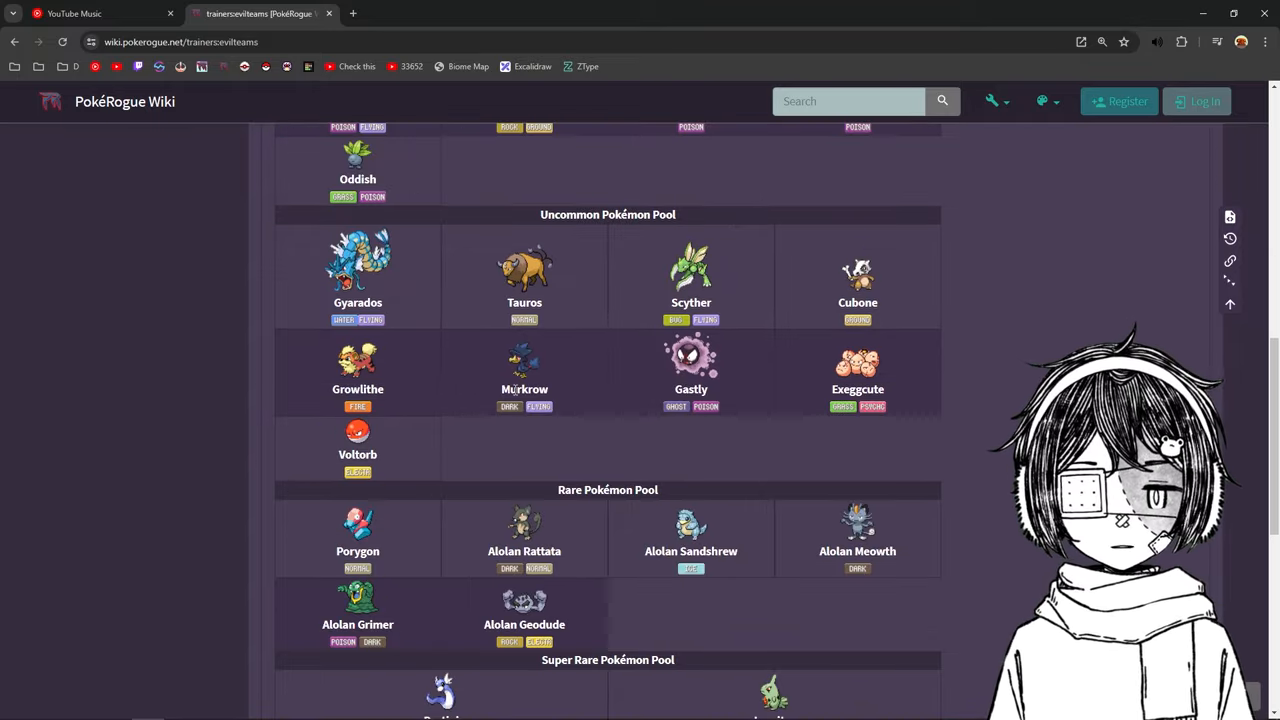
mouse_move(178, 435)
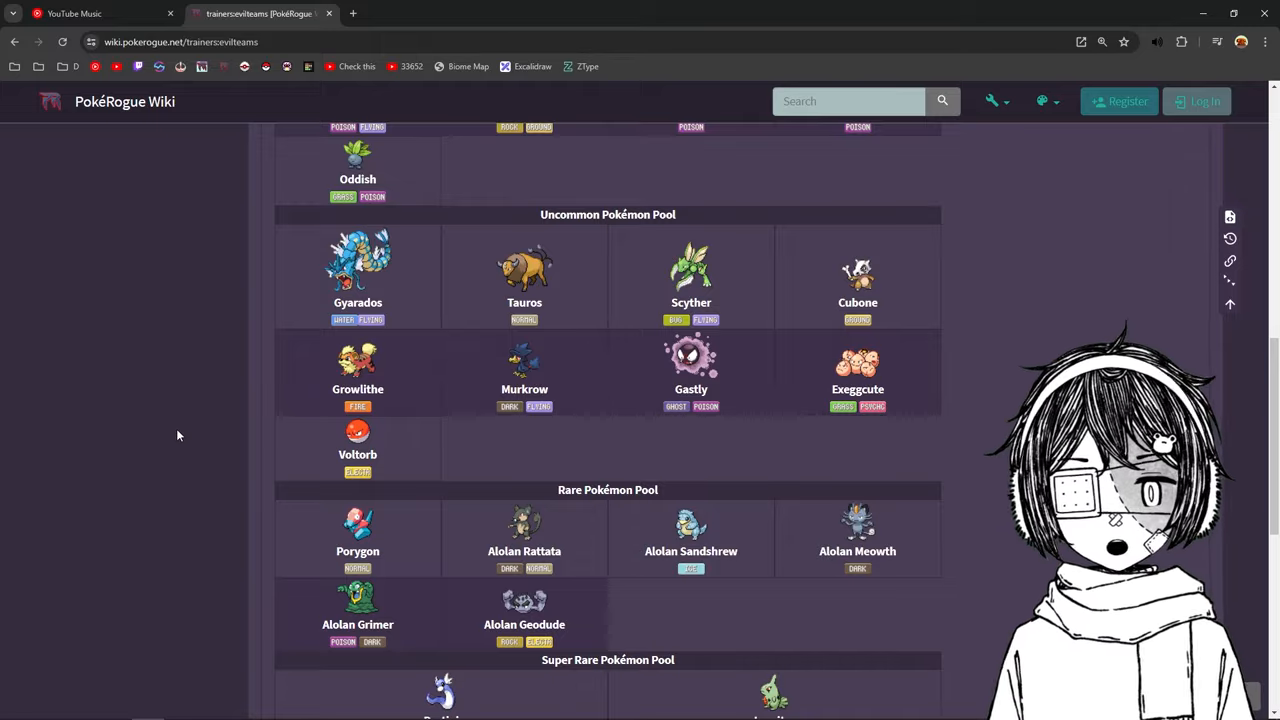
scroll("down", 3)
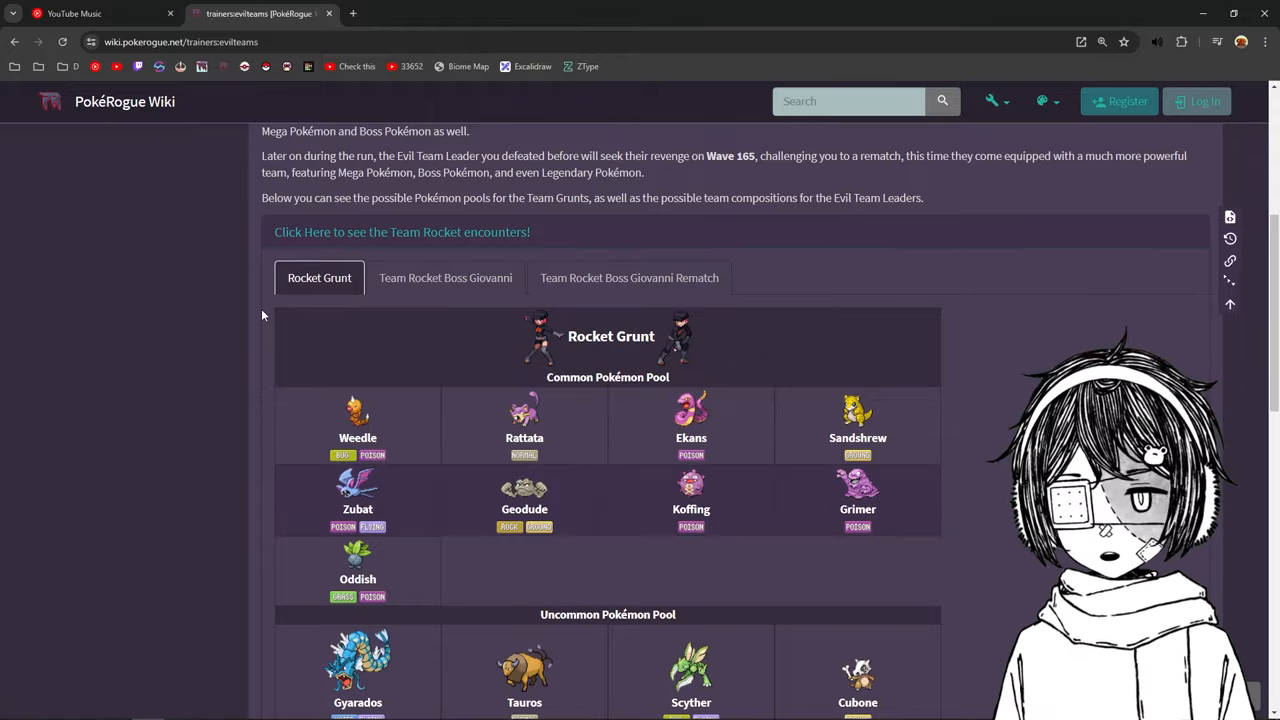
- Look over Giovanni's six-slot team table, then switch to his Rematch team
left_click(445, 277)
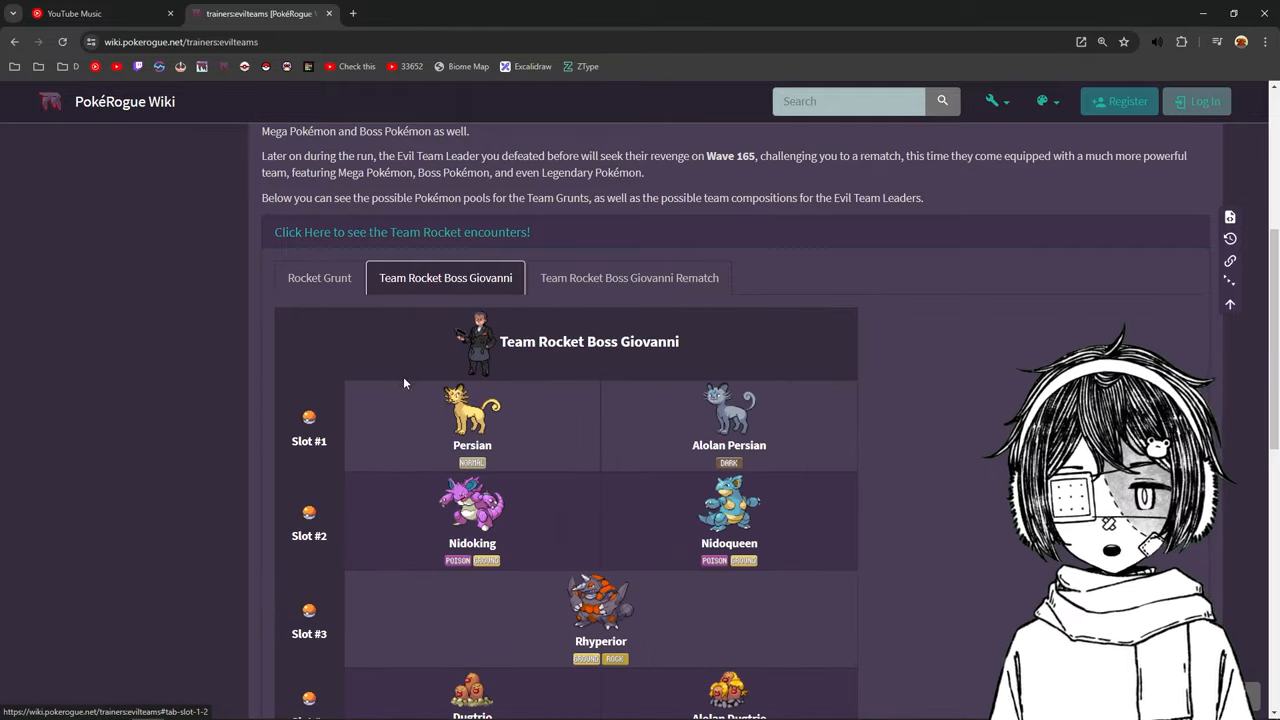
scroll("down", 3)
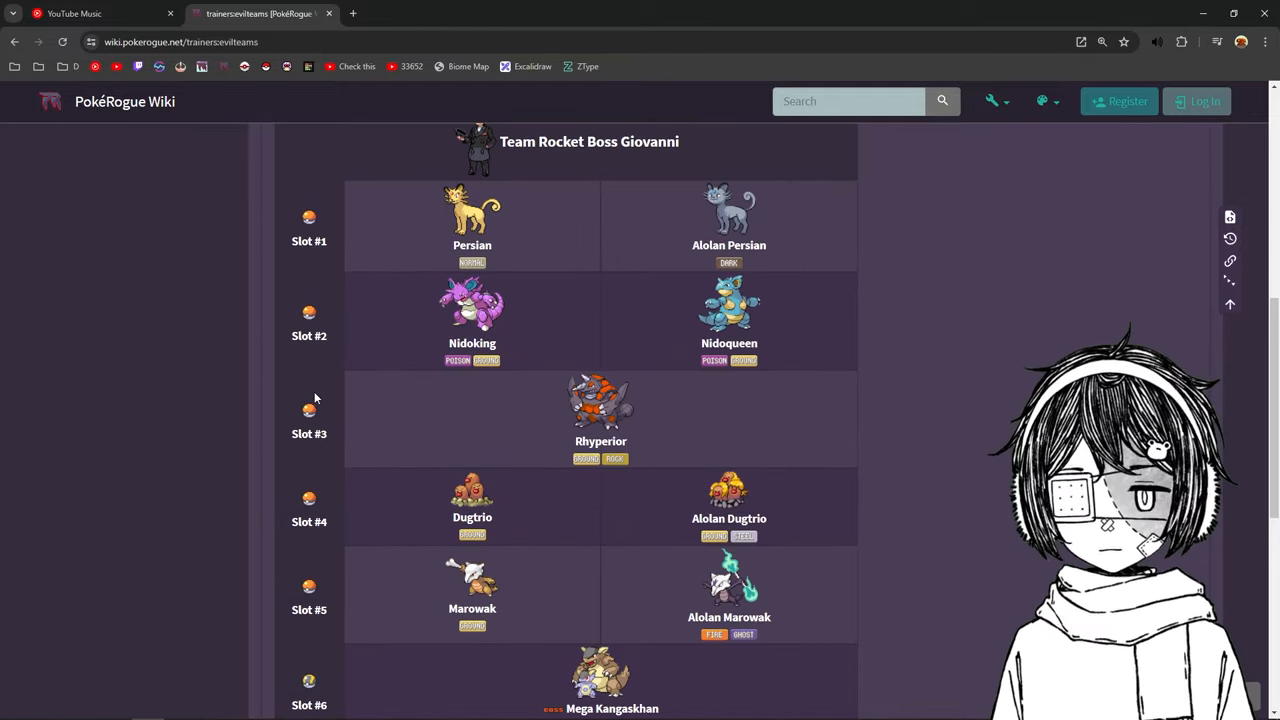
scroll("down", 3)
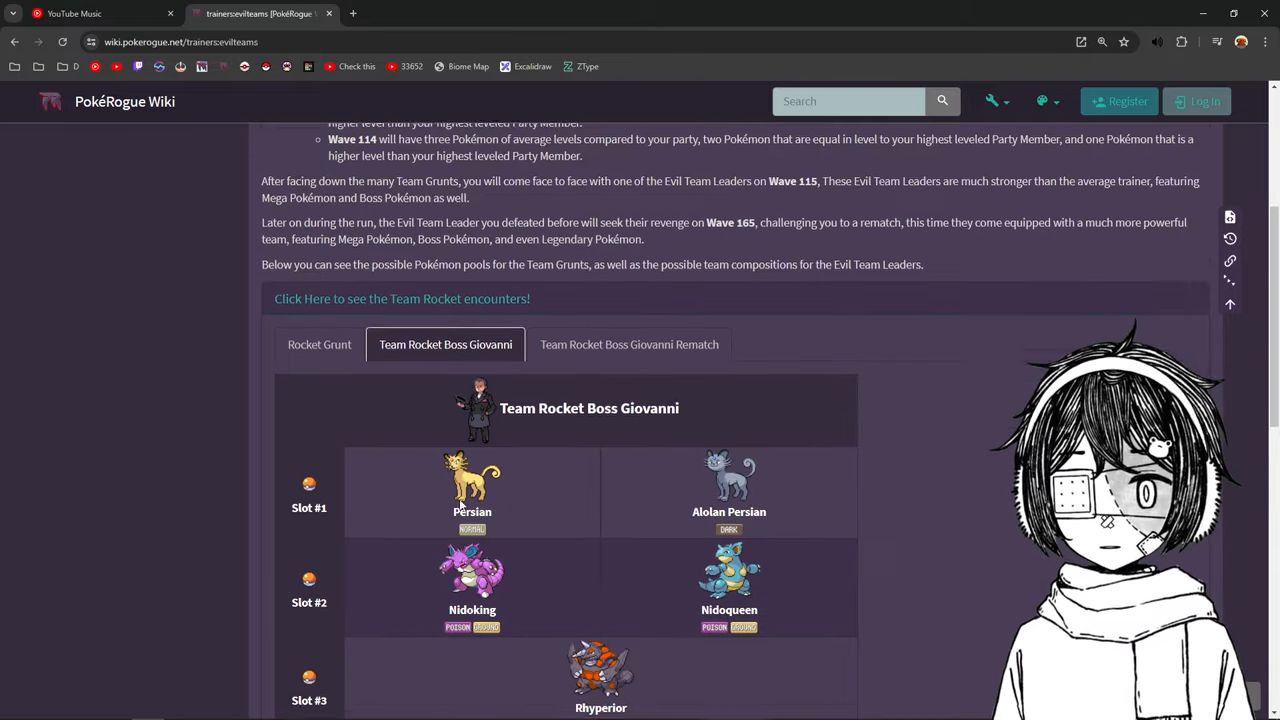
scroll("down", 3)
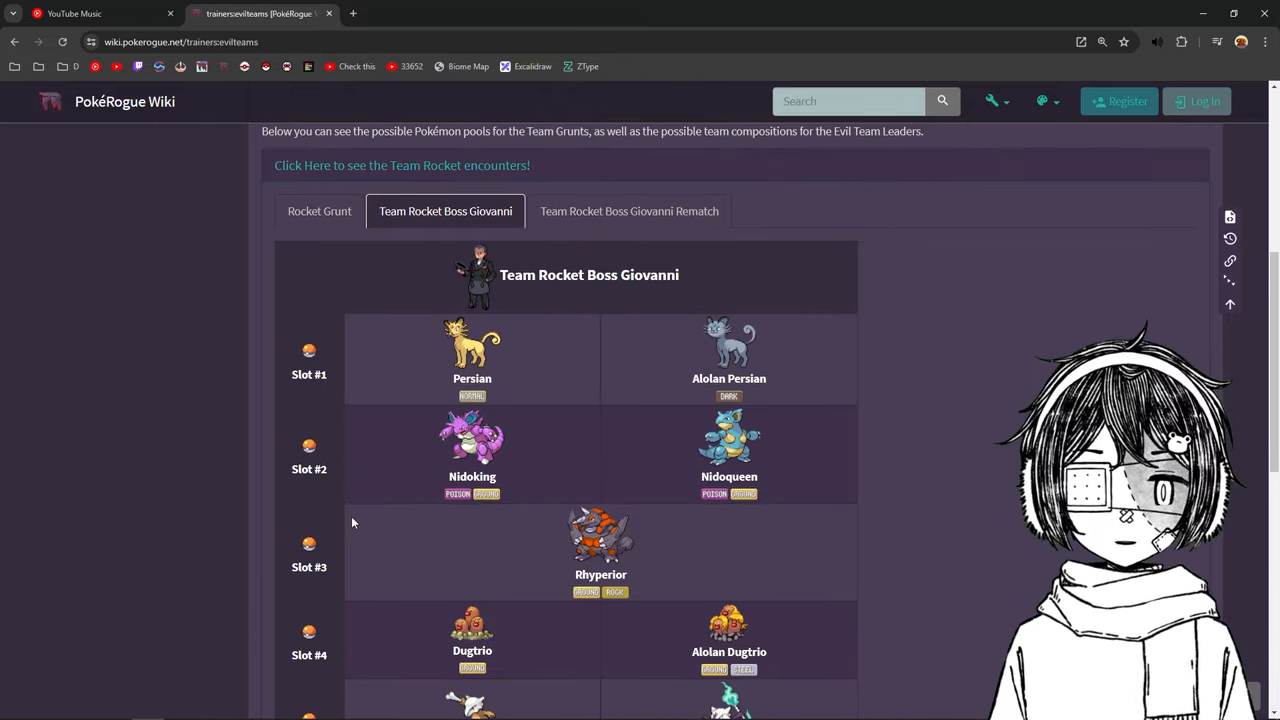
mouse_move(562, 481)
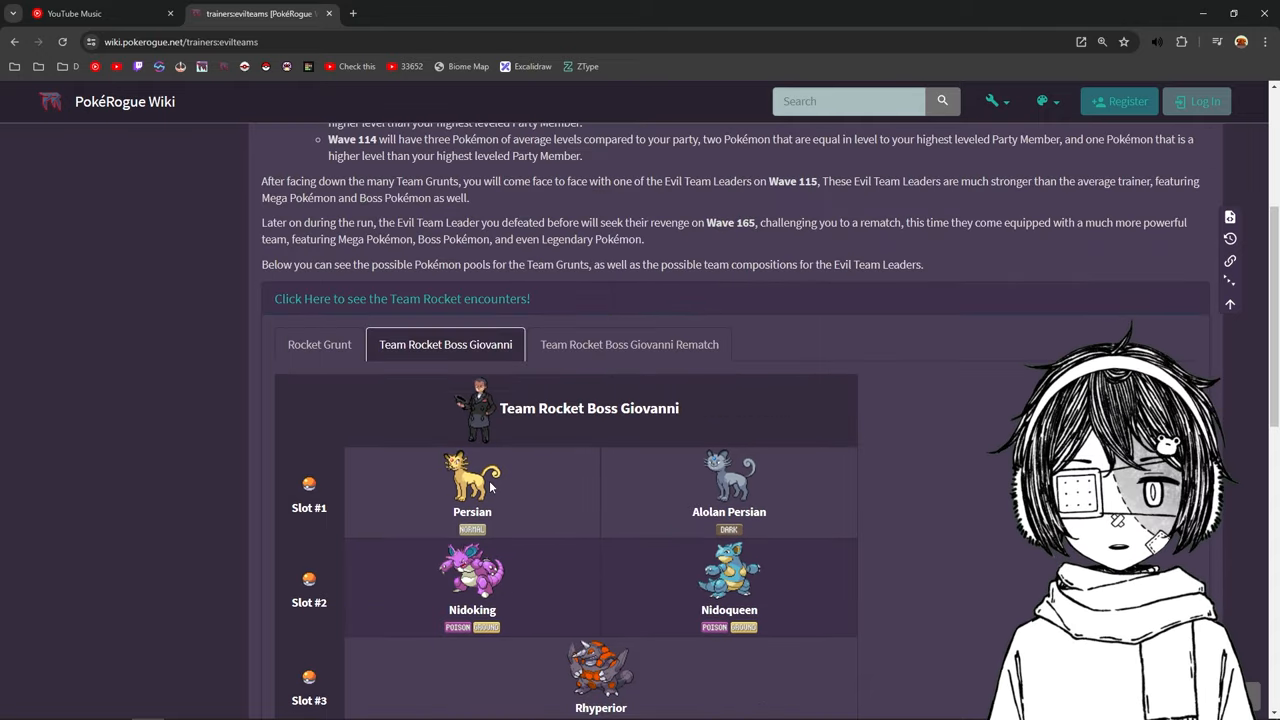
left_click(629, 344)
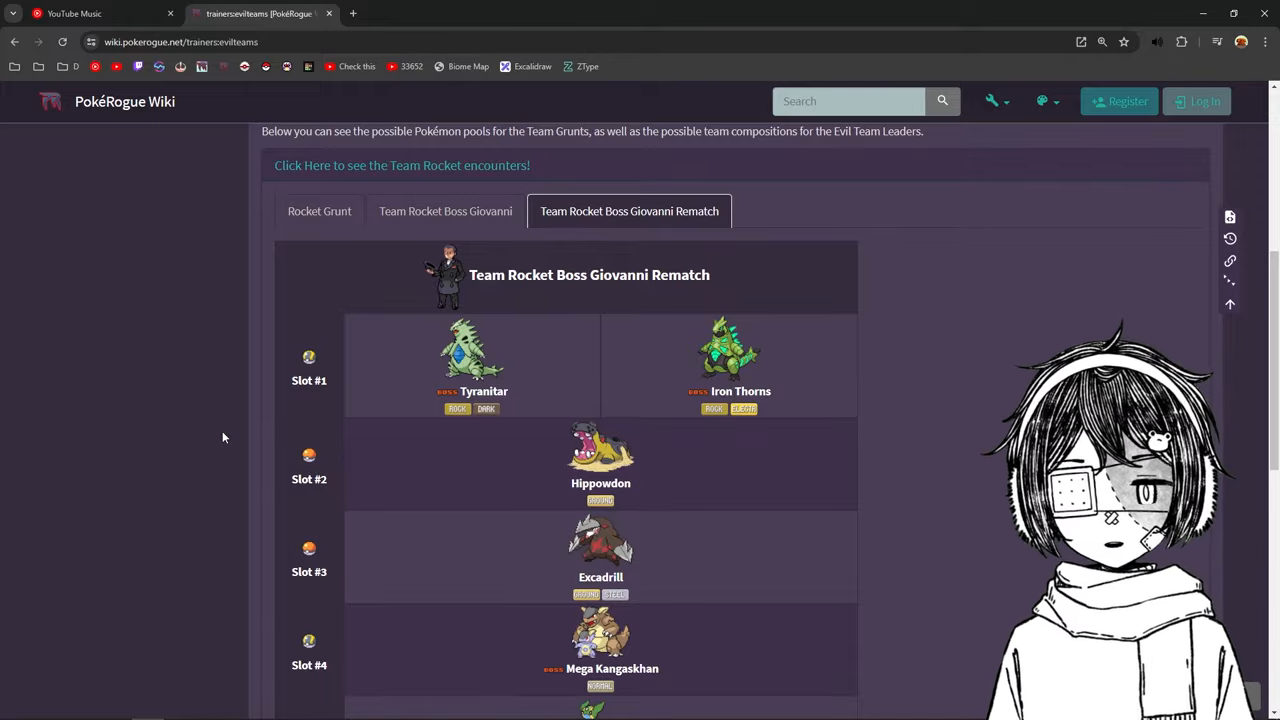
- Review Giovanni's Rematch team, highlighting Mewtwo, and scroll on to the Magma Grunt pools
scroll("down", 3)
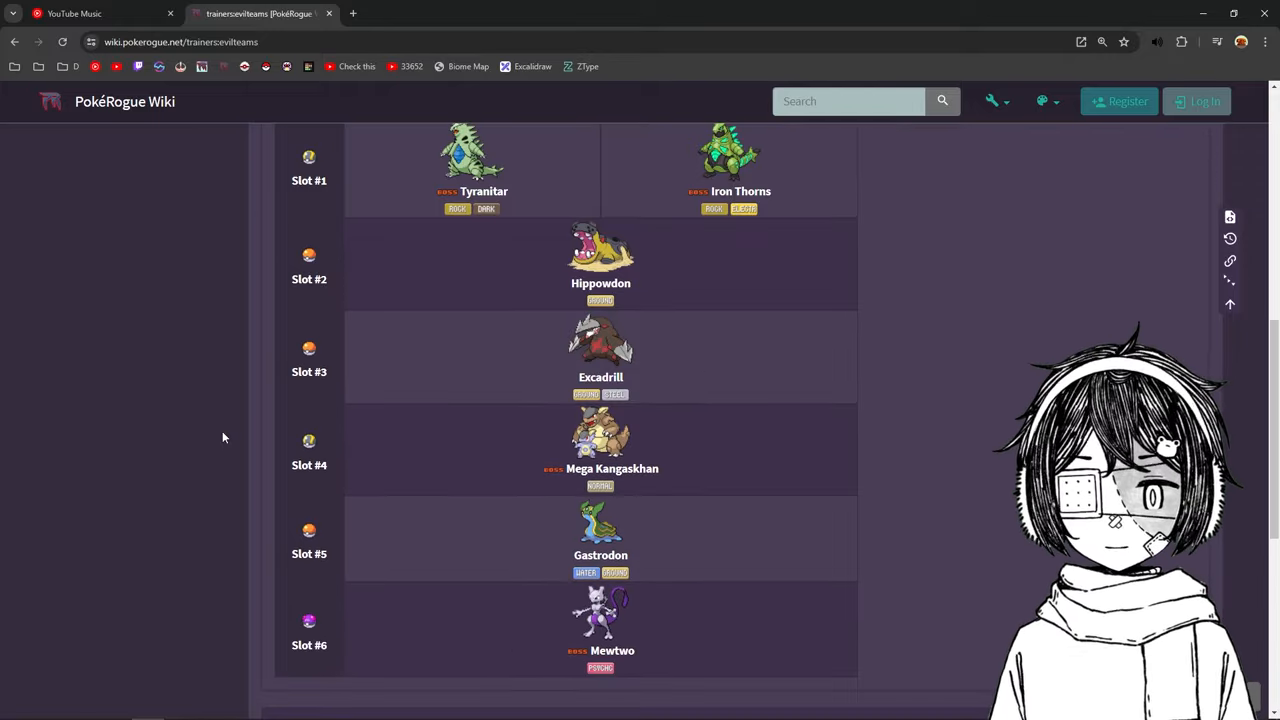
double_click(612, 651)
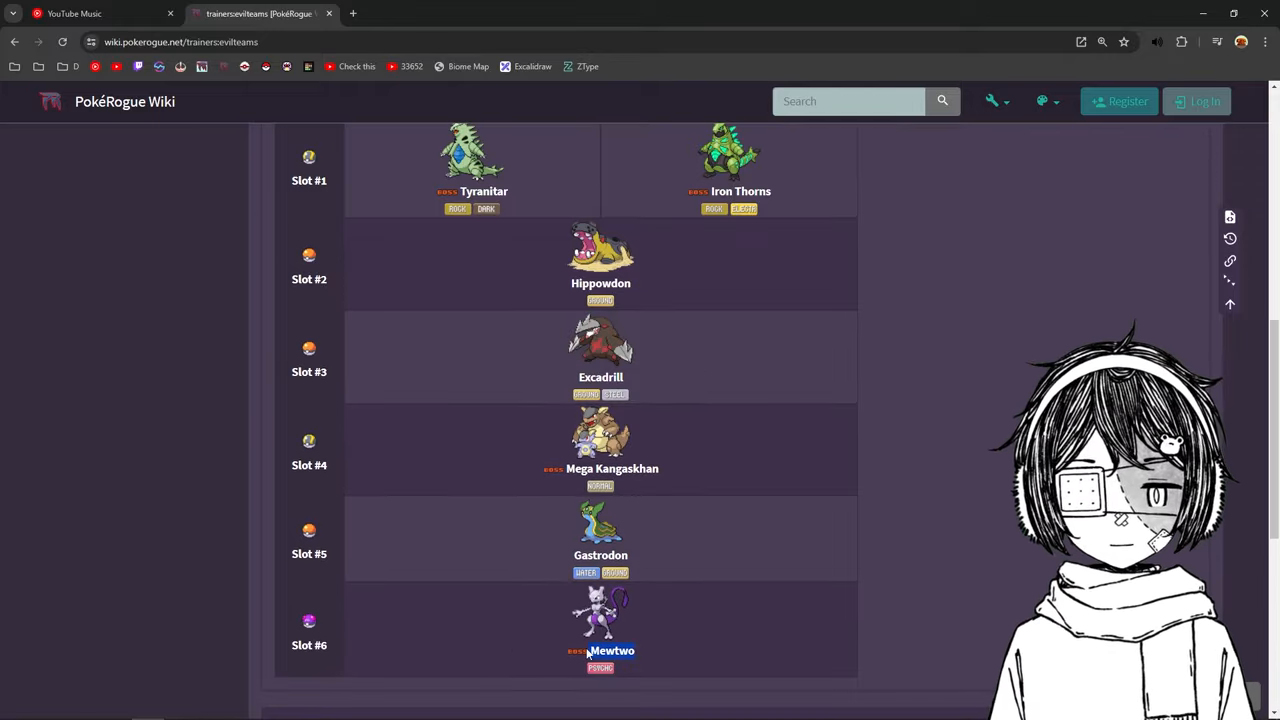
scroll("down", 3)
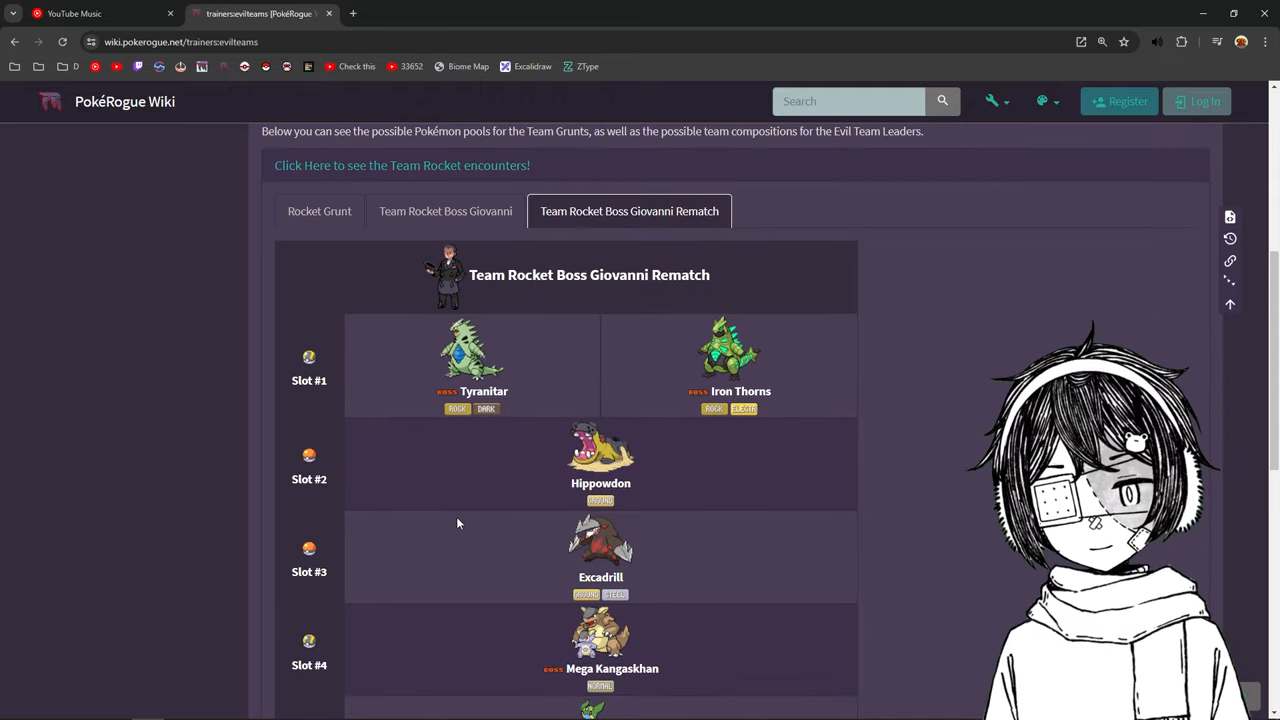
scroll("down", 3)
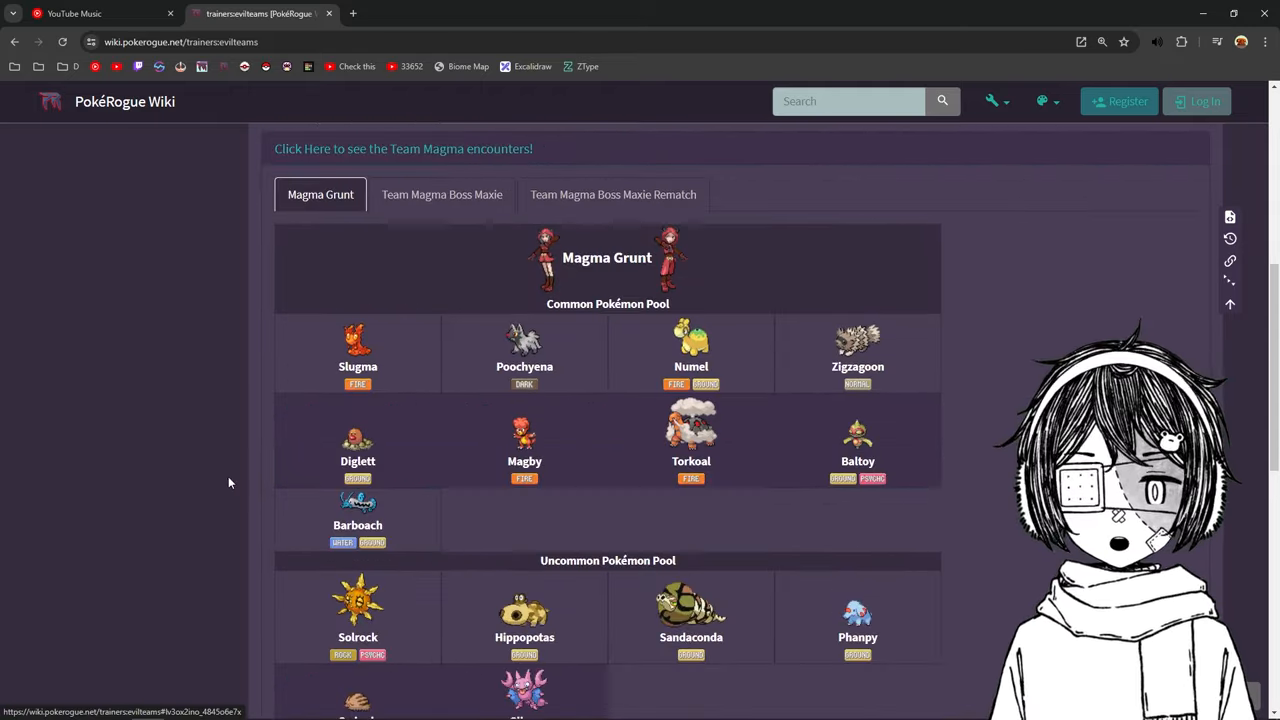
- Scroll through Magma Grunt pools and Maxie's regular and Rematch teams, led by Solrock and Typhlosion
scroll("down", 3)
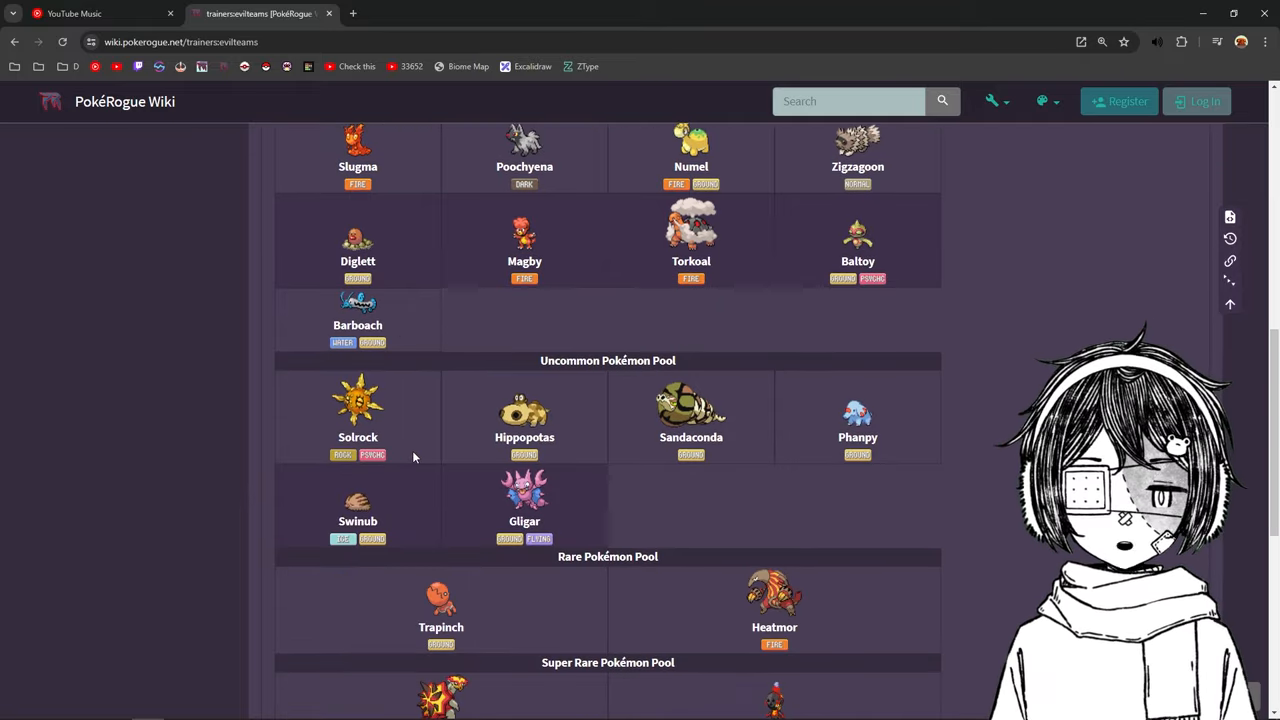
scroll("down", 3)
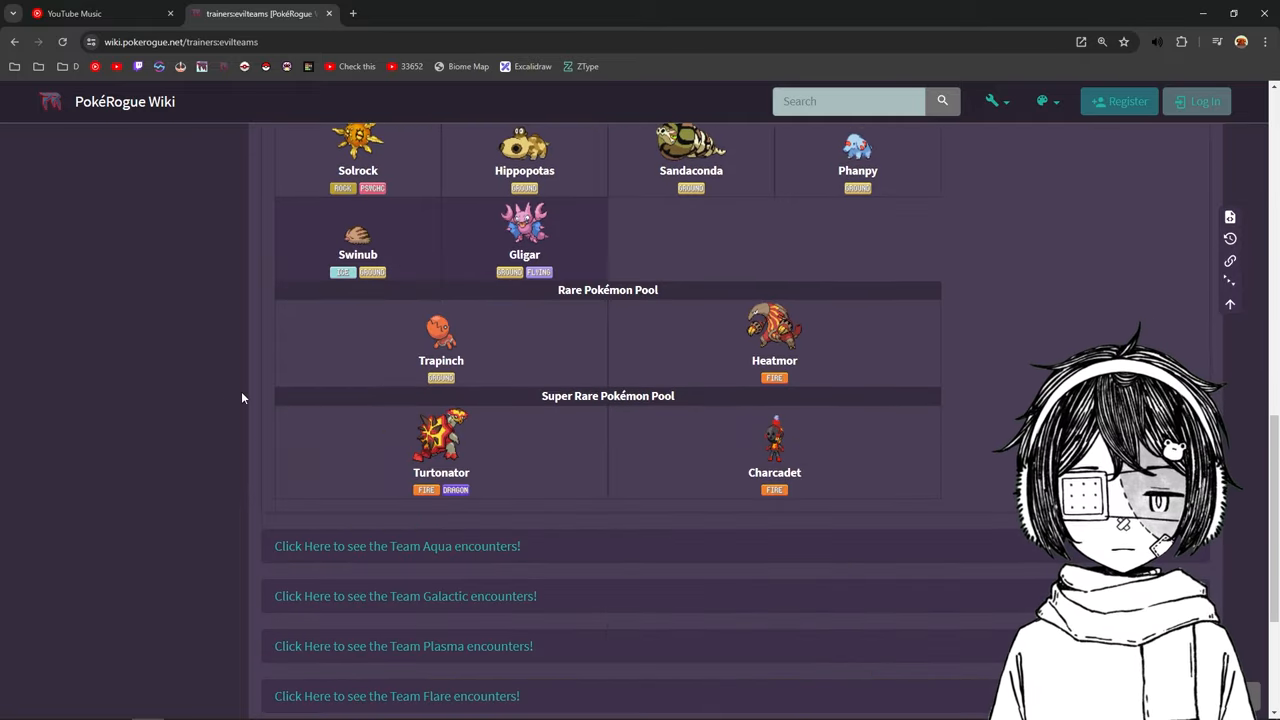
scroll("up", 3)
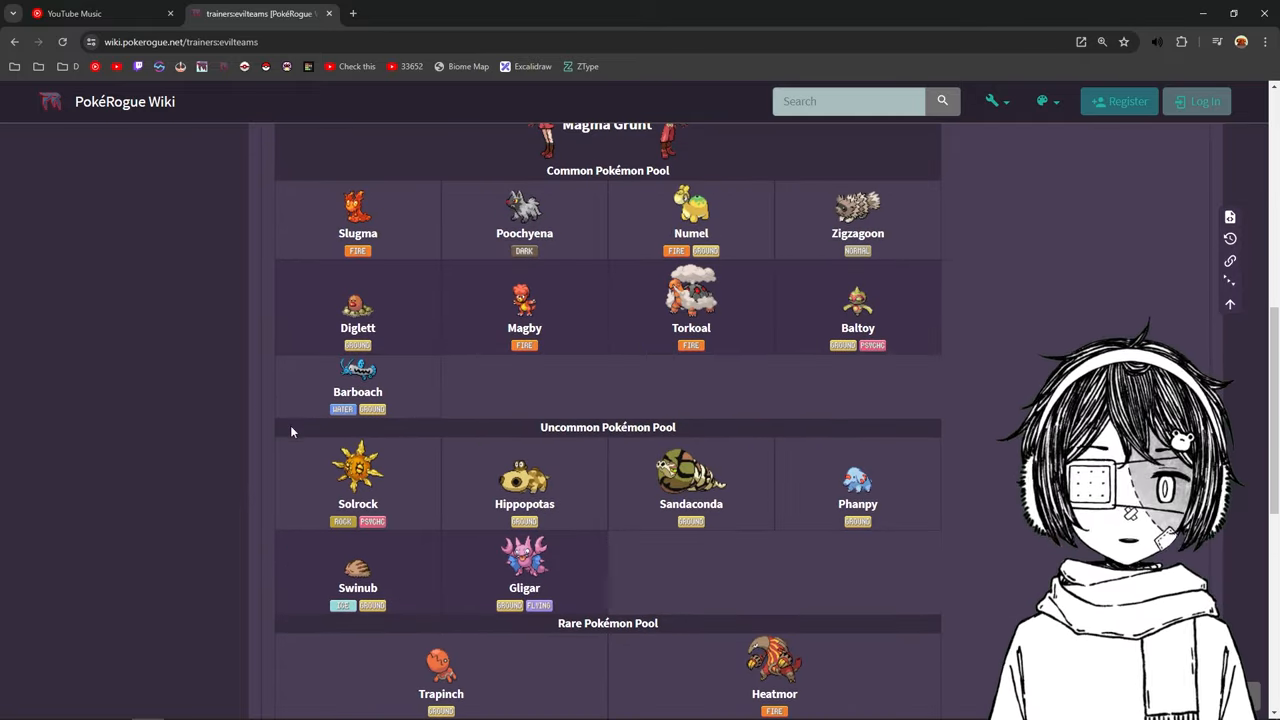
scroll("down", 3)
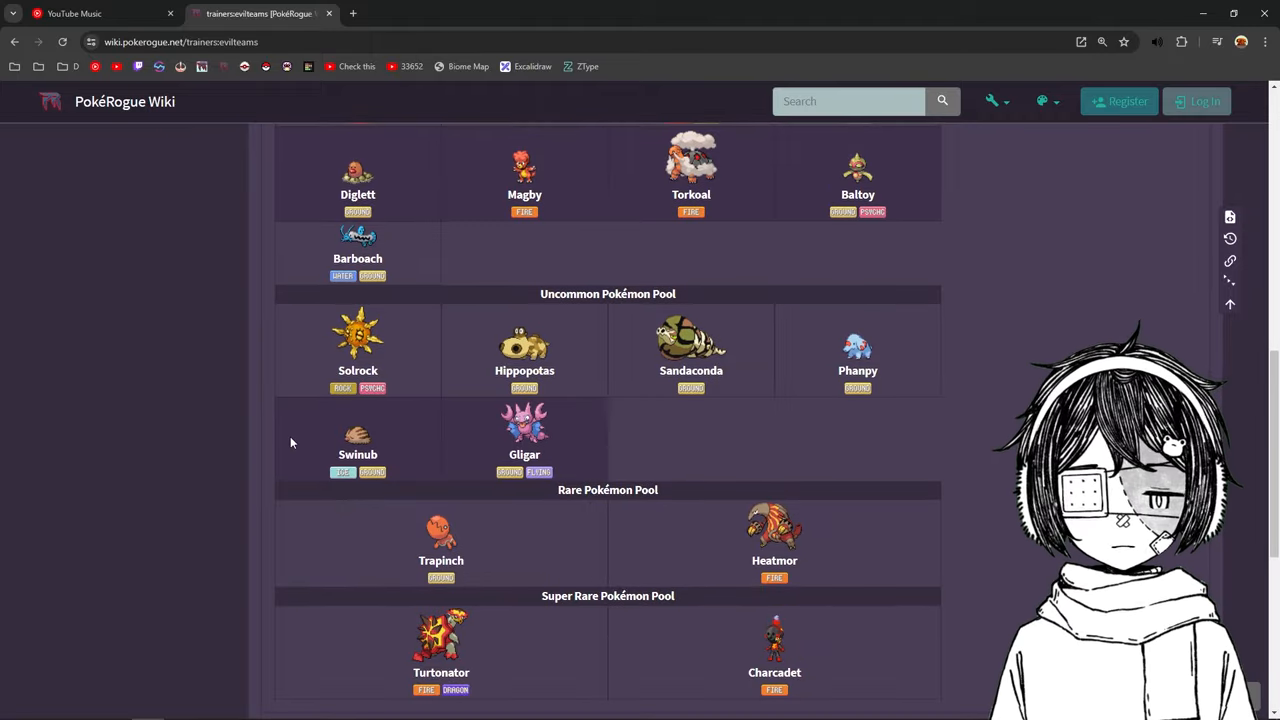
scroll("up", 3)
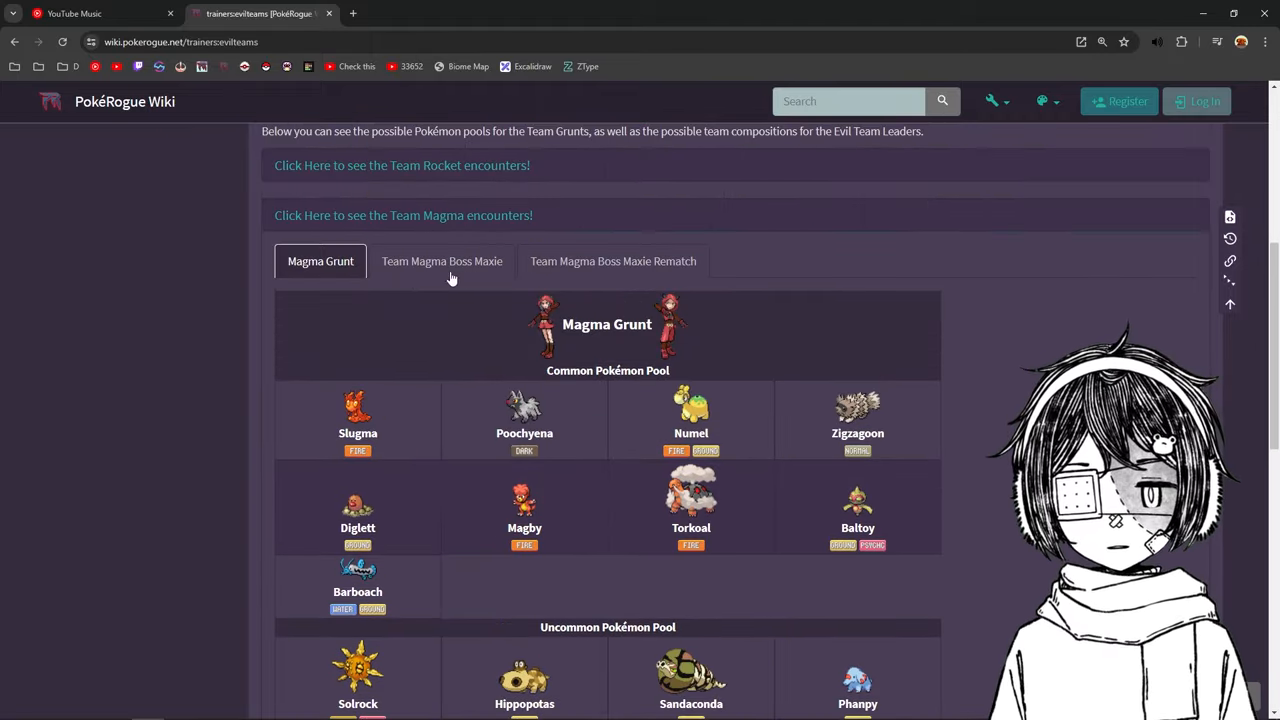
scroll("down", 3)
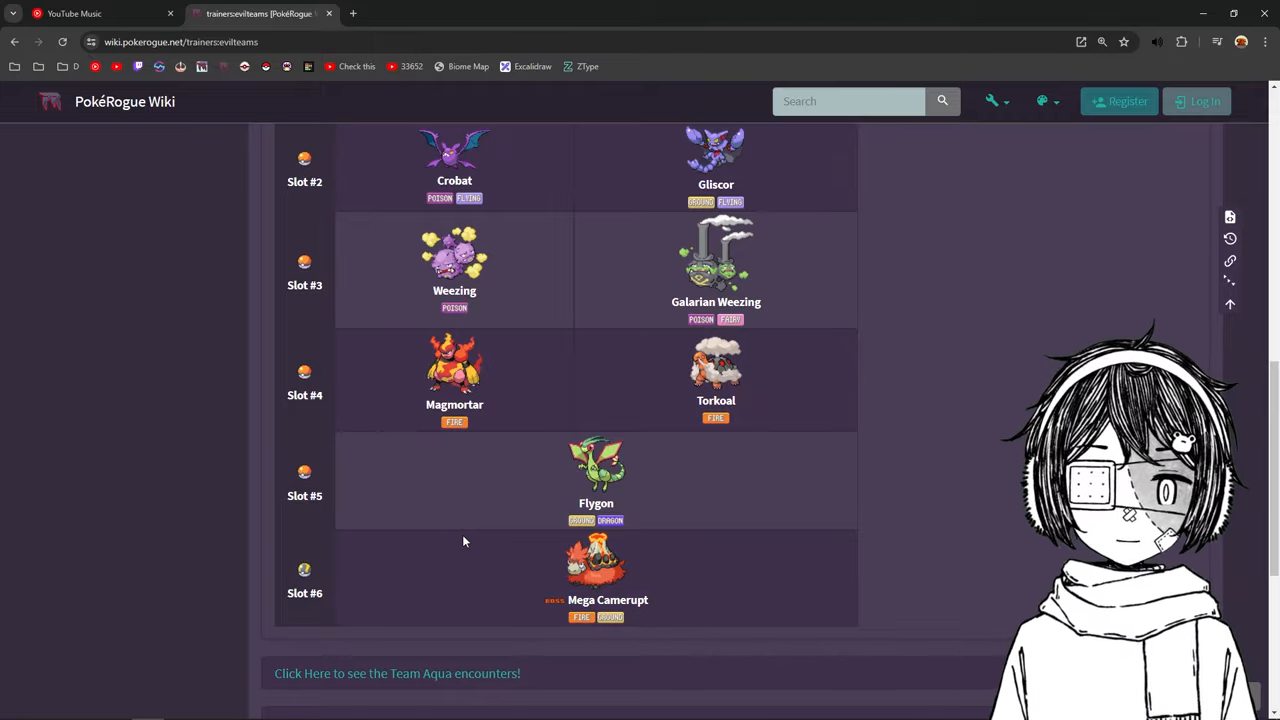
mouse_move(415, 578)
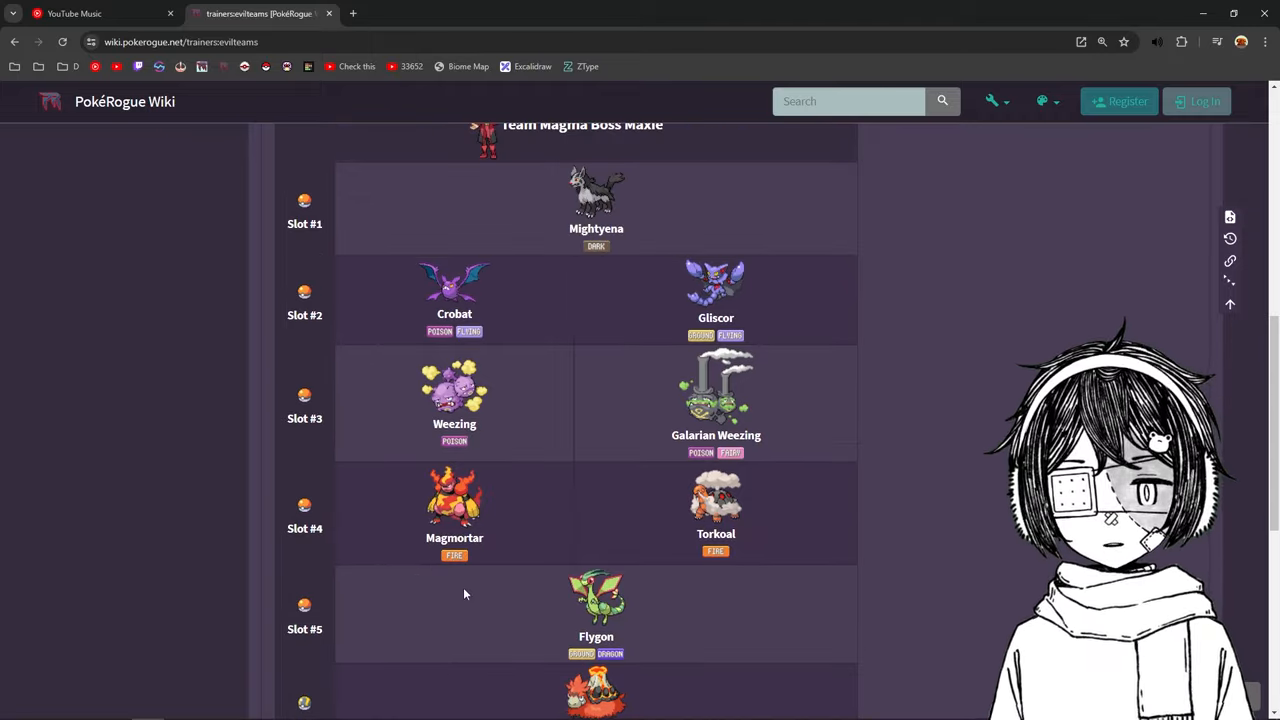
scroll("down", 3)
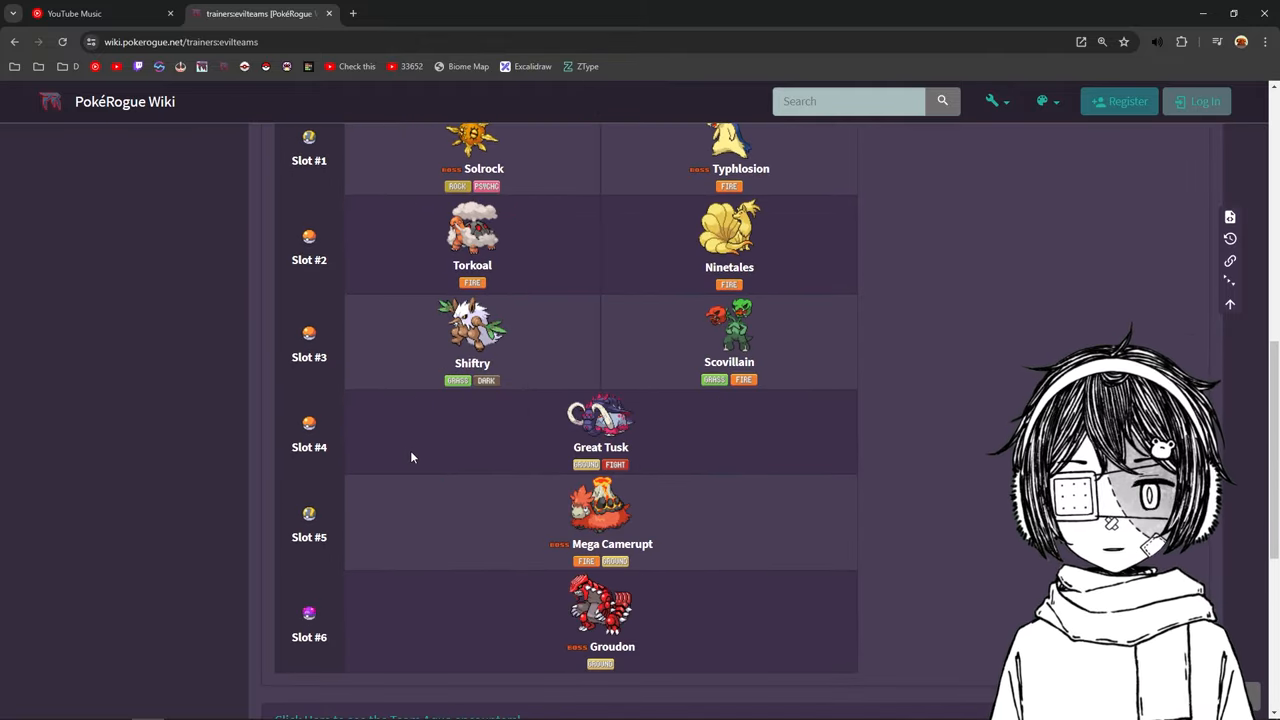
scroll("up", 3)
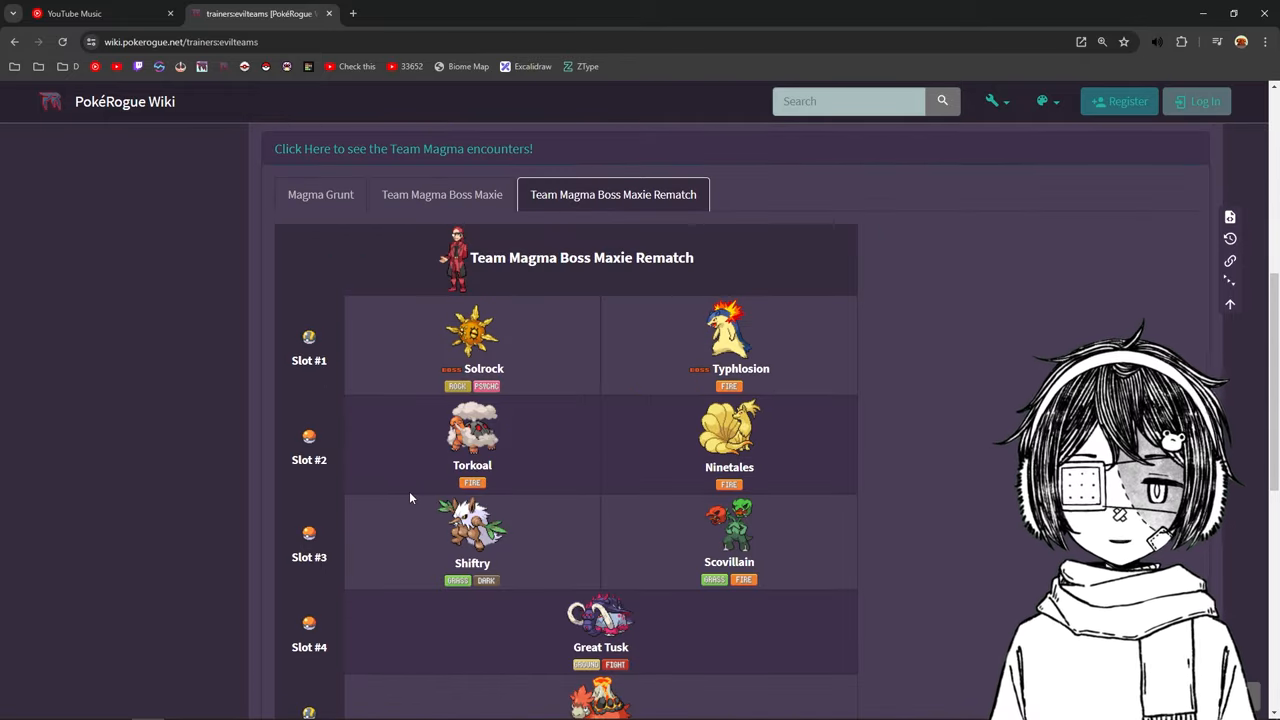
mouse_move(409, 160)
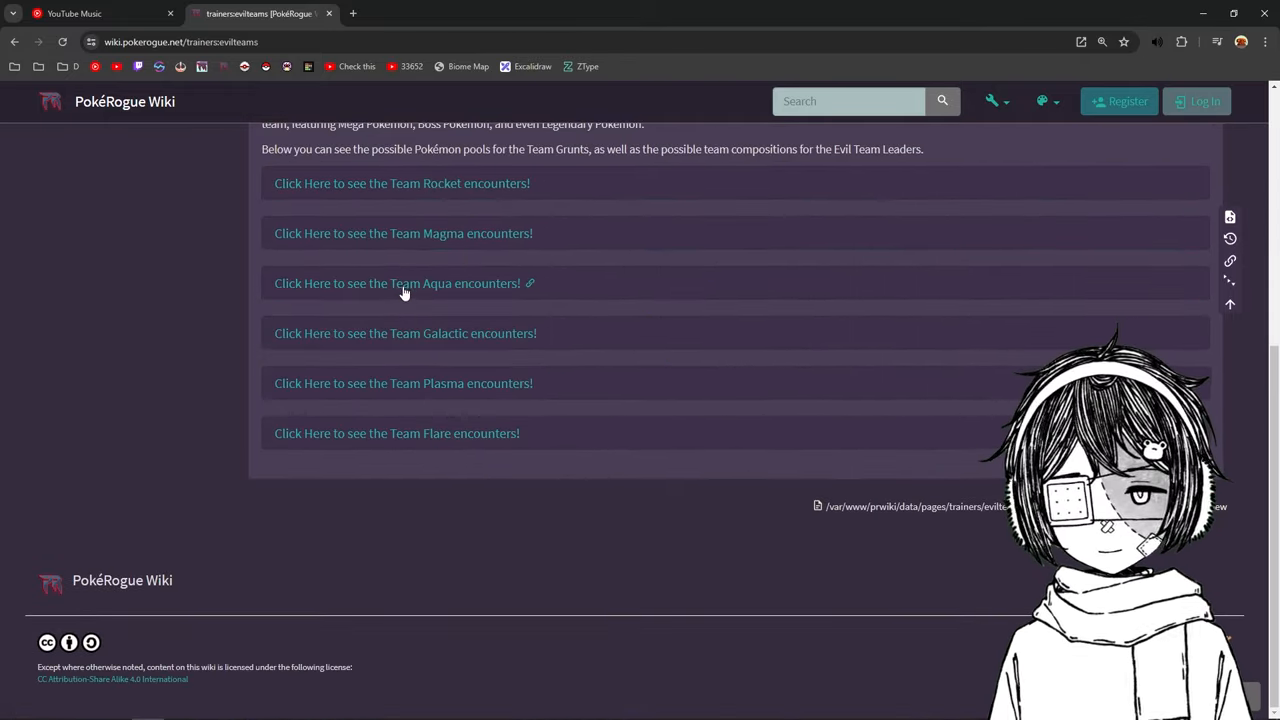
left_click(401, 283)
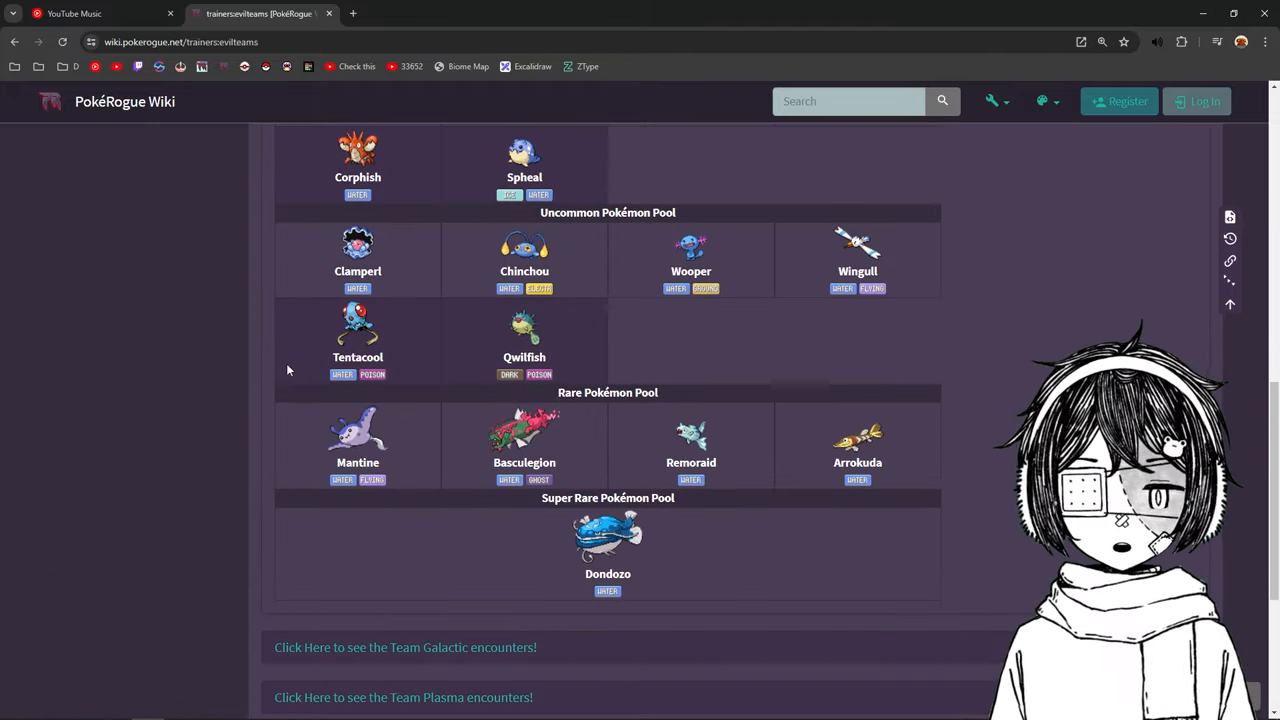
scroll("down", 3)
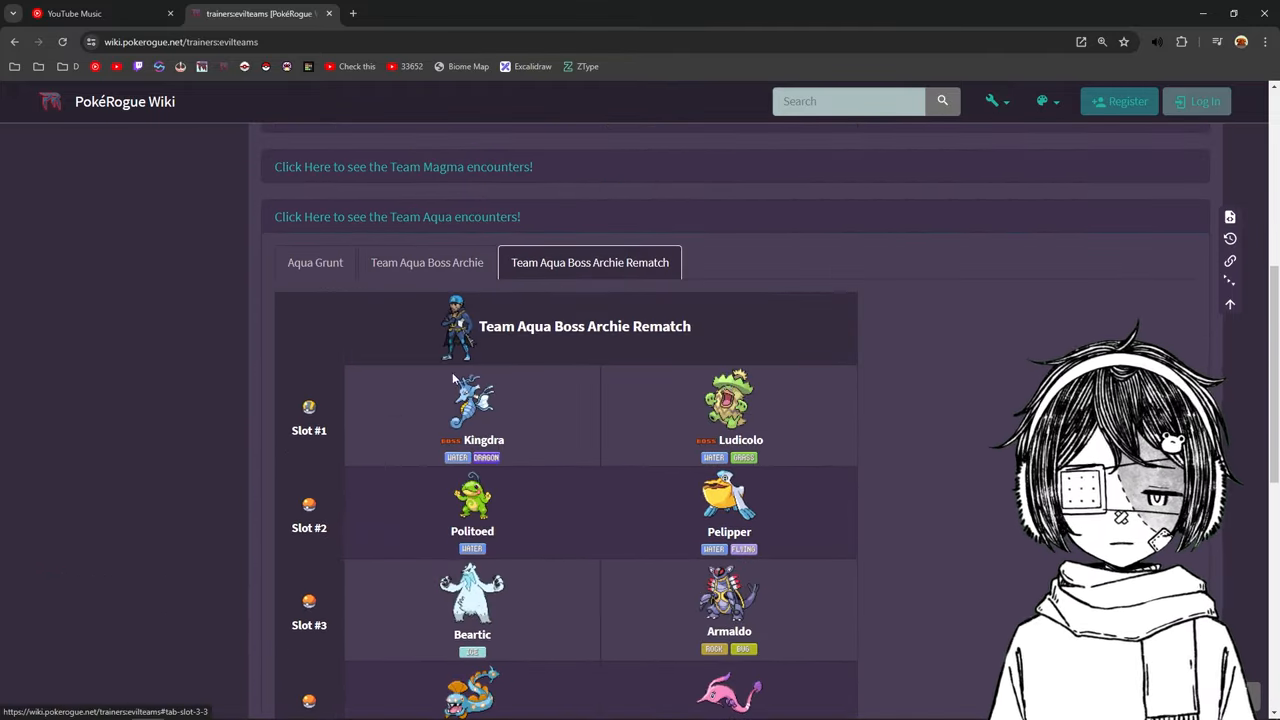
scroll("down", 3)
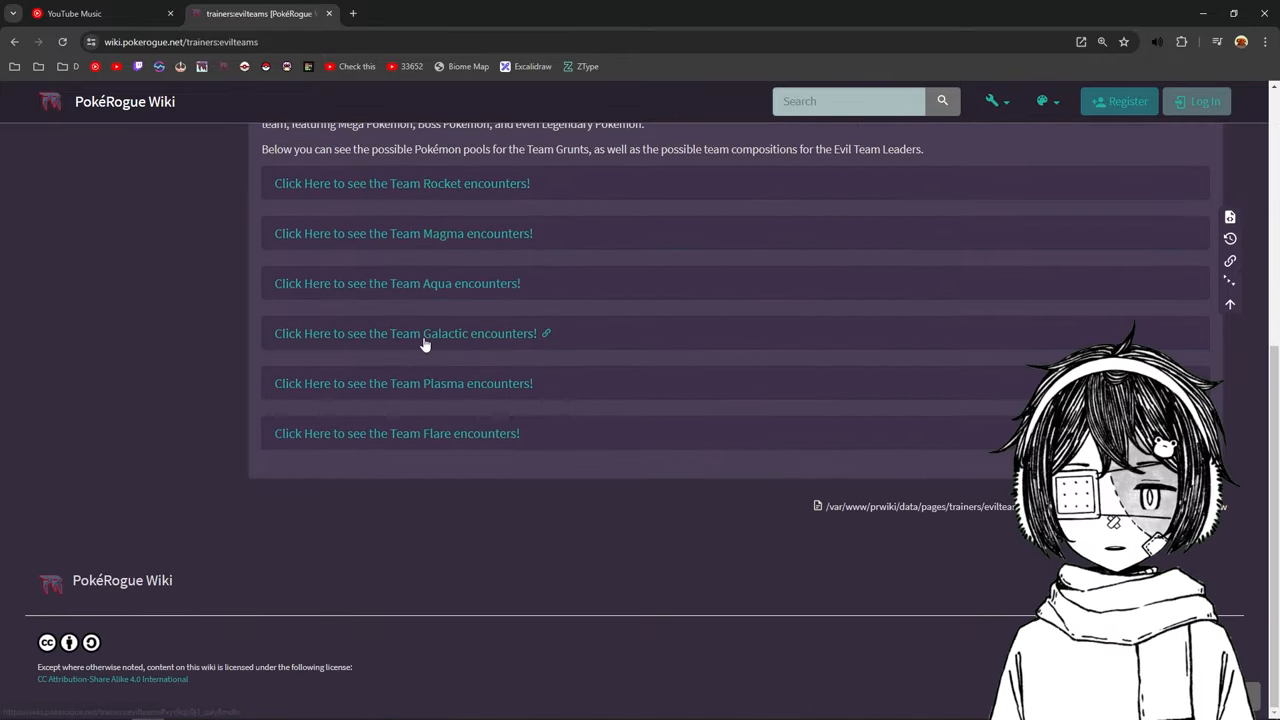
- Expand the Team Galactic encounters and look over the grunt pool and Cyrus's boss team
left_click(403, 333)
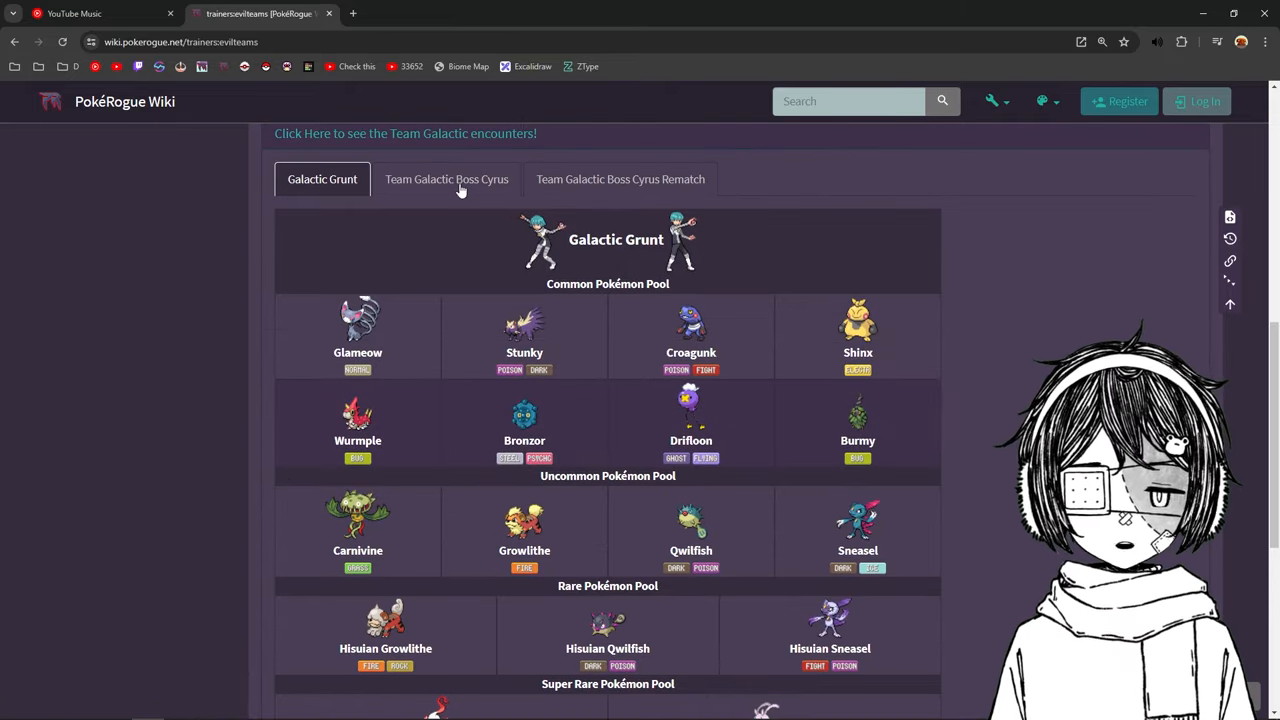
scroll("down", 3)
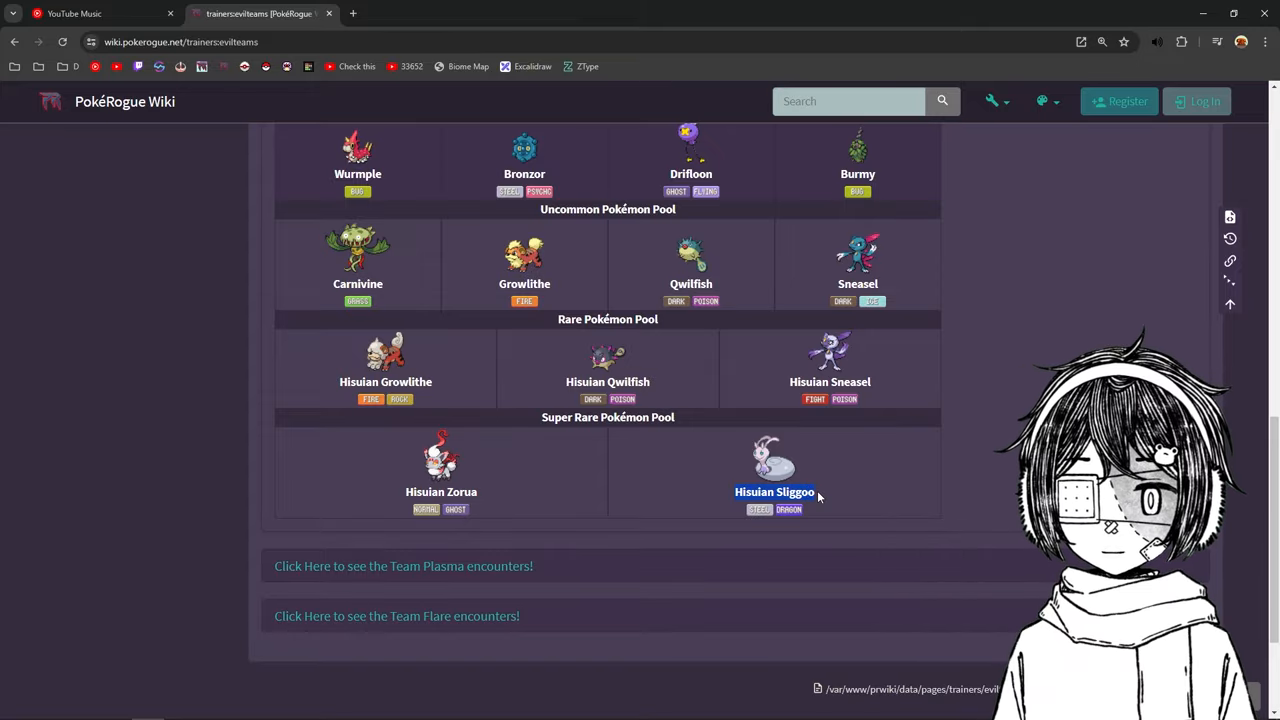
mouse_move(357, 487)
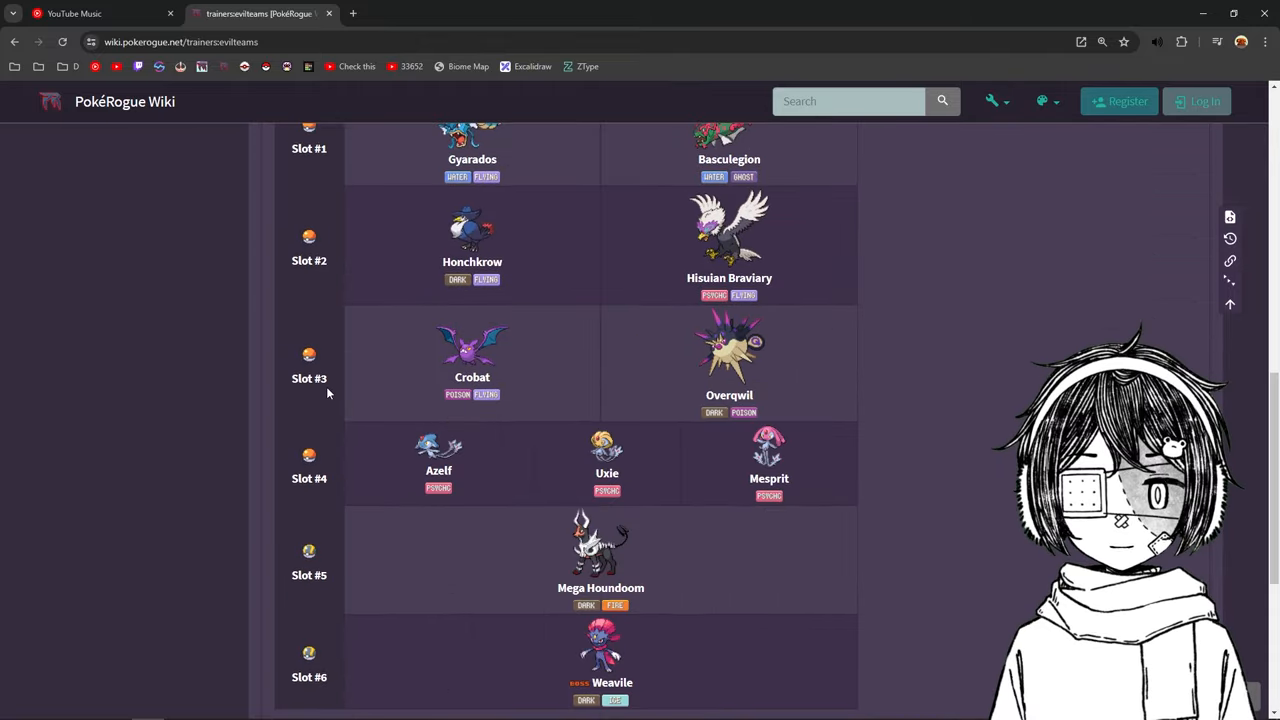
scroll("down", 3)
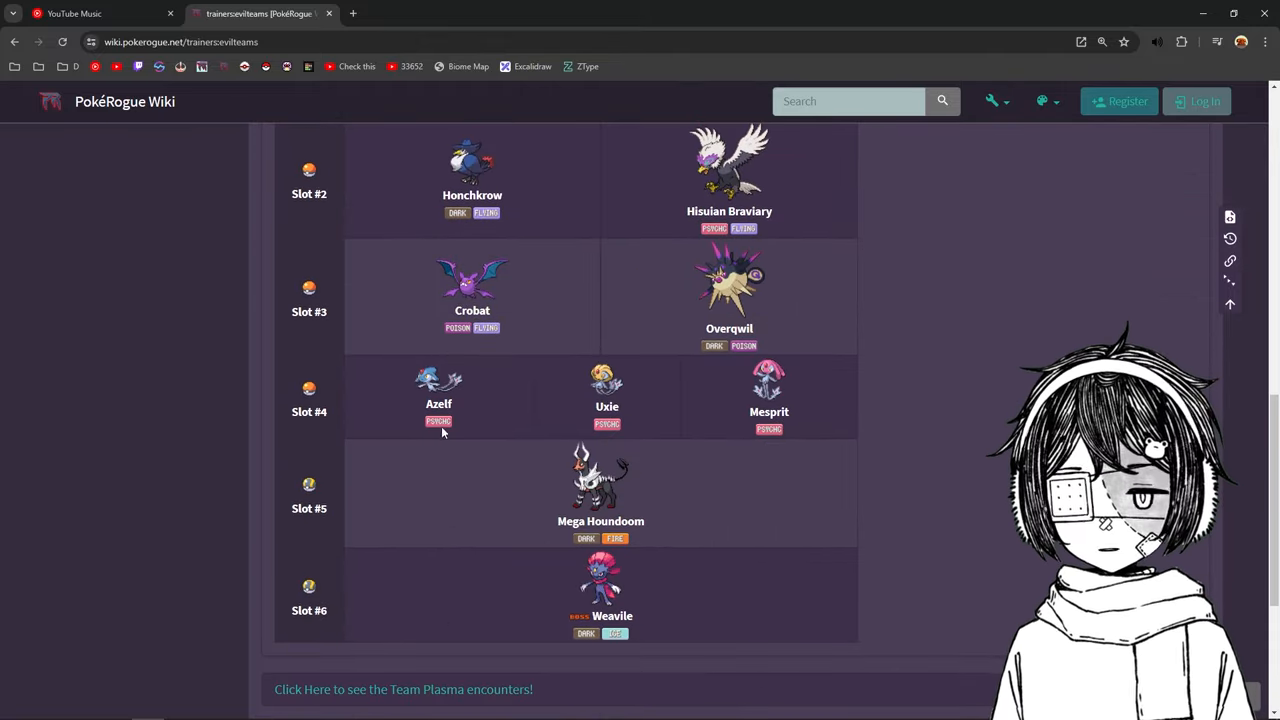
- Show the Team Galactic Boss Cyrus Rematch lineup and scroll through its slots
left_click(619, 179)
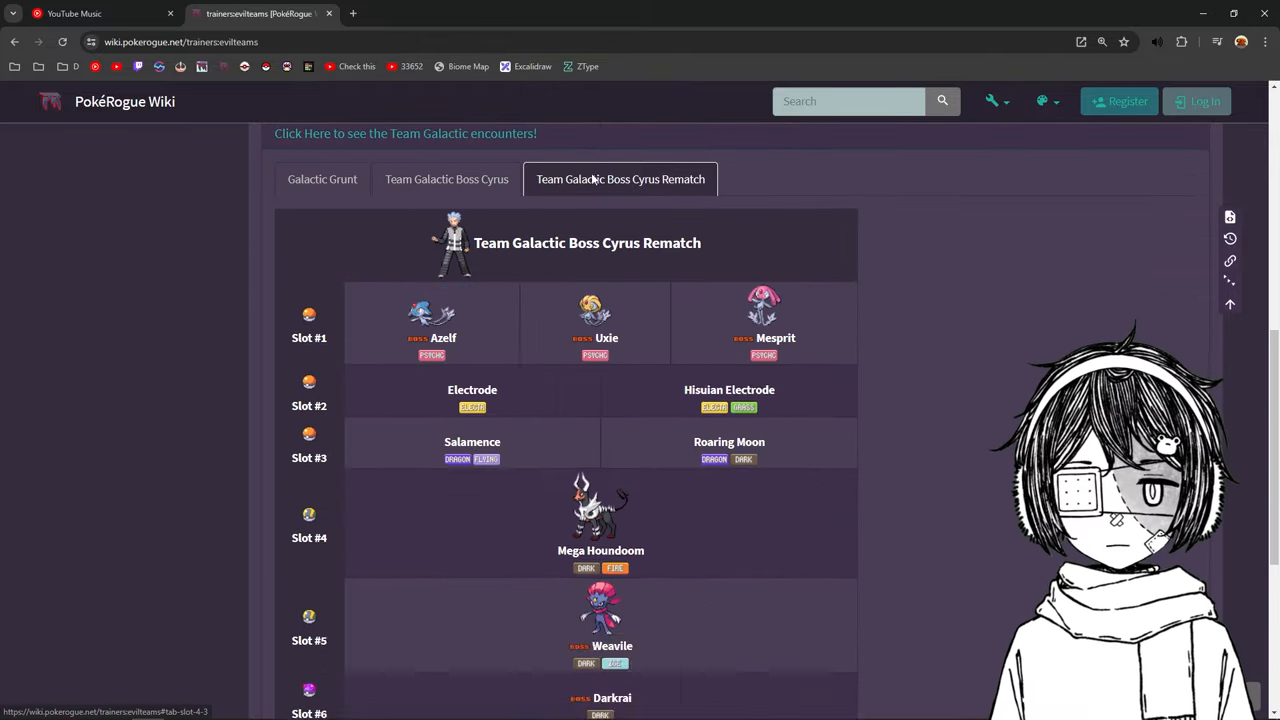
scroll("down", 3)
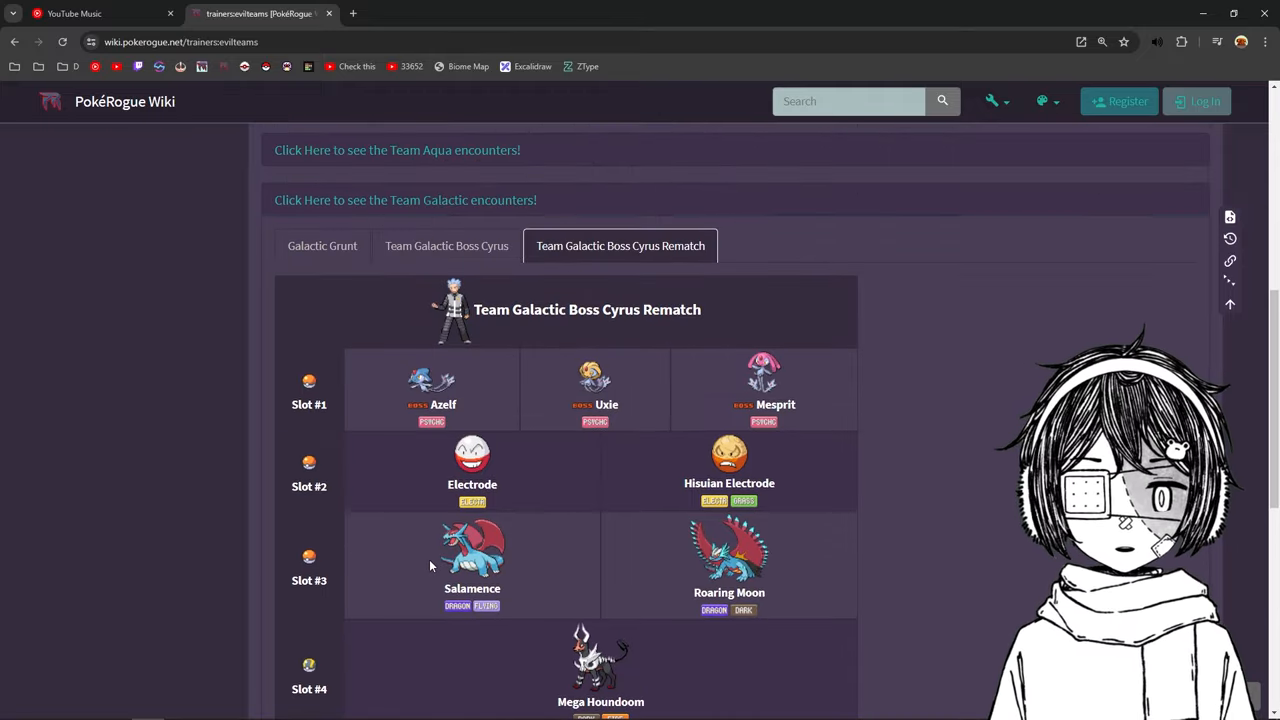
scroll("down", 3)
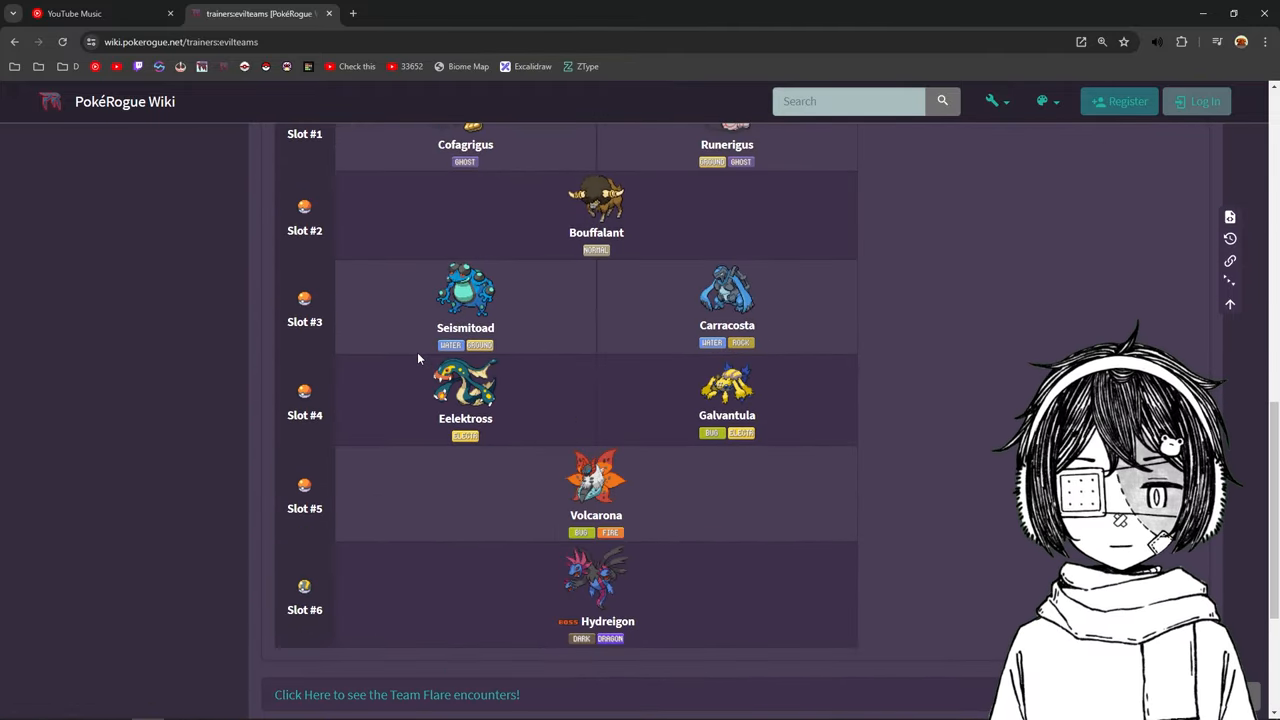
- Look over Ghetsis's Rematch team ending with Kyurem, then his regular Hydreigon team
scroll("up", 3)
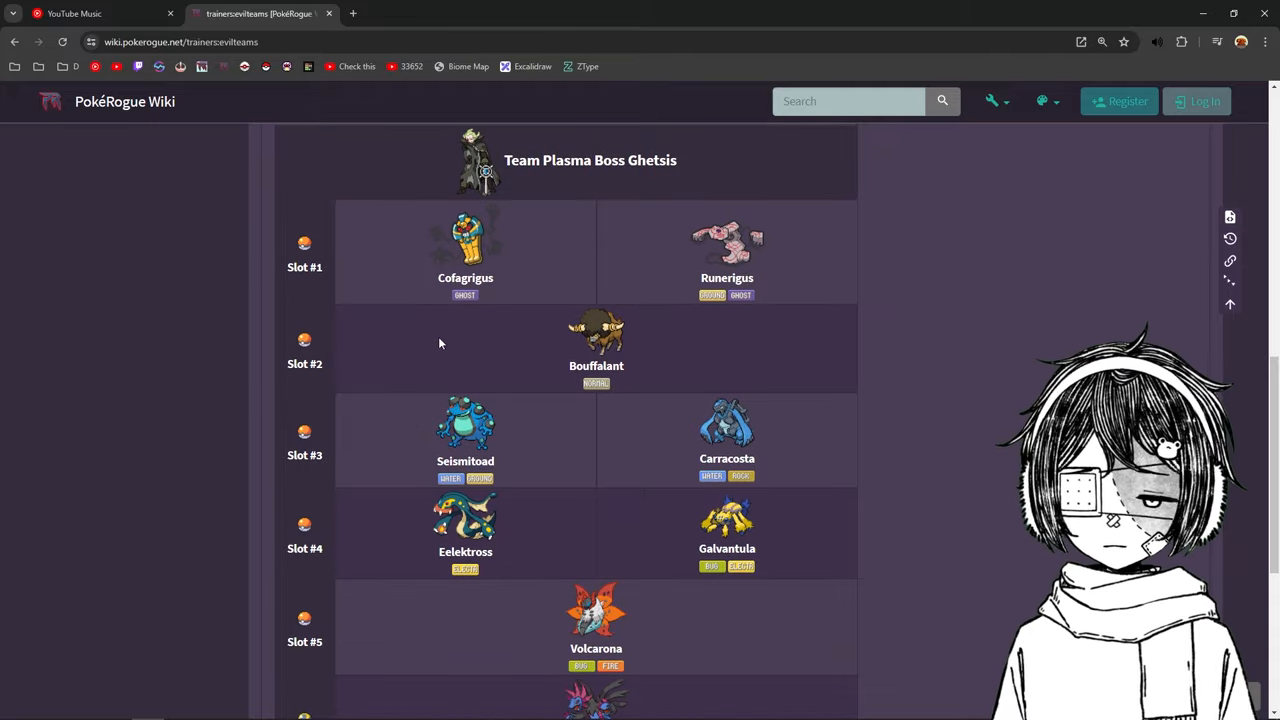
scroll("down", 3)
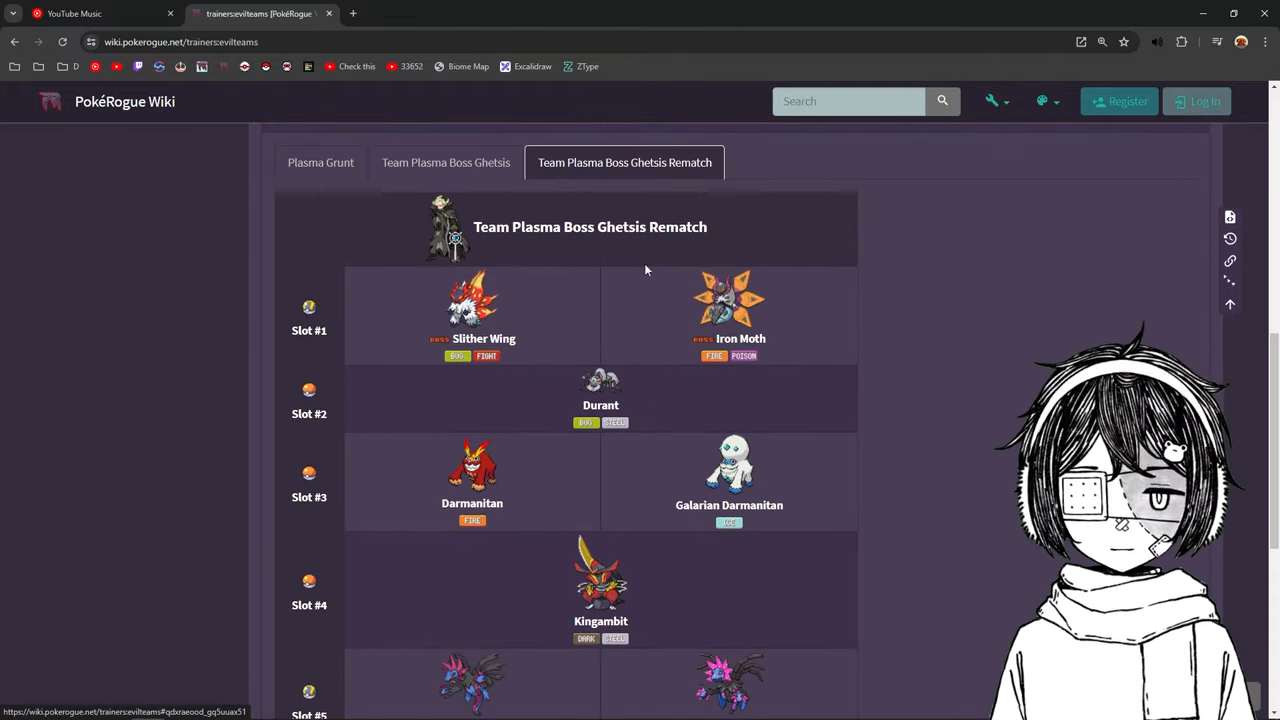
scroll("down", 3)
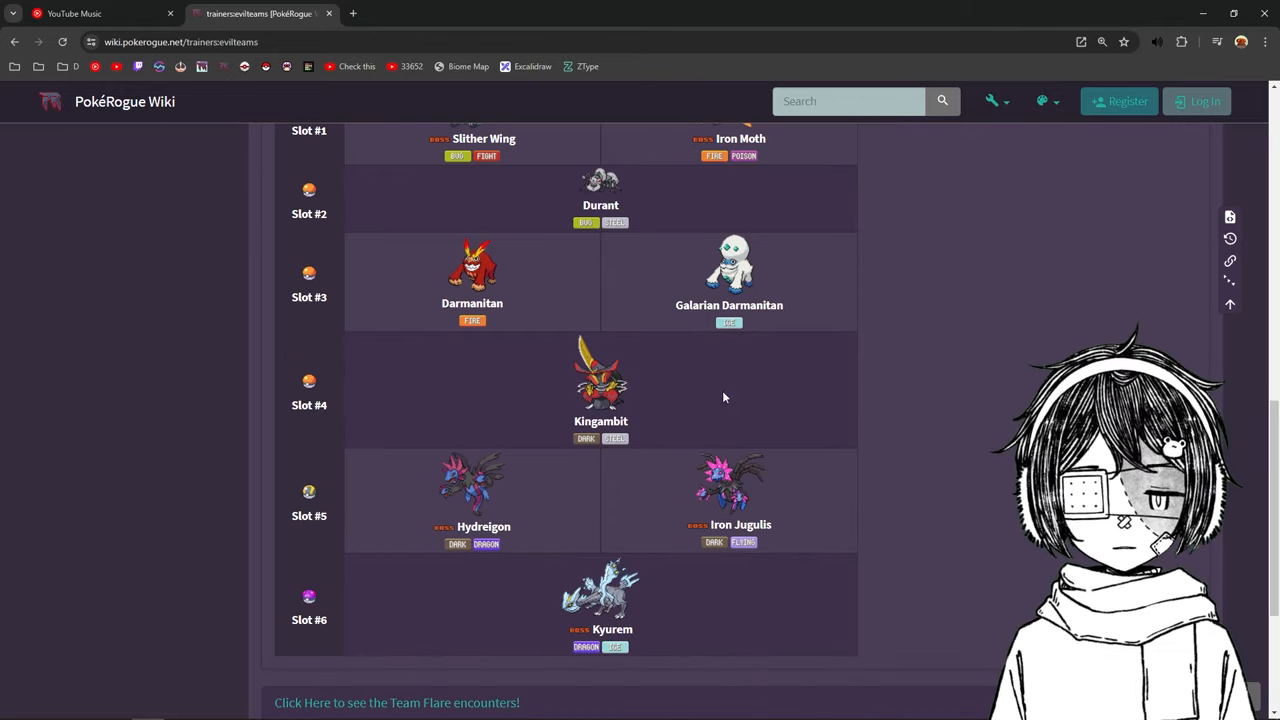
scroll("up", 3)
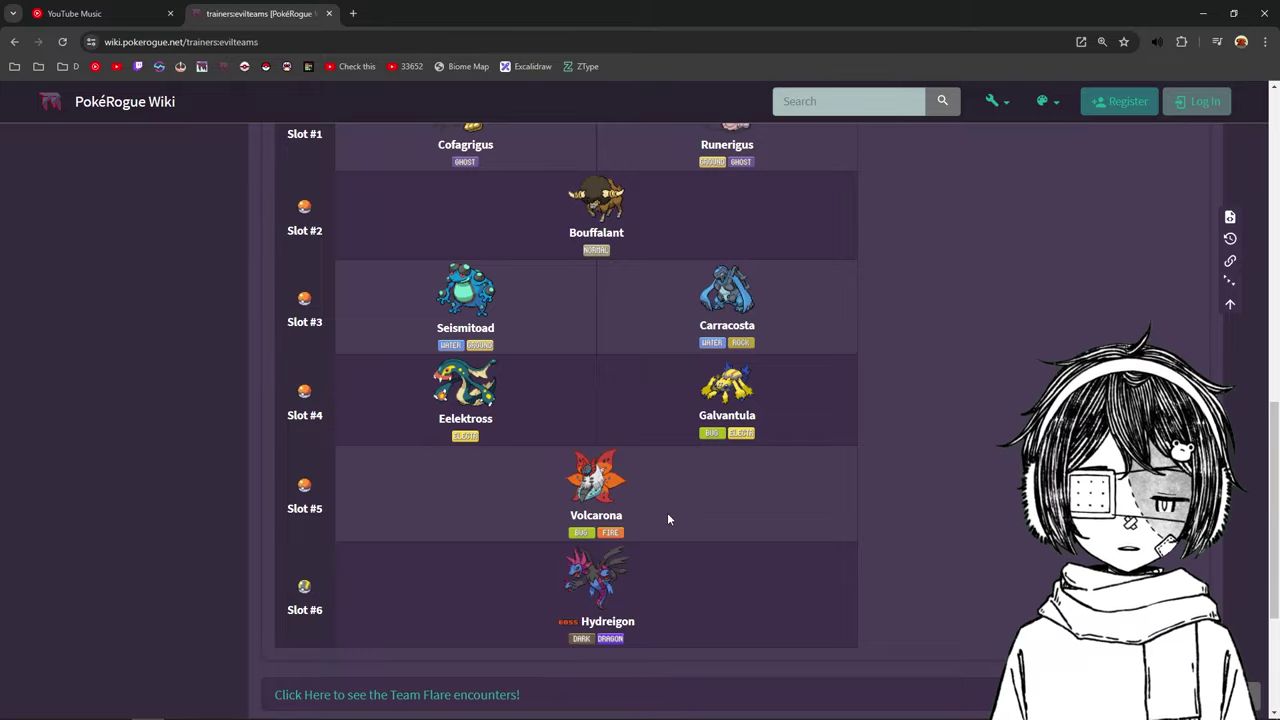
mouse_move(497, 498)
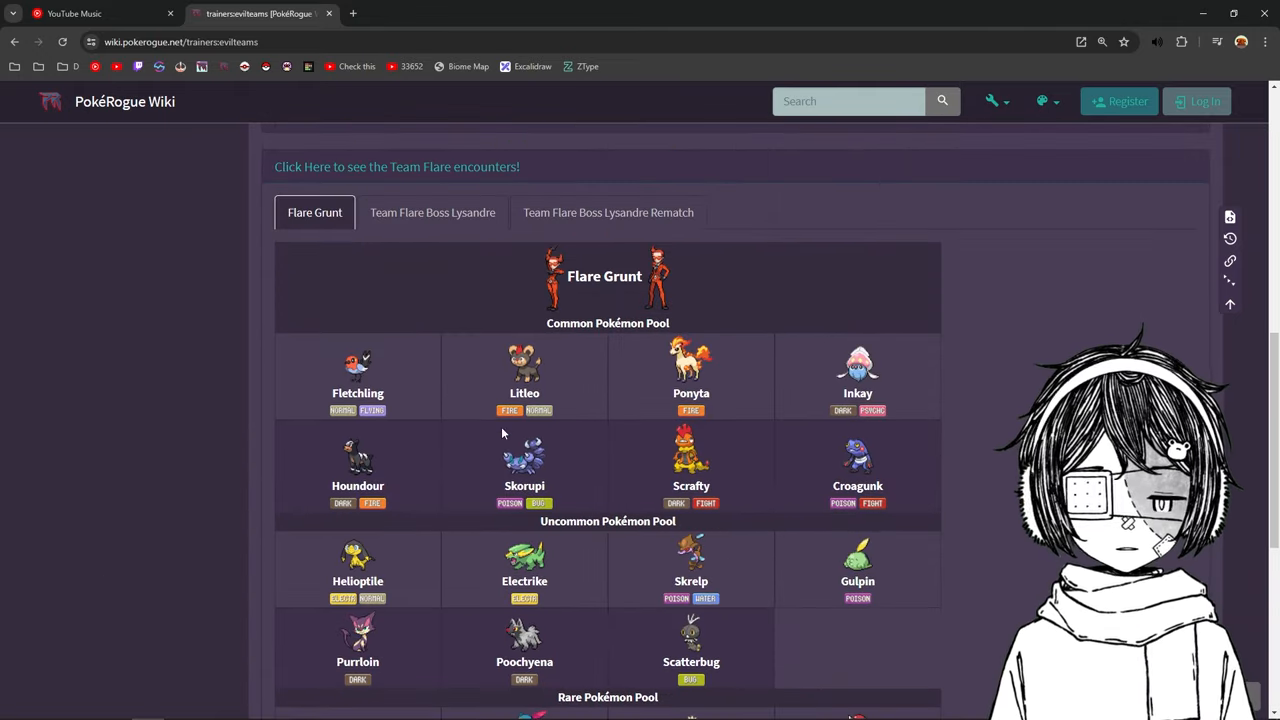
- Look over the Flare Grunt pools and both Lysandre teams, including the Yveltal rematch
scroll("down", 3)
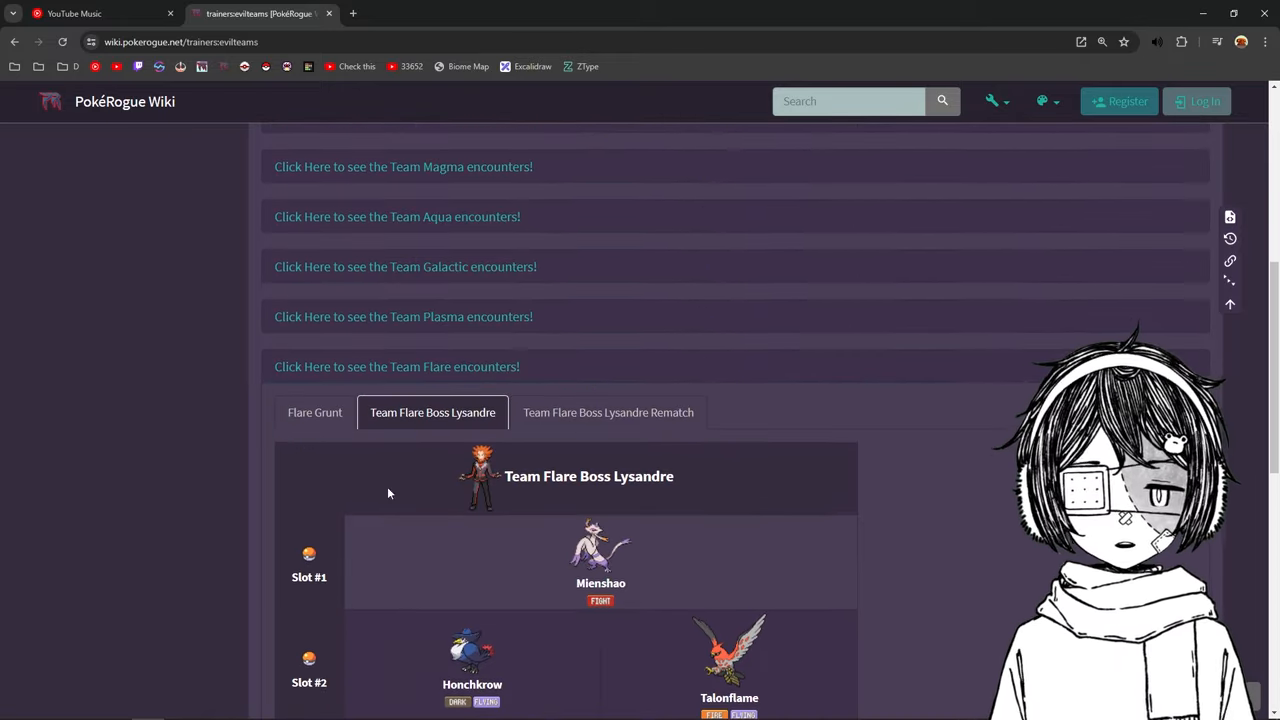
scroll("down", 3)
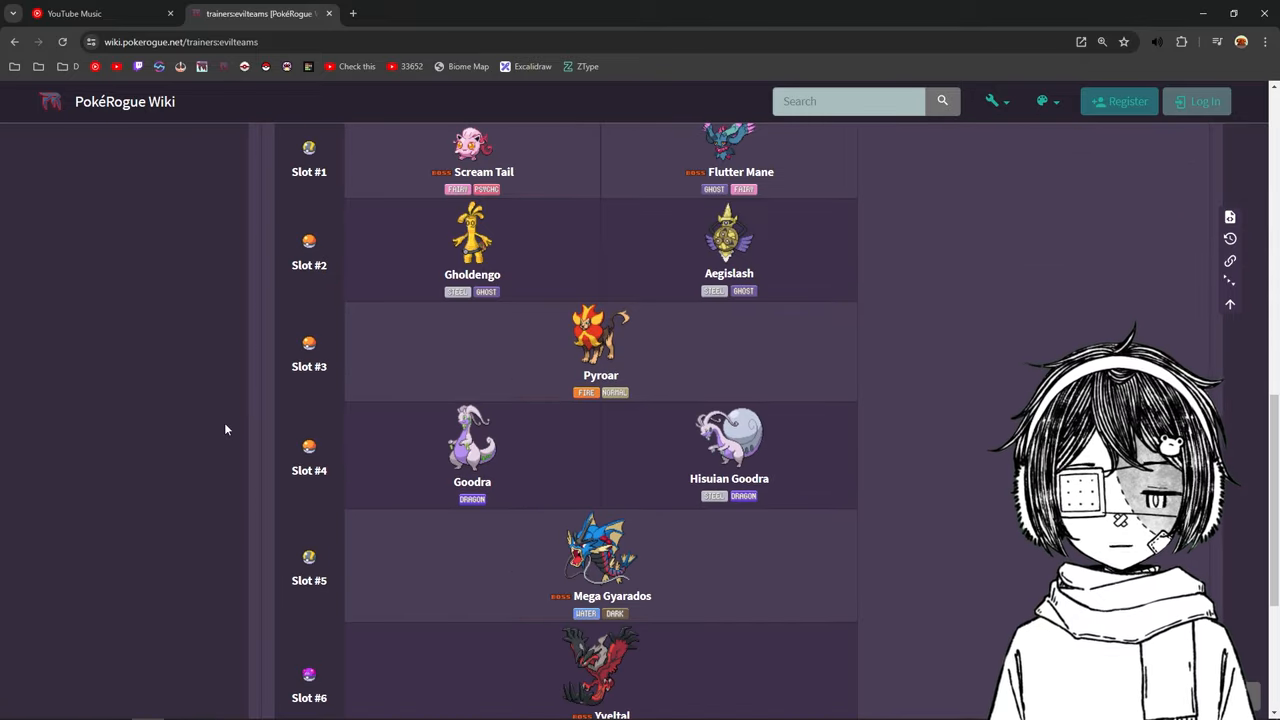
scroll("down", 3)
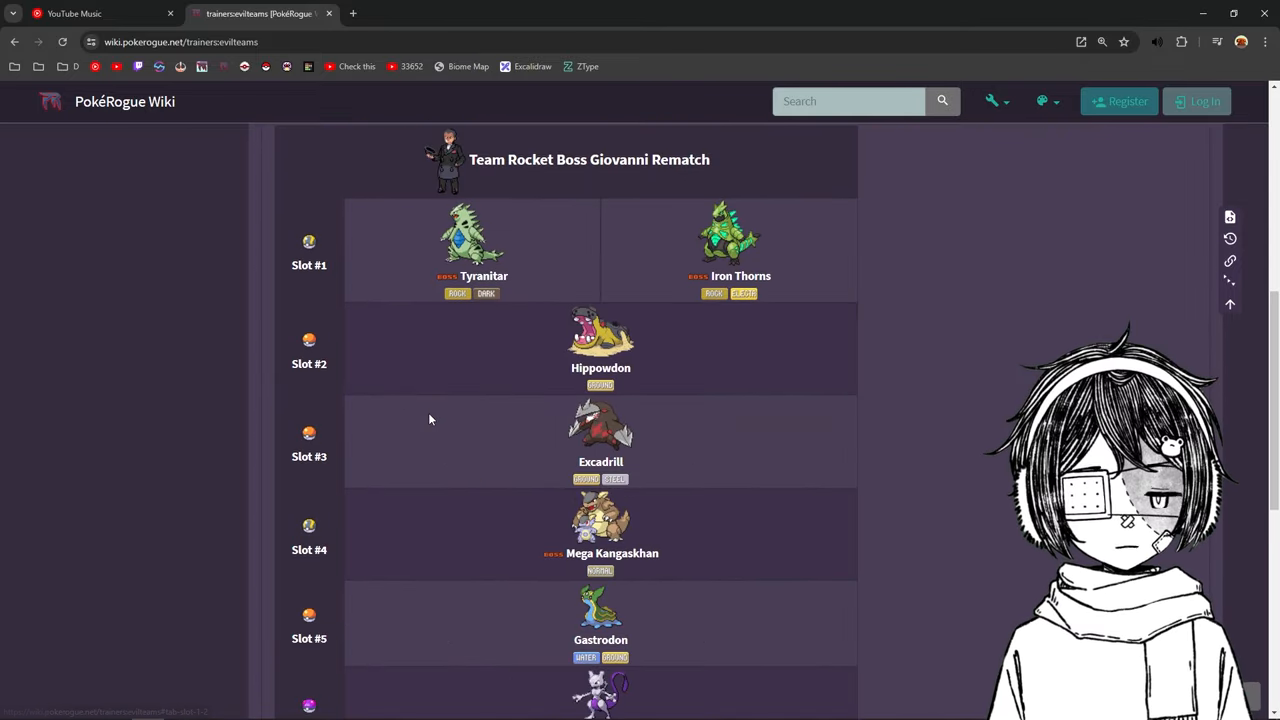
- Move past Maxie's rematch team back to Team Rocket's Giovanni Rematch lineup
scroll("down", 3)
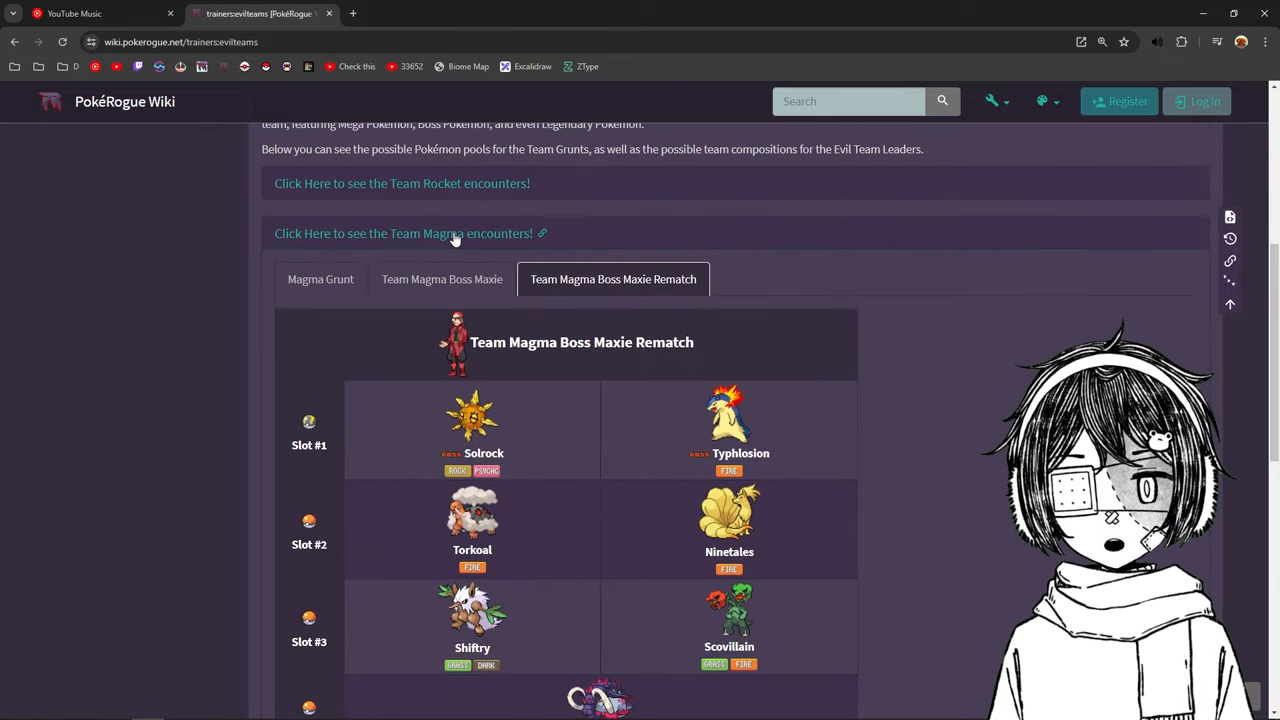
mouse_move(414, 251)
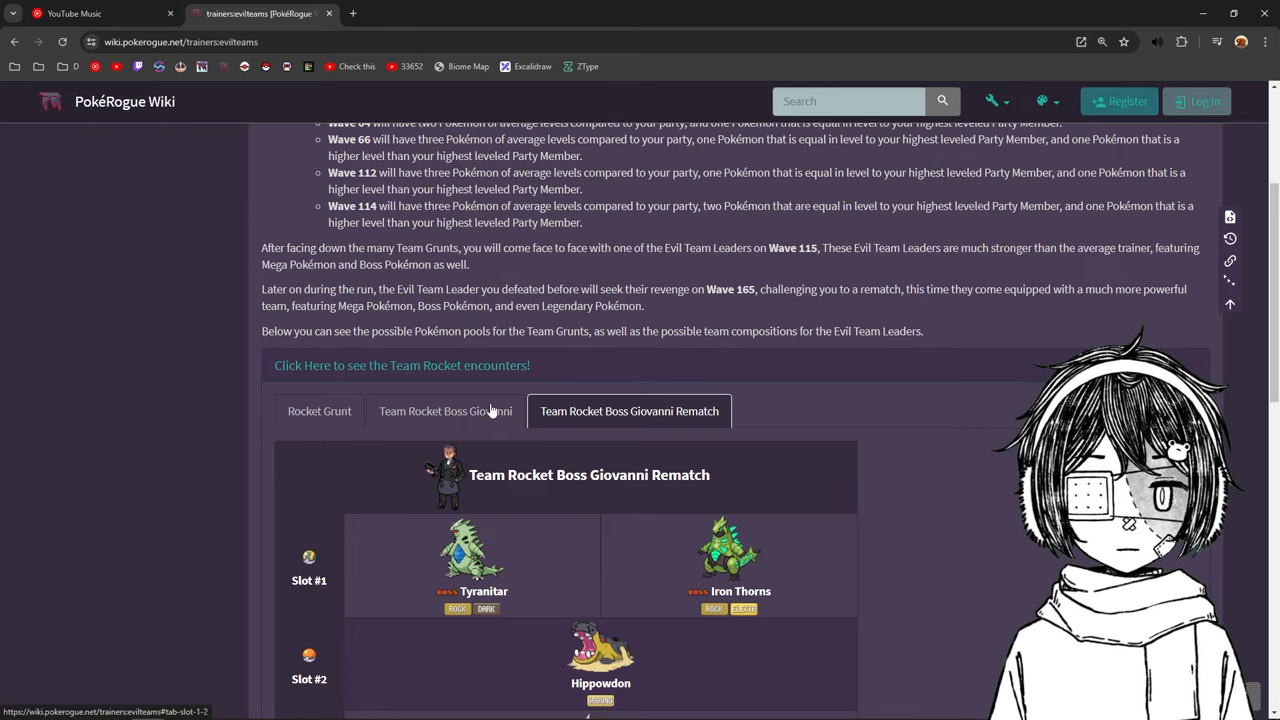
scroll("down", 3)
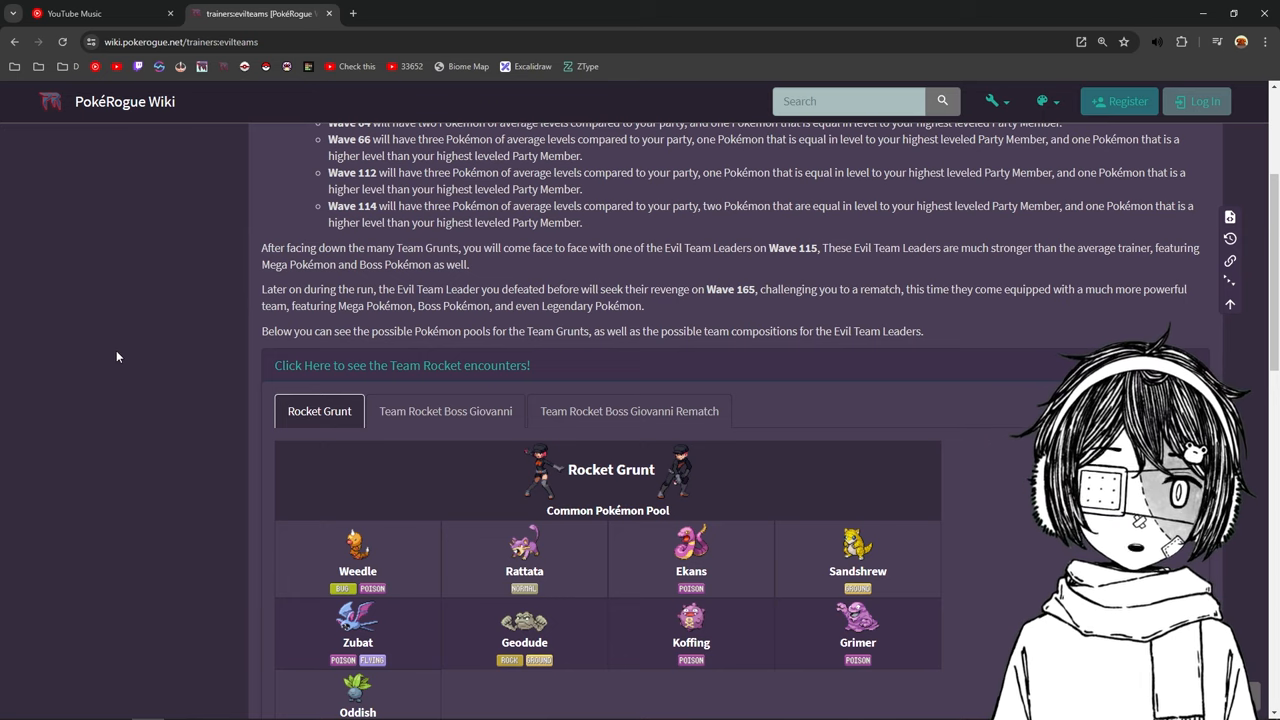
- Scroll back to the top of the Evil Teams page and its grunt wave list
scroll("up", 3)
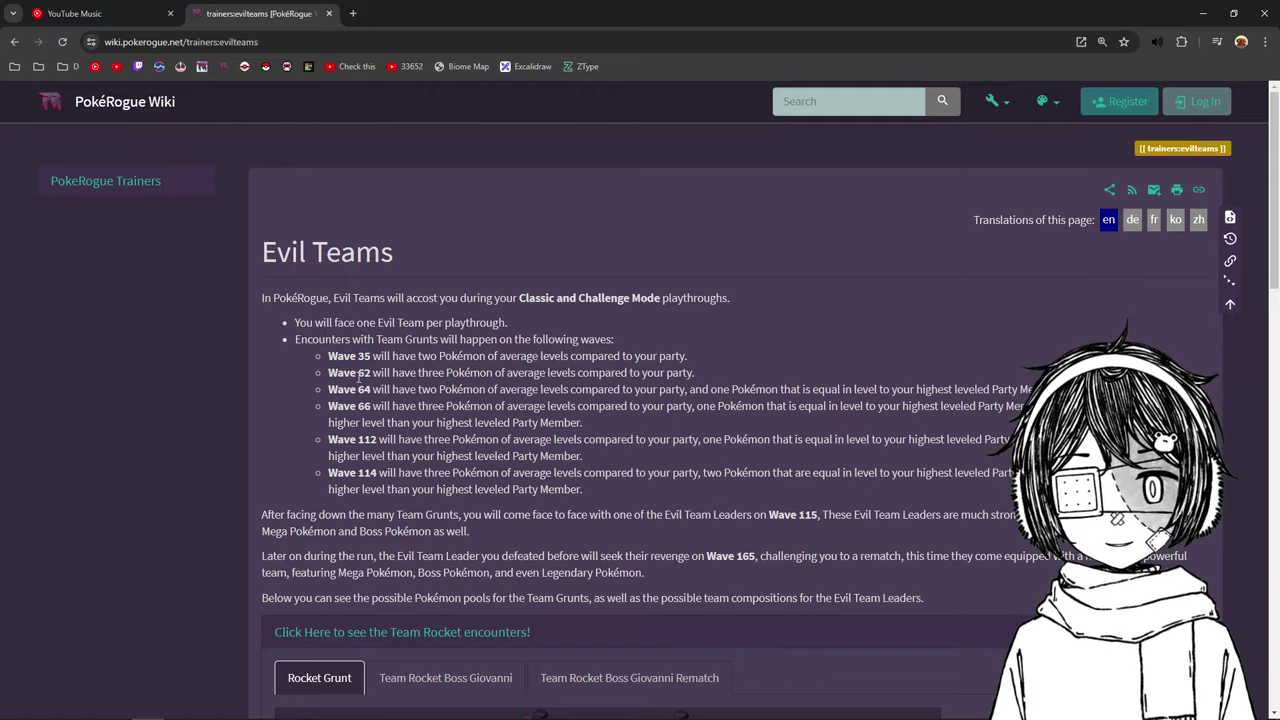
- Collapse the Team Rocket encounters so all six evil team sections are closed
scroll("down", 3)
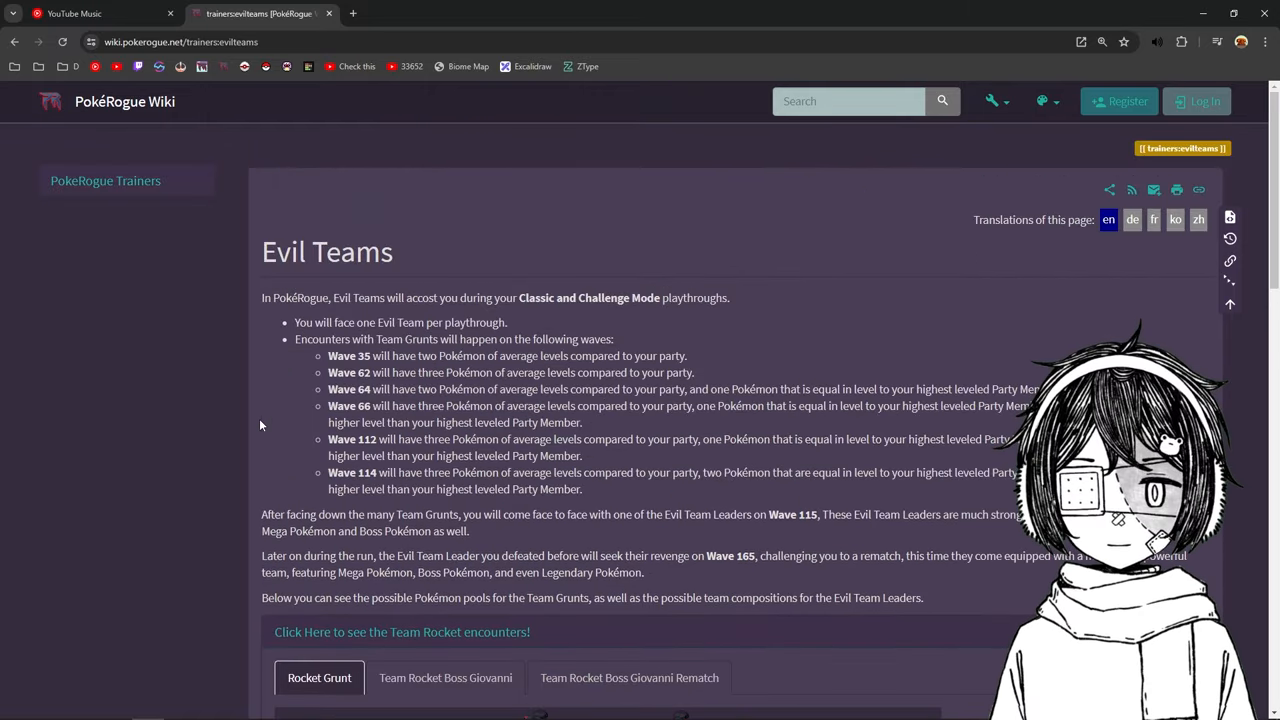
scroll("down", 3)
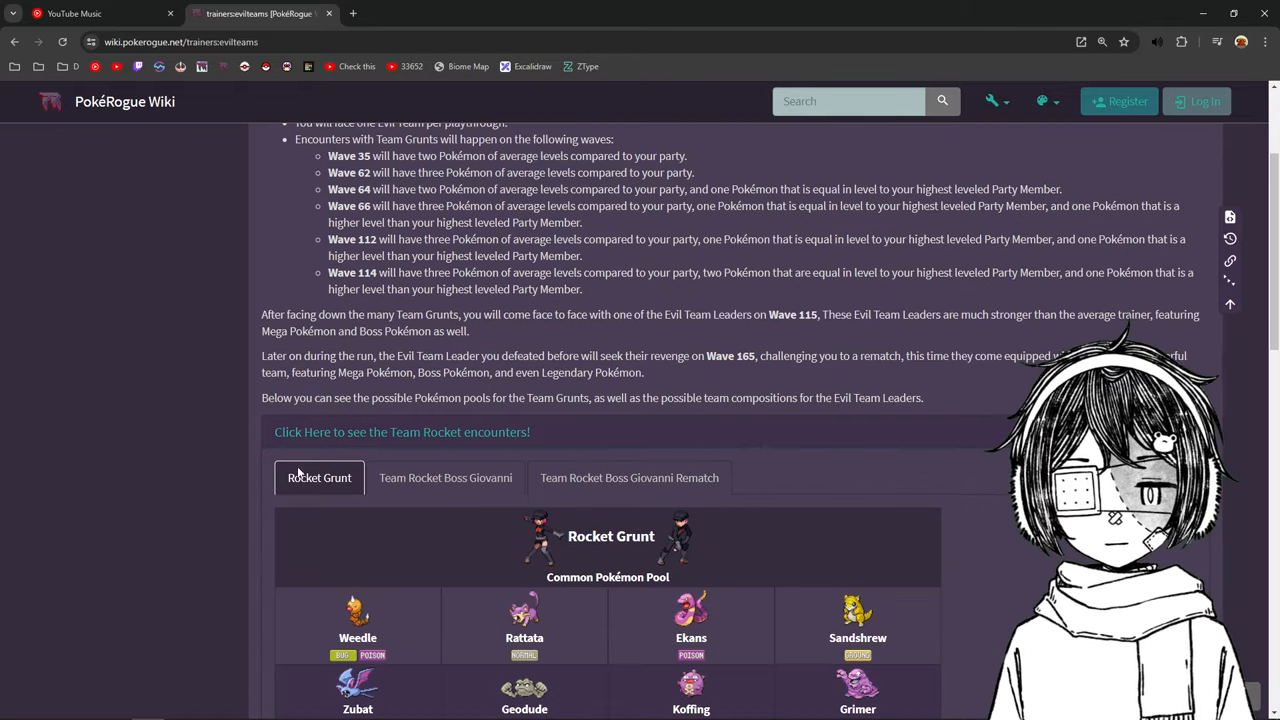
mouse_move(459, 440)
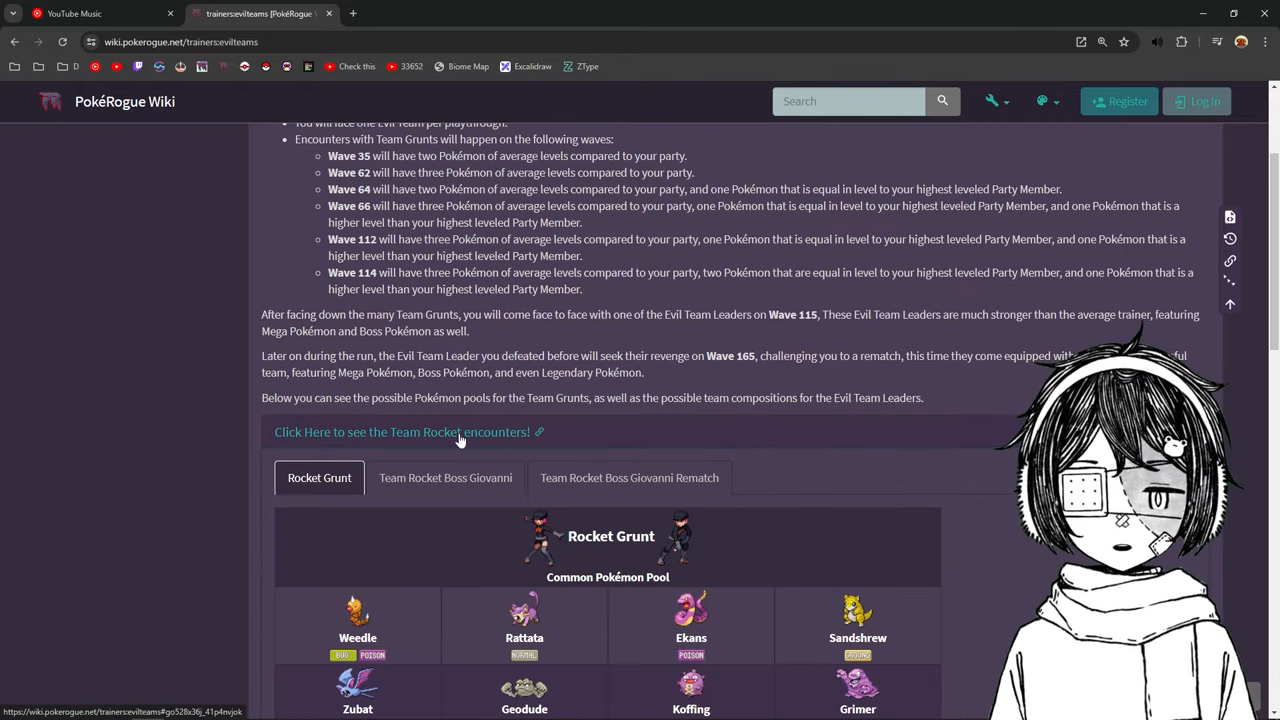
left_click(401, 432)
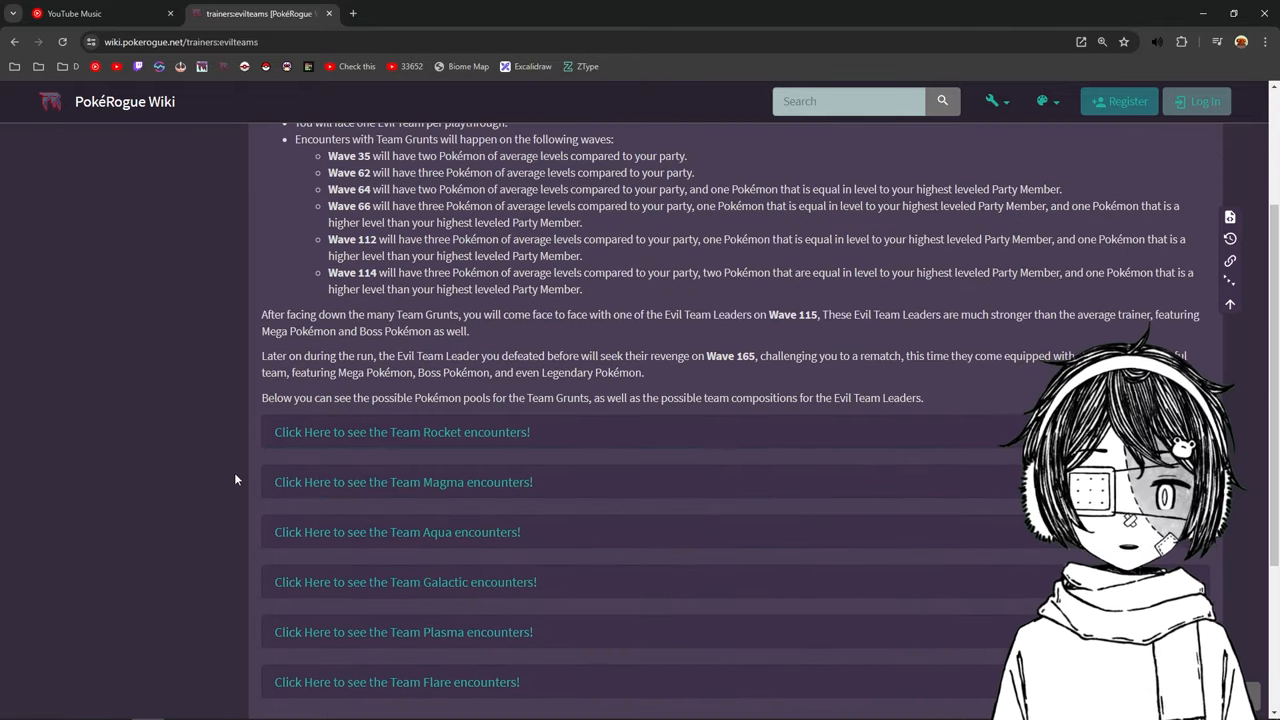